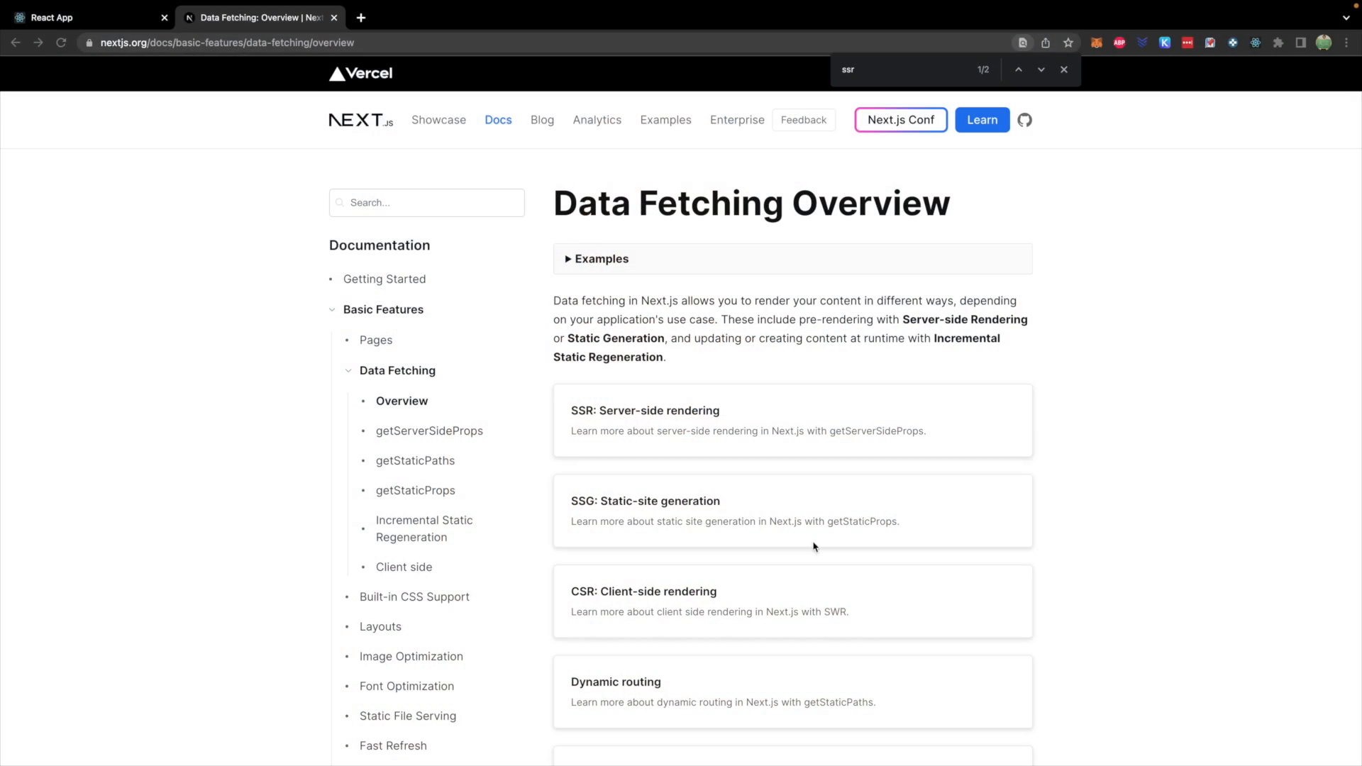
Step: Scroll down through the Data Fetching Overview page
scroll("down", 3)
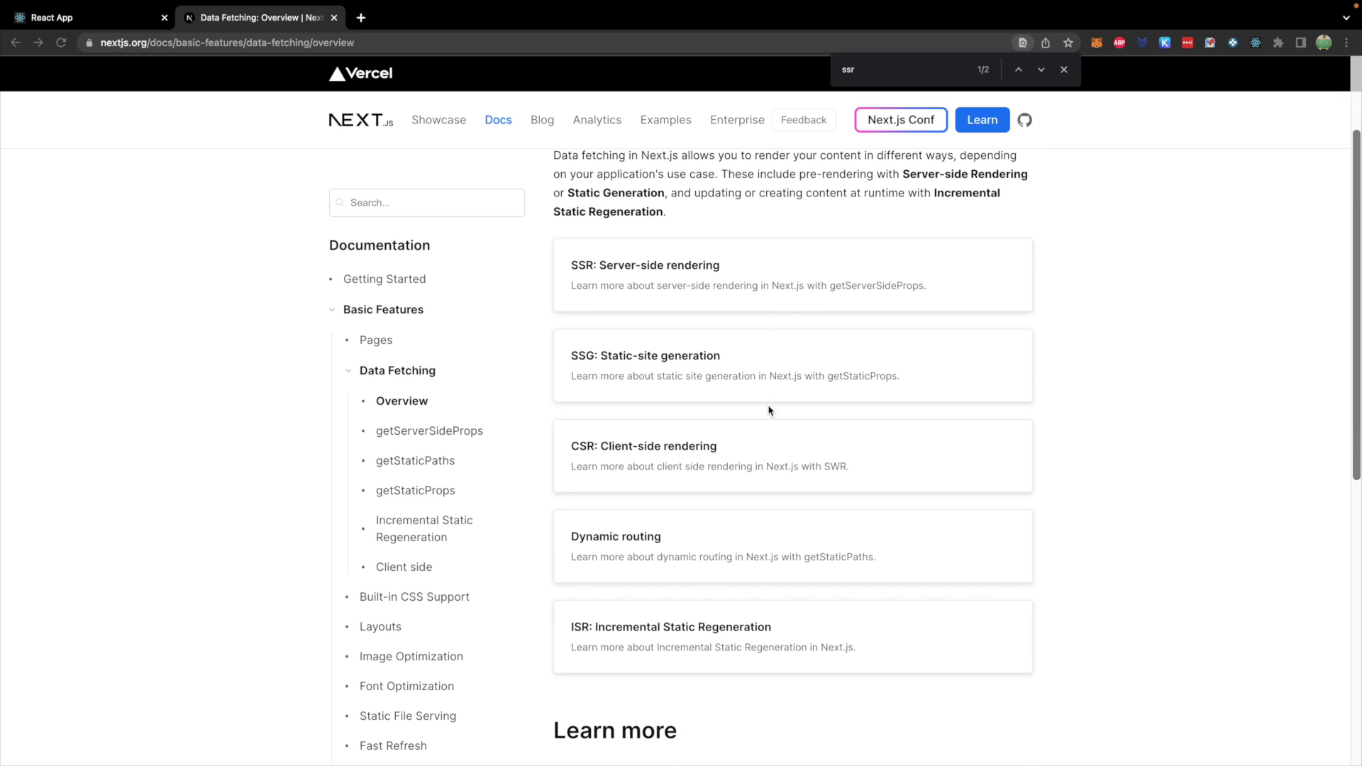
mouse_move(1014, 194)
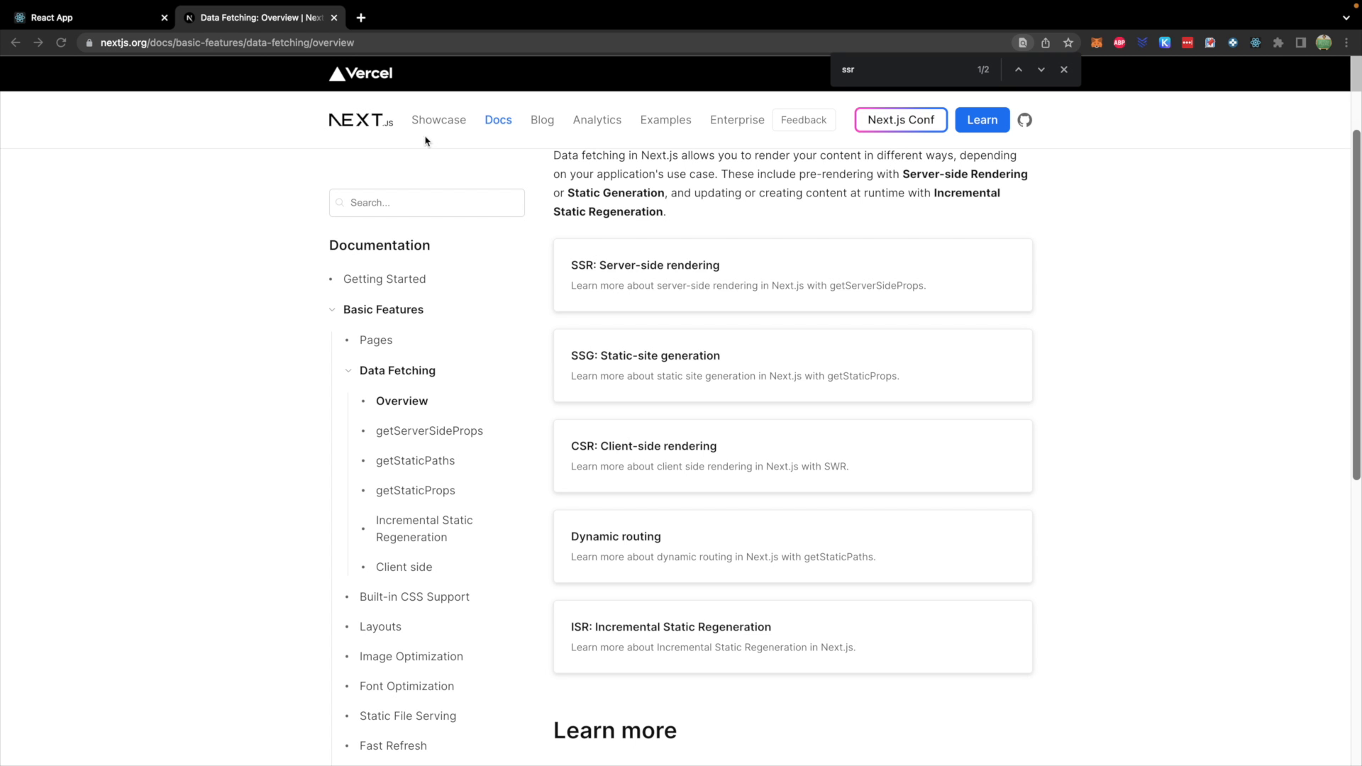
mouse_move(842, 388)
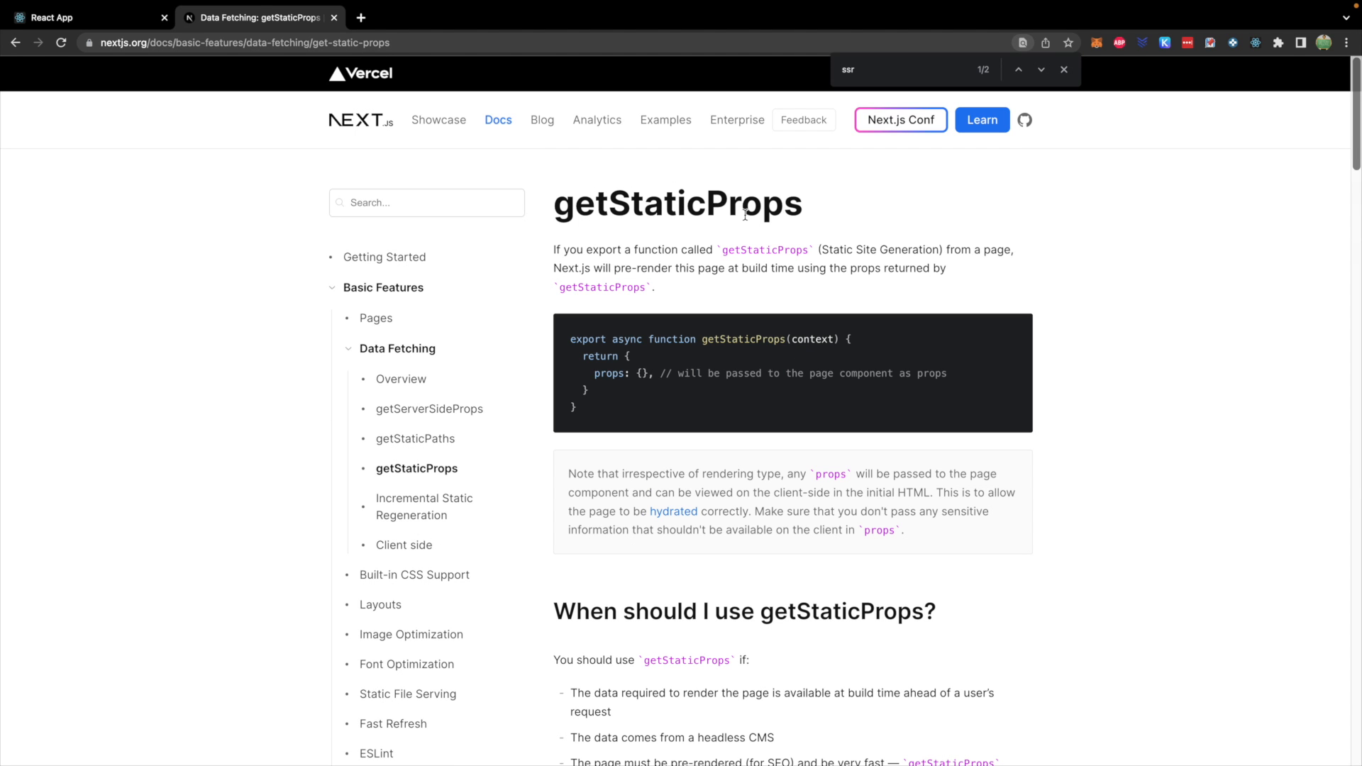
mouse_move(847, 701)
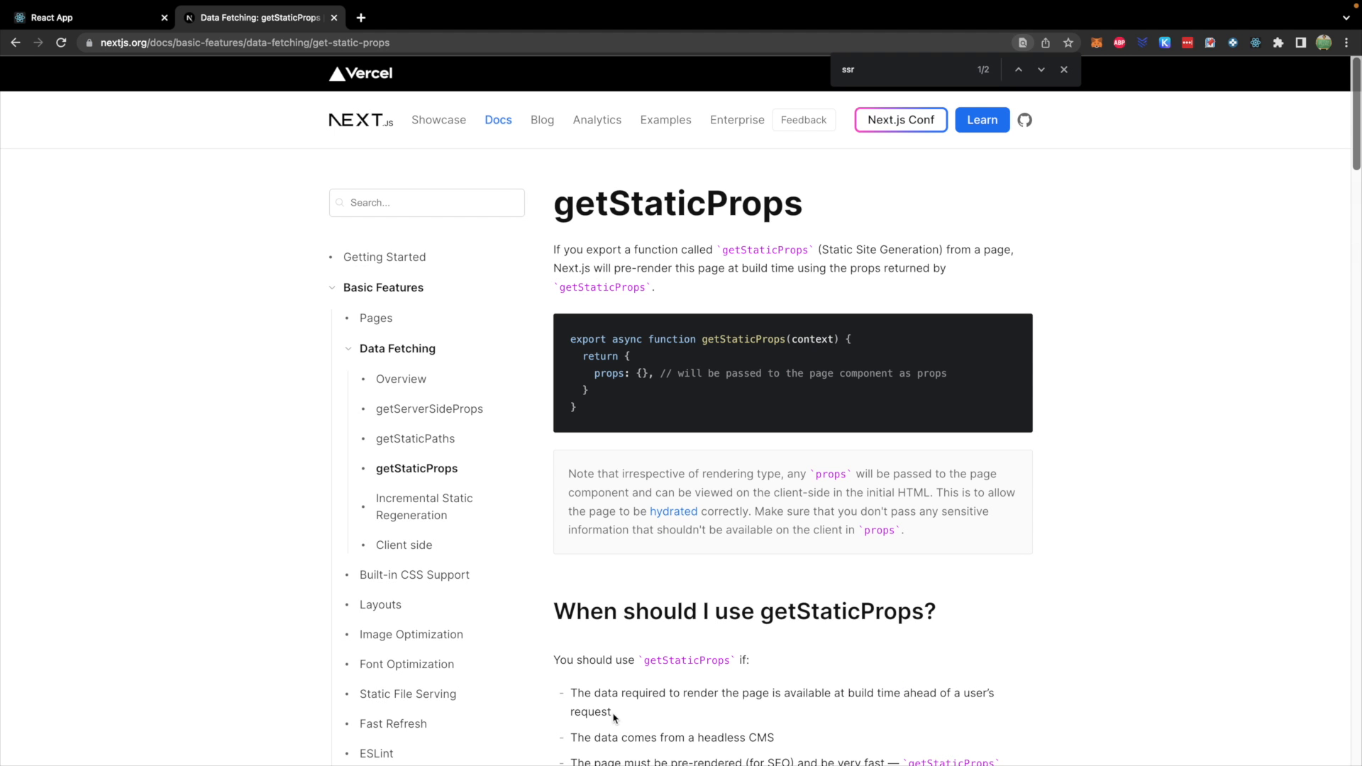
mouse_move(547, 221)
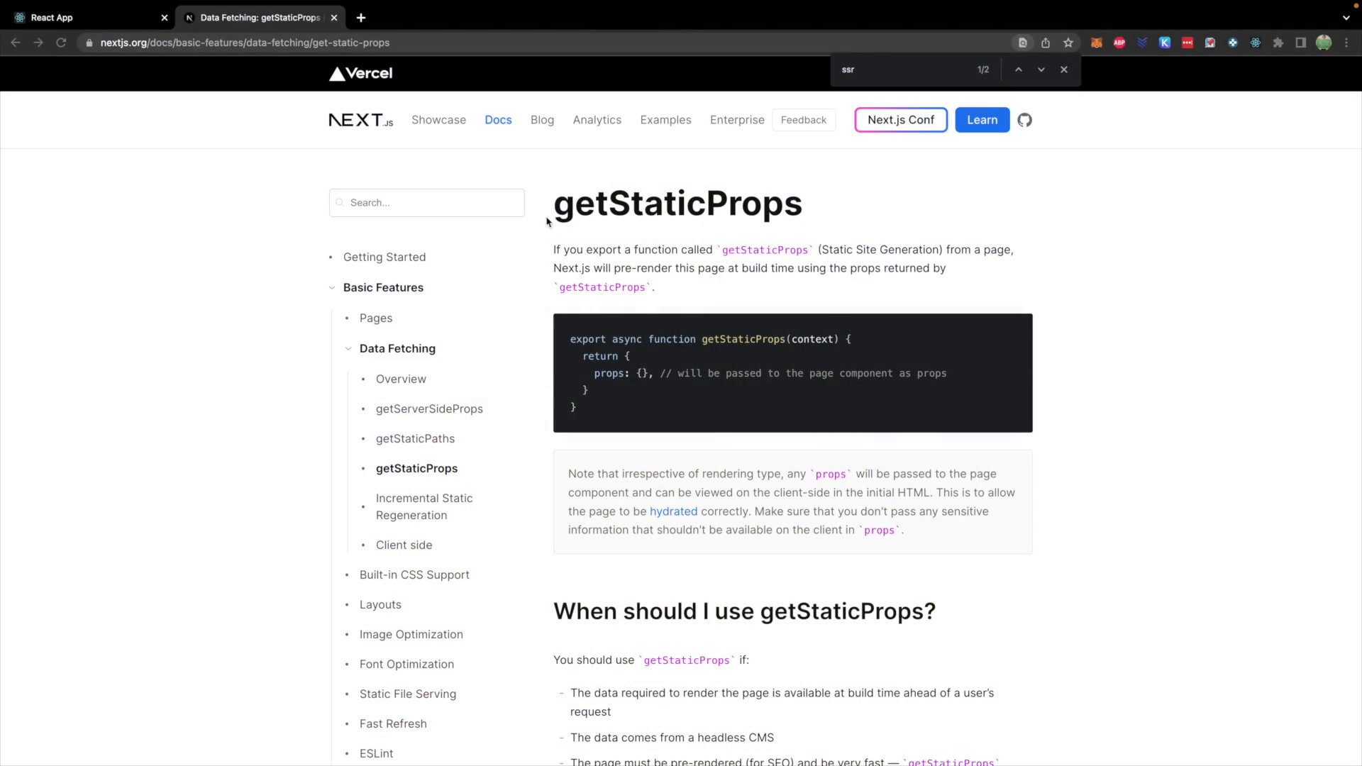
Step: Review the old Customers.js useFetch call and customers.map render, then return to the docs
left_click(267, 17)
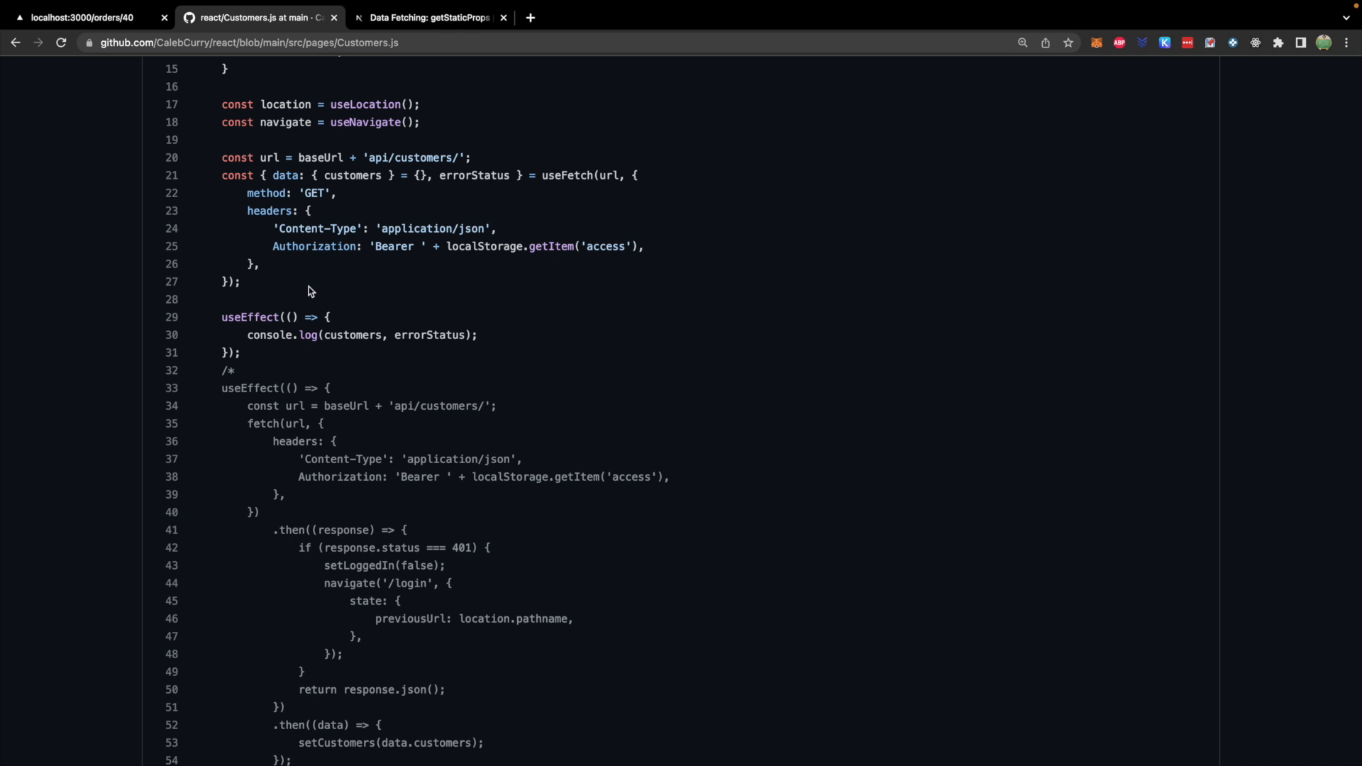
mouse_move(298, 279)
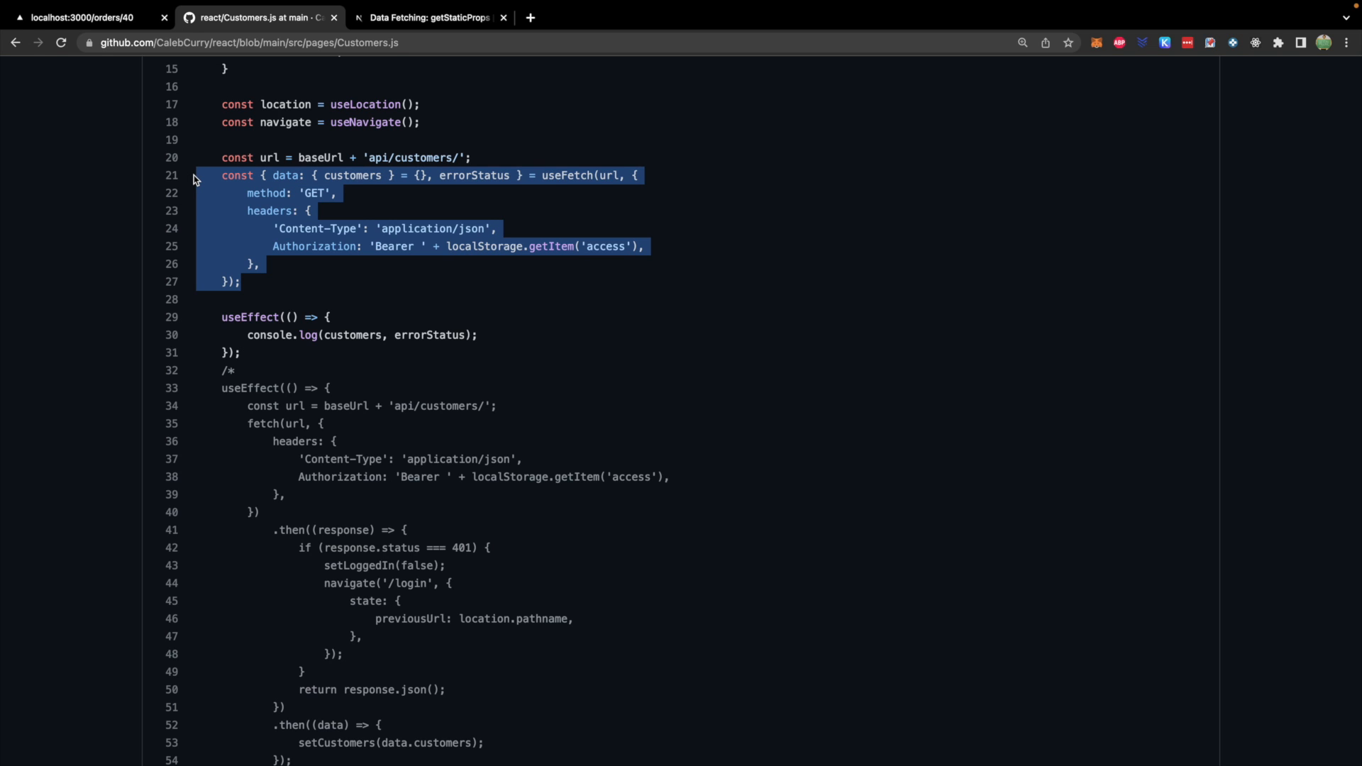
scroll("down", 3)
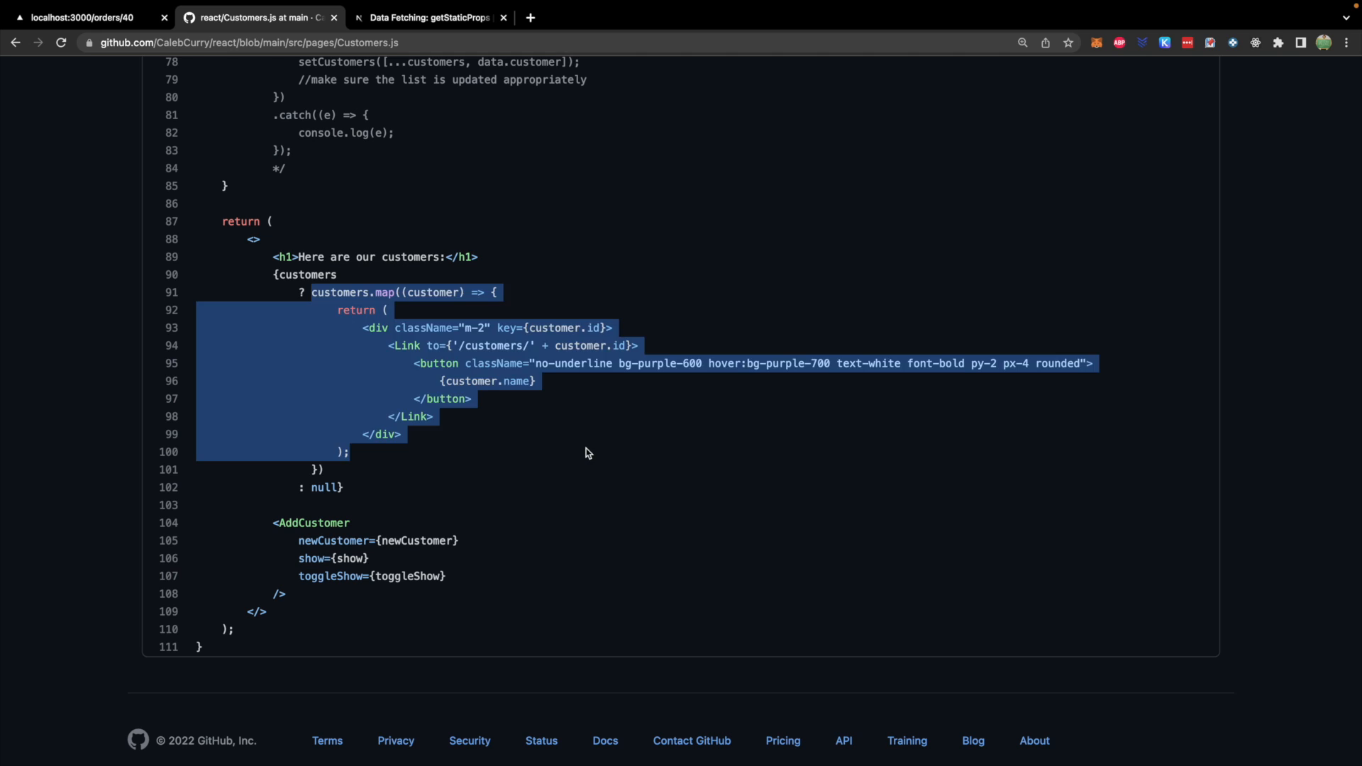
double_click(307, 275)
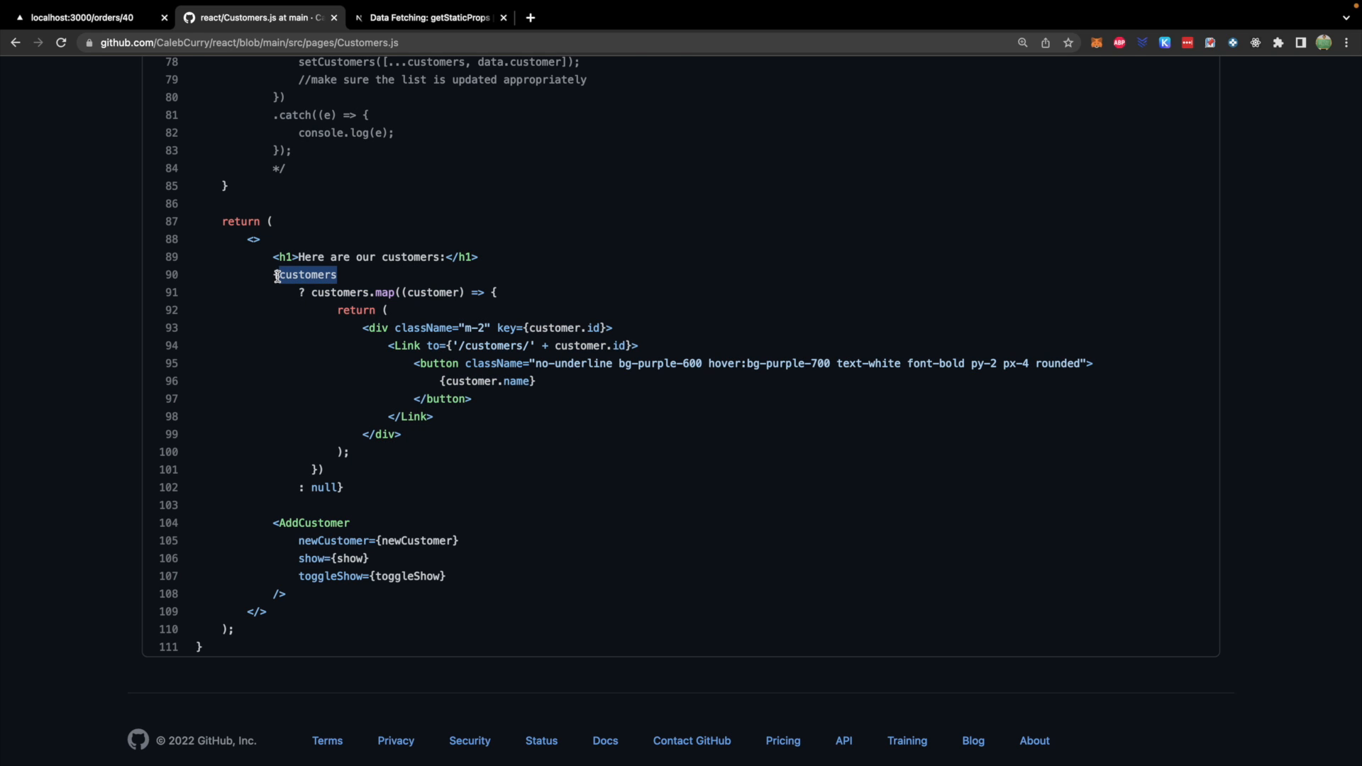
left_click(306, 292)
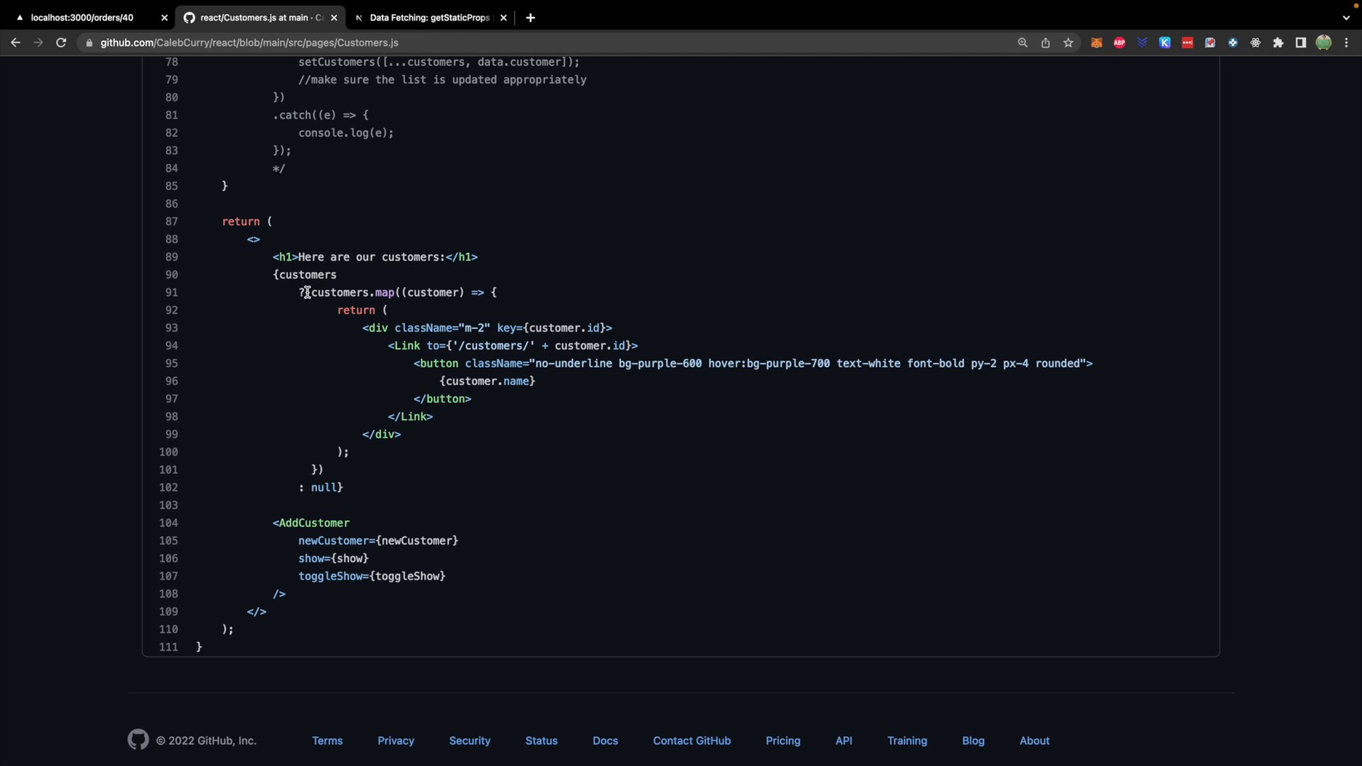
left_click(432, 18)
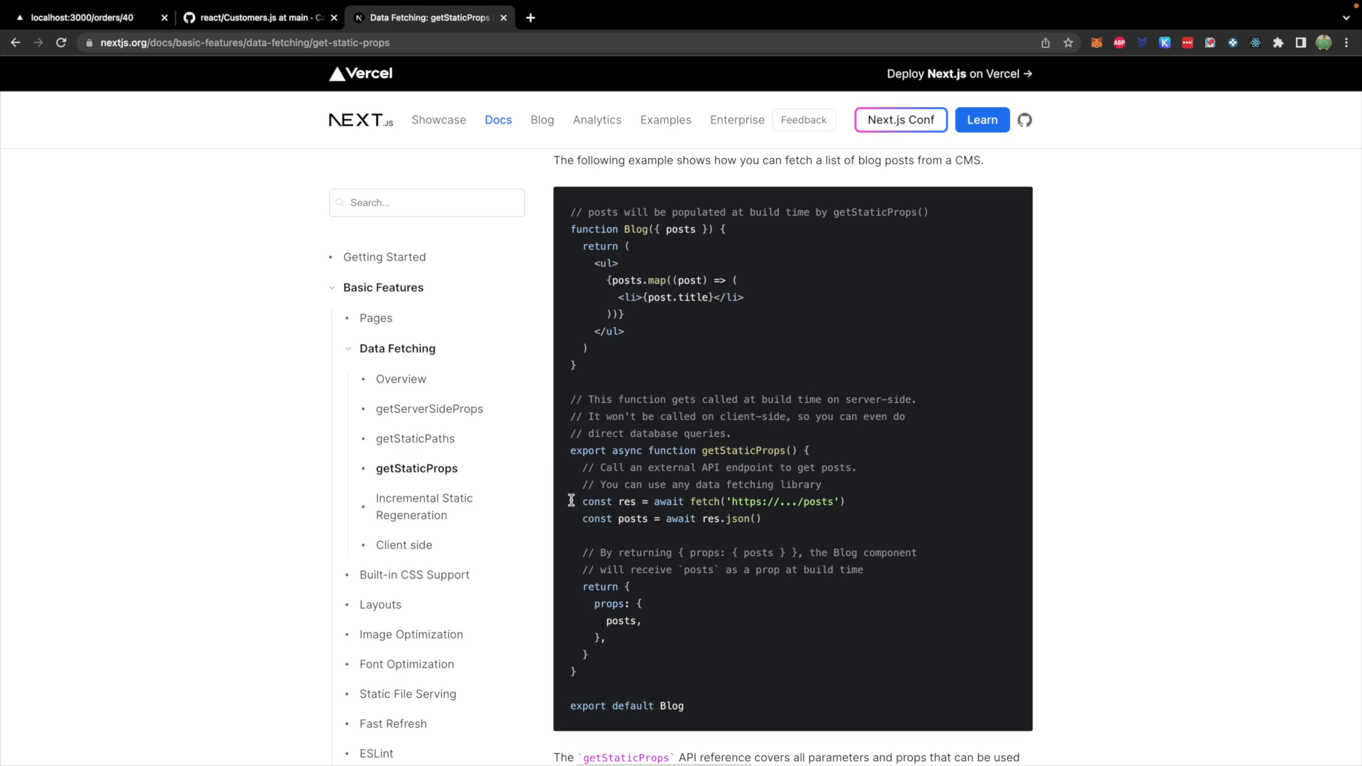
Step: Highlight how the docs' Blog component maps posts in the getStaticProps example
left_click_drag(581, 246, 589, 349)
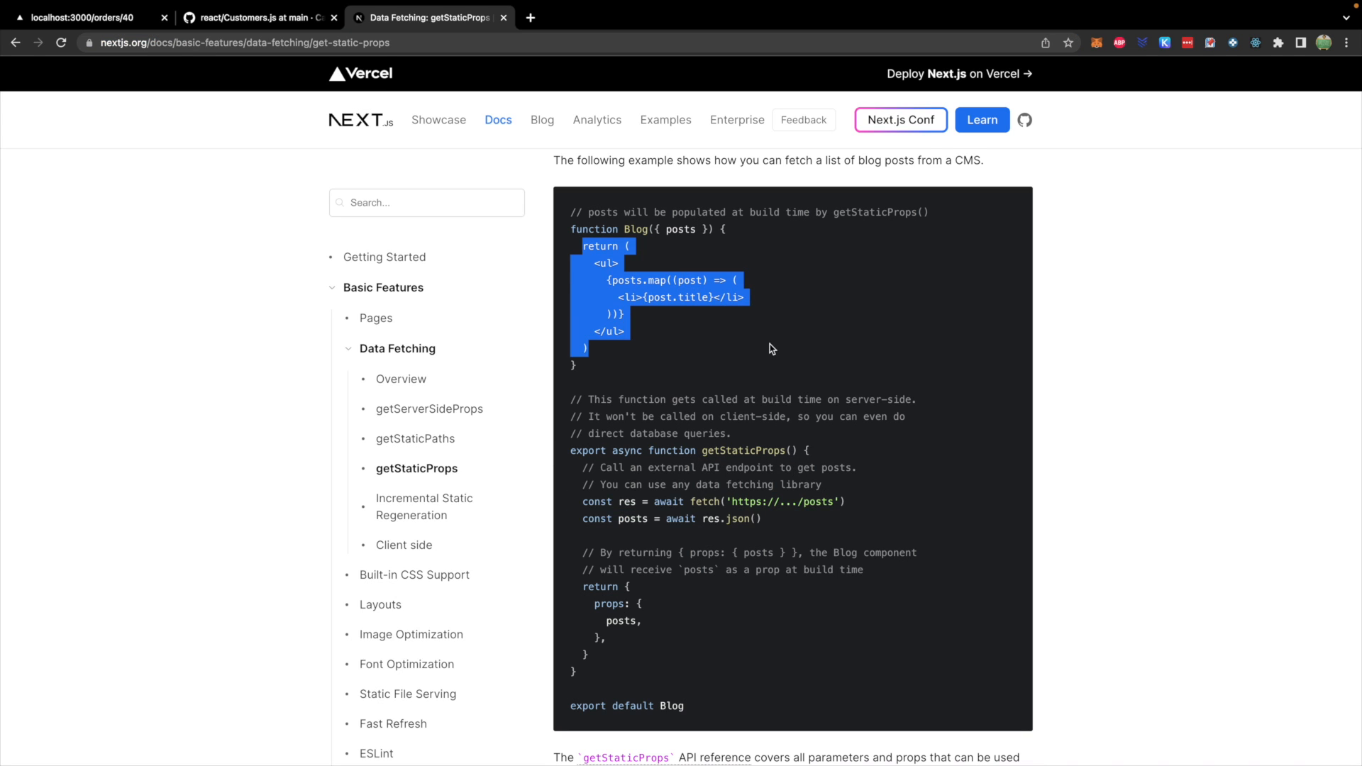
left_click(735, 343)
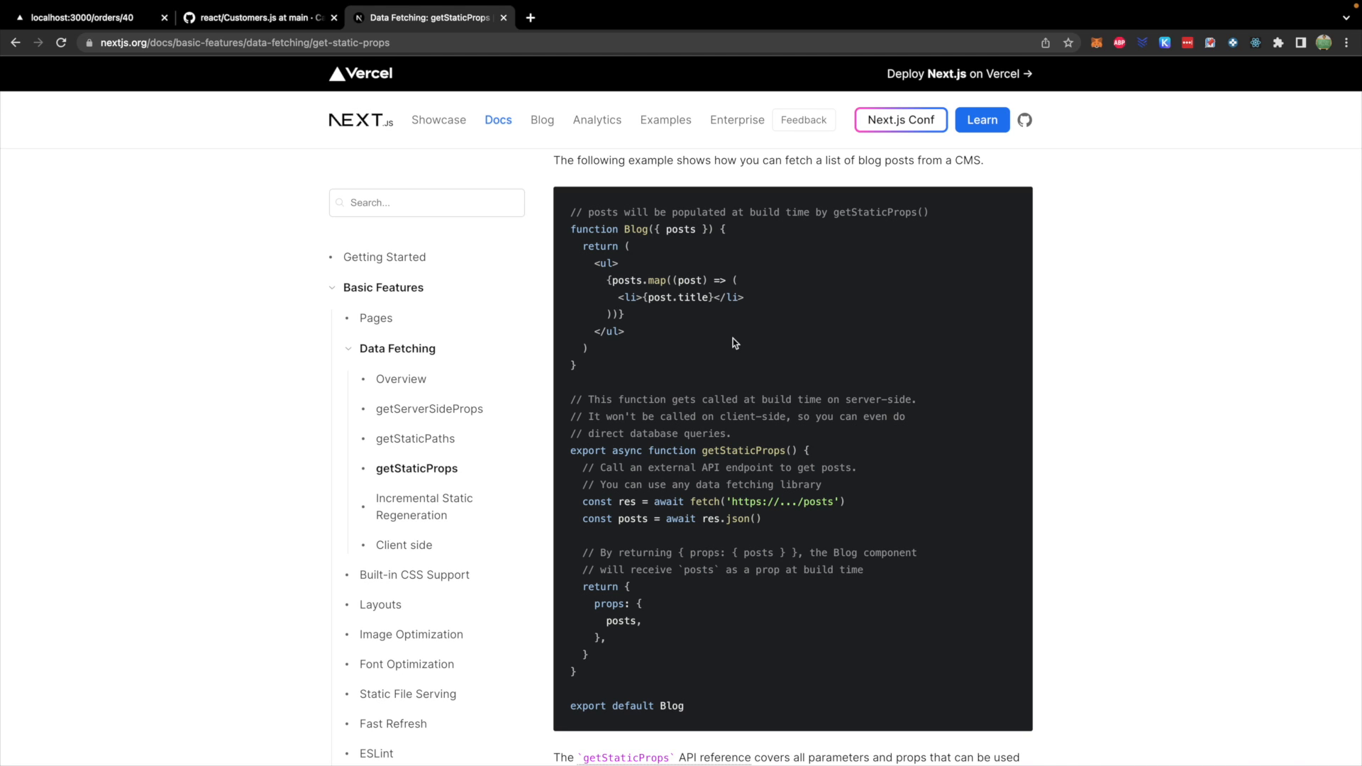
mouse_move(643, 591)
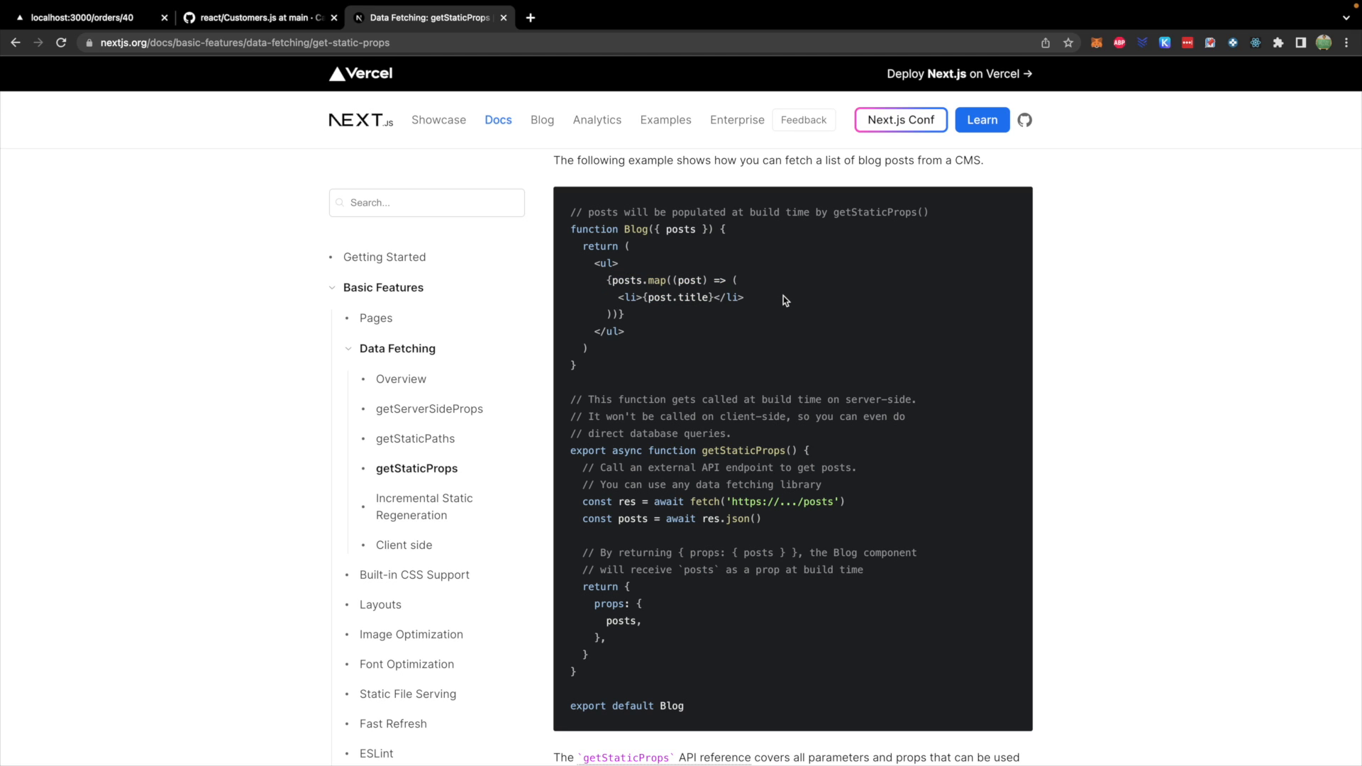
double_click(627, 279)
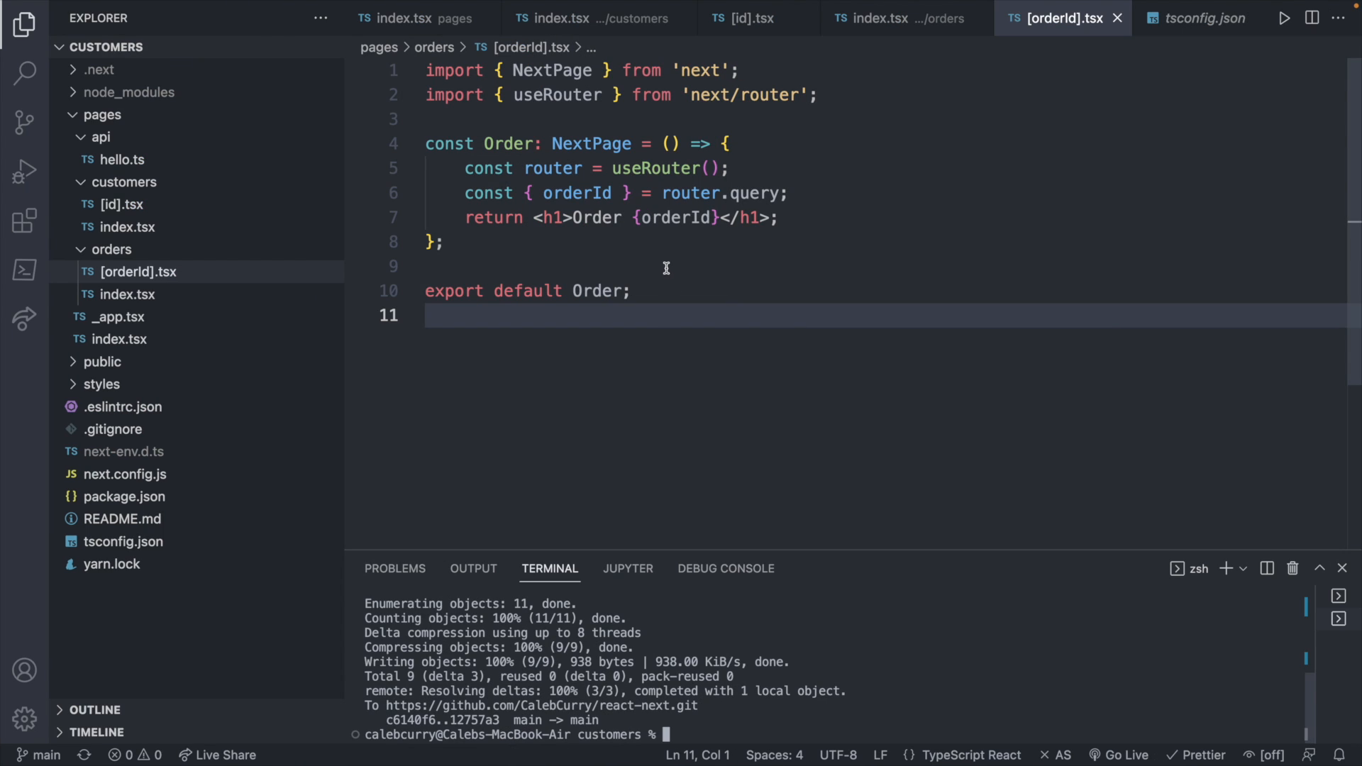
mouse_move(110, 248)
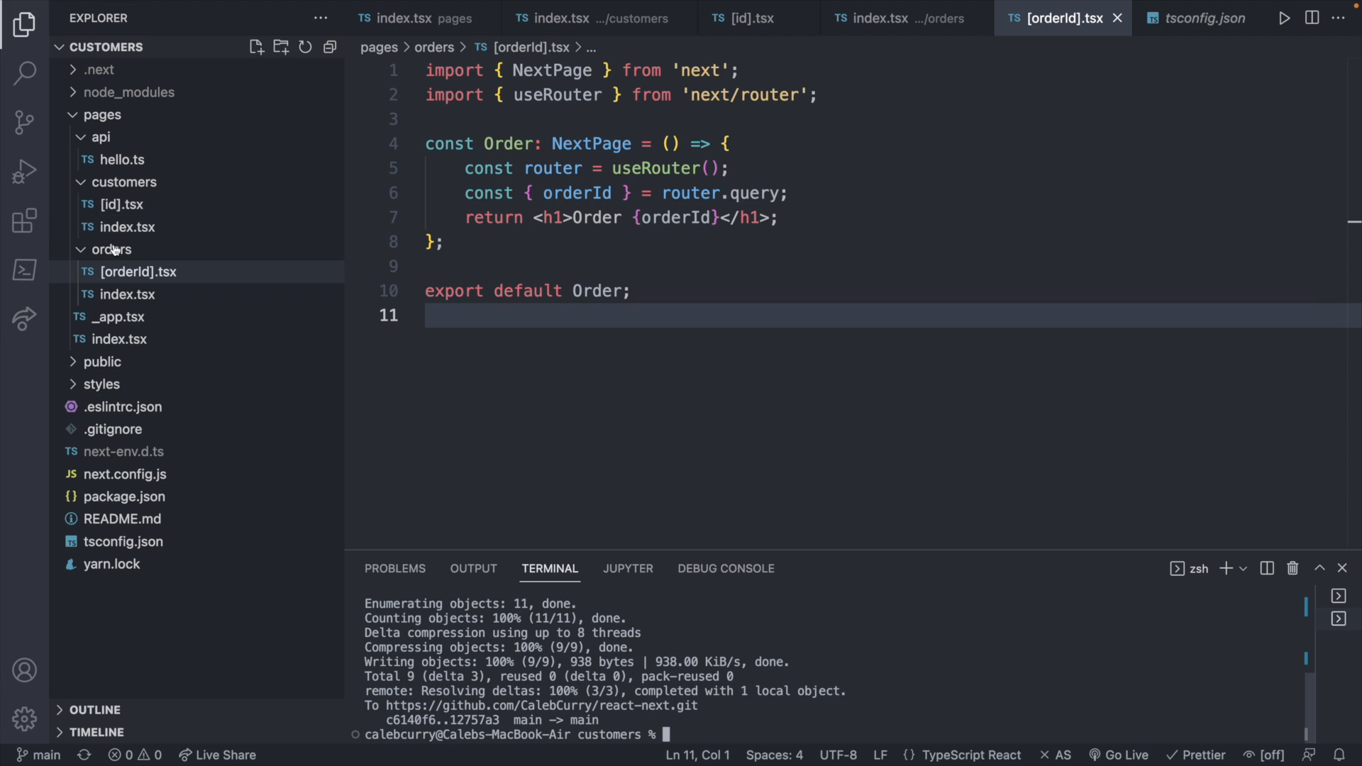
Step: Begin `export async function getStaticProps() {` above the Customers component in customers/index.tsx
left_click(110, 248)
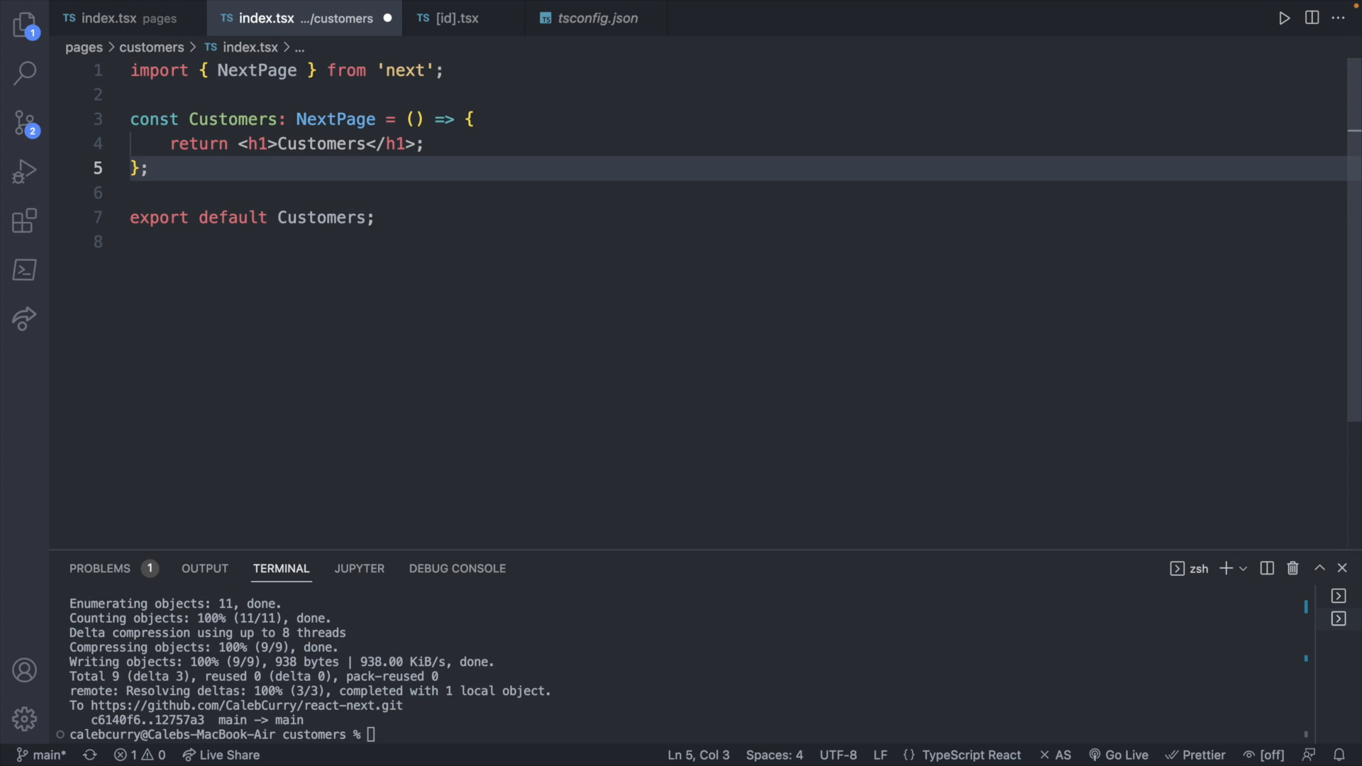
left_click(172, 119)
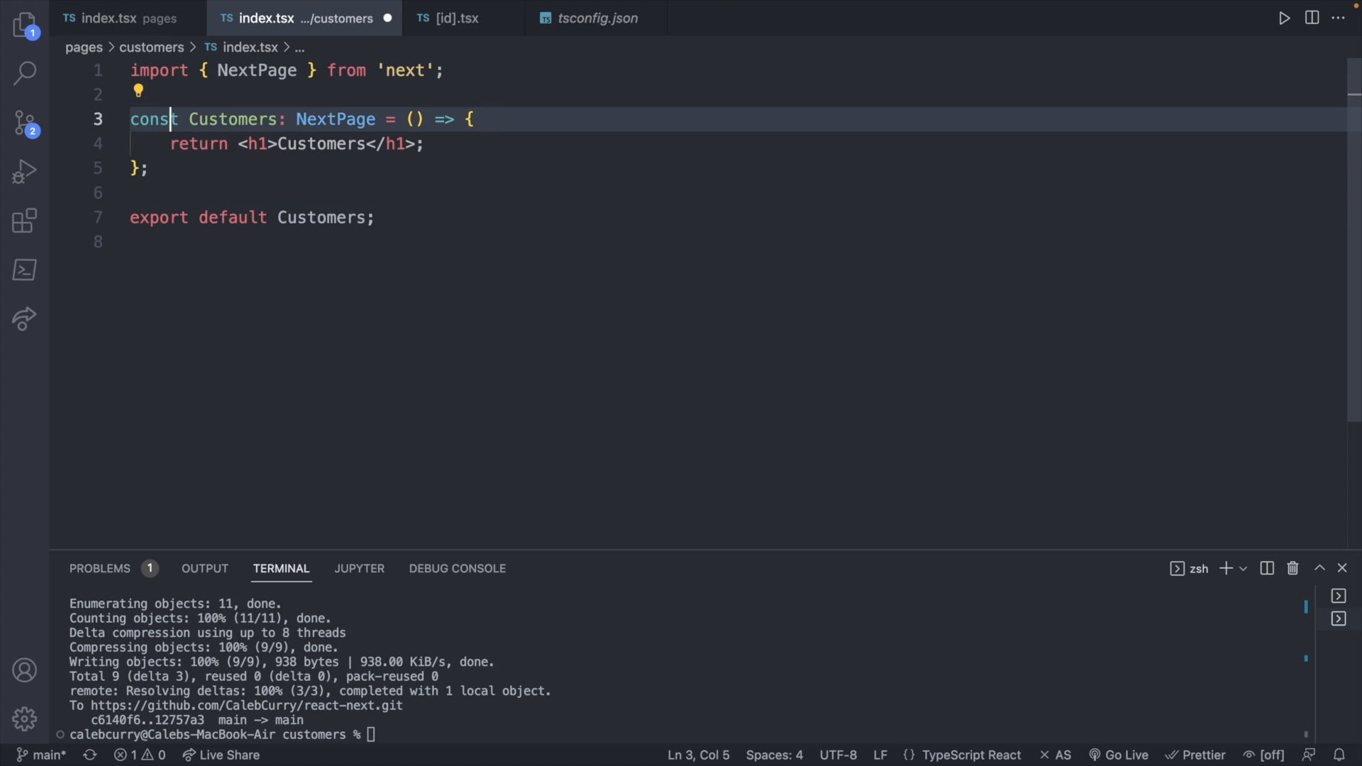
key("Enter")
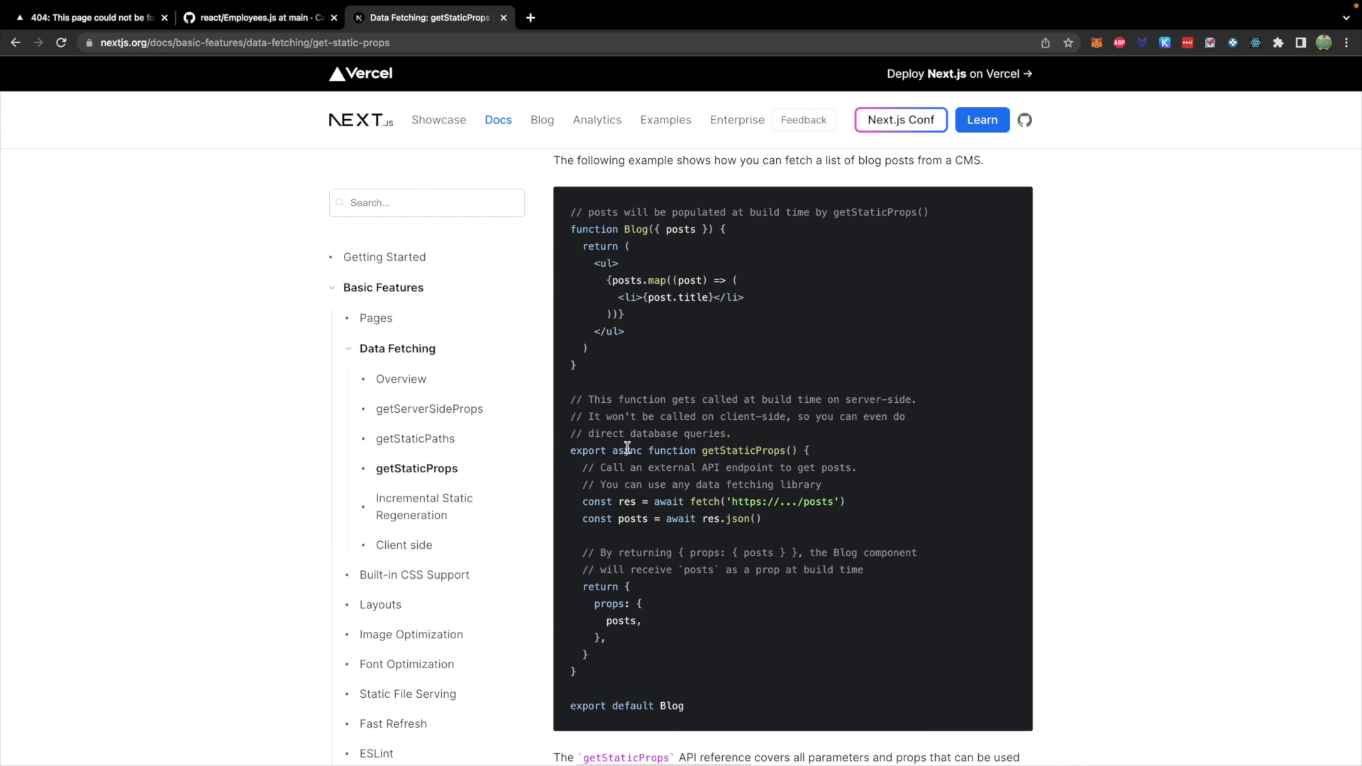
double_click(744, 451)
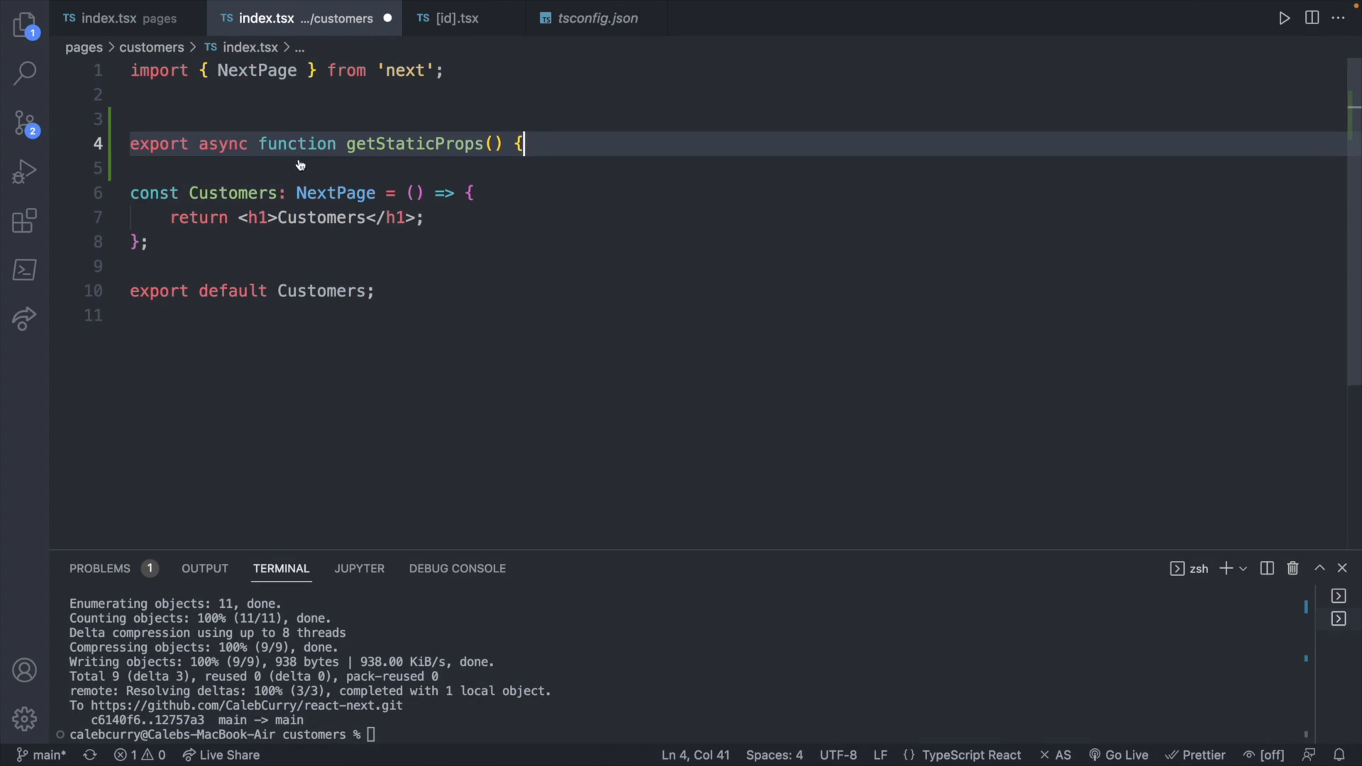
Step: Give getStaticProps a body returning an object with a props entry
key("Enter")
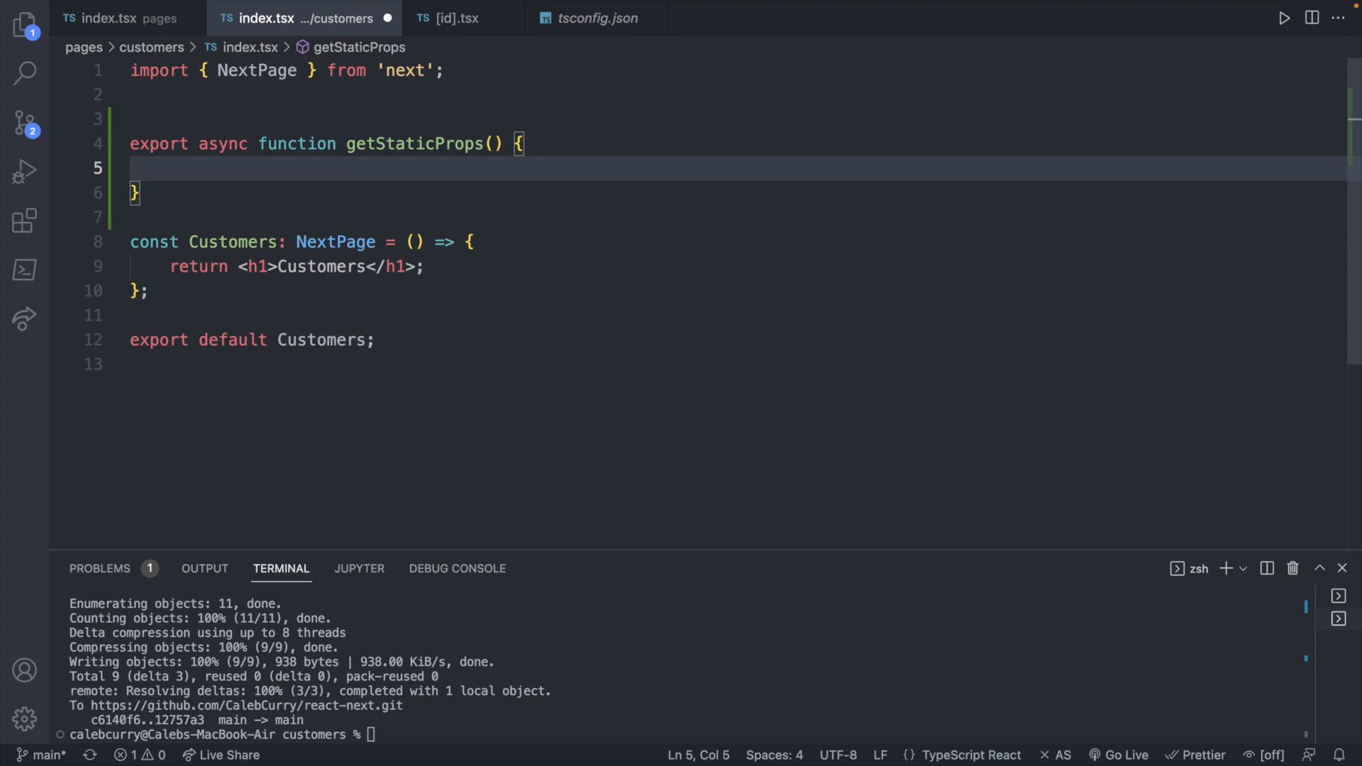
type("return {")
type("props")
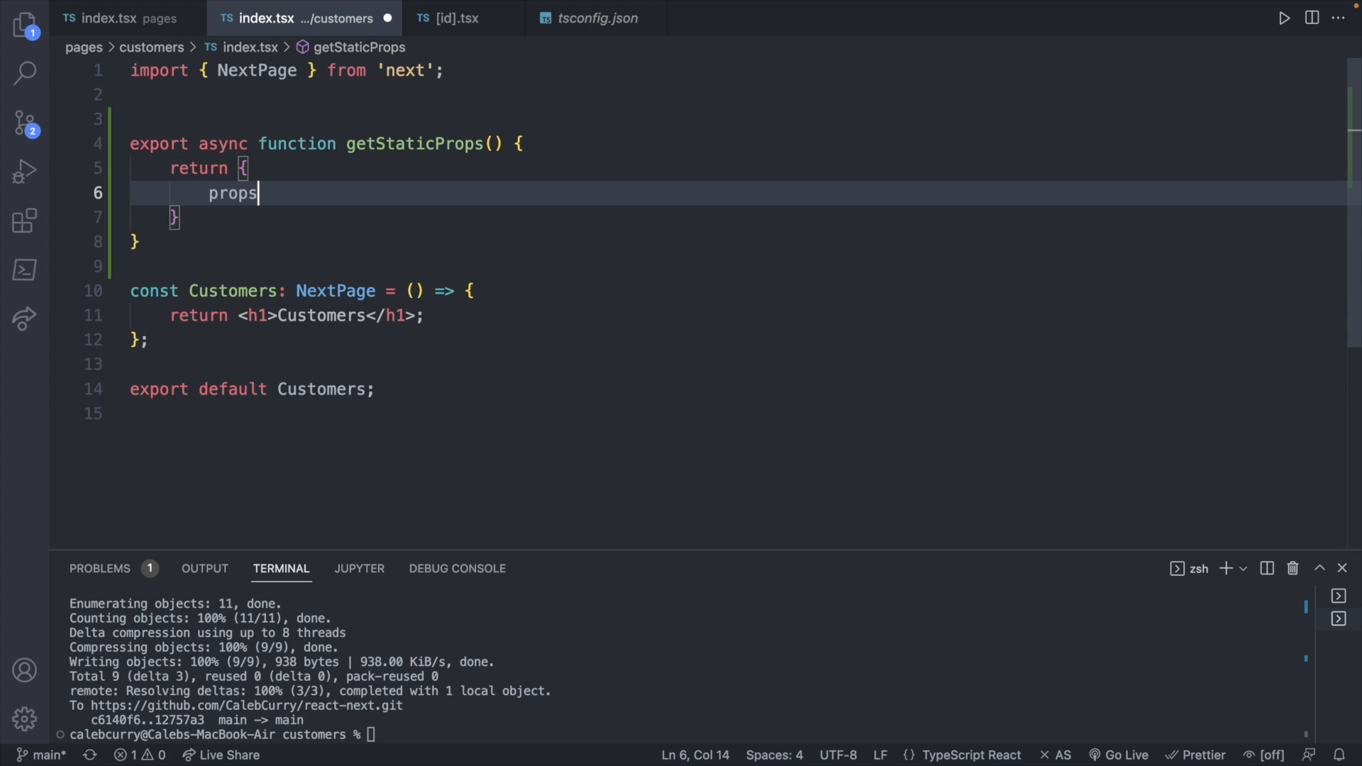
type(": {")
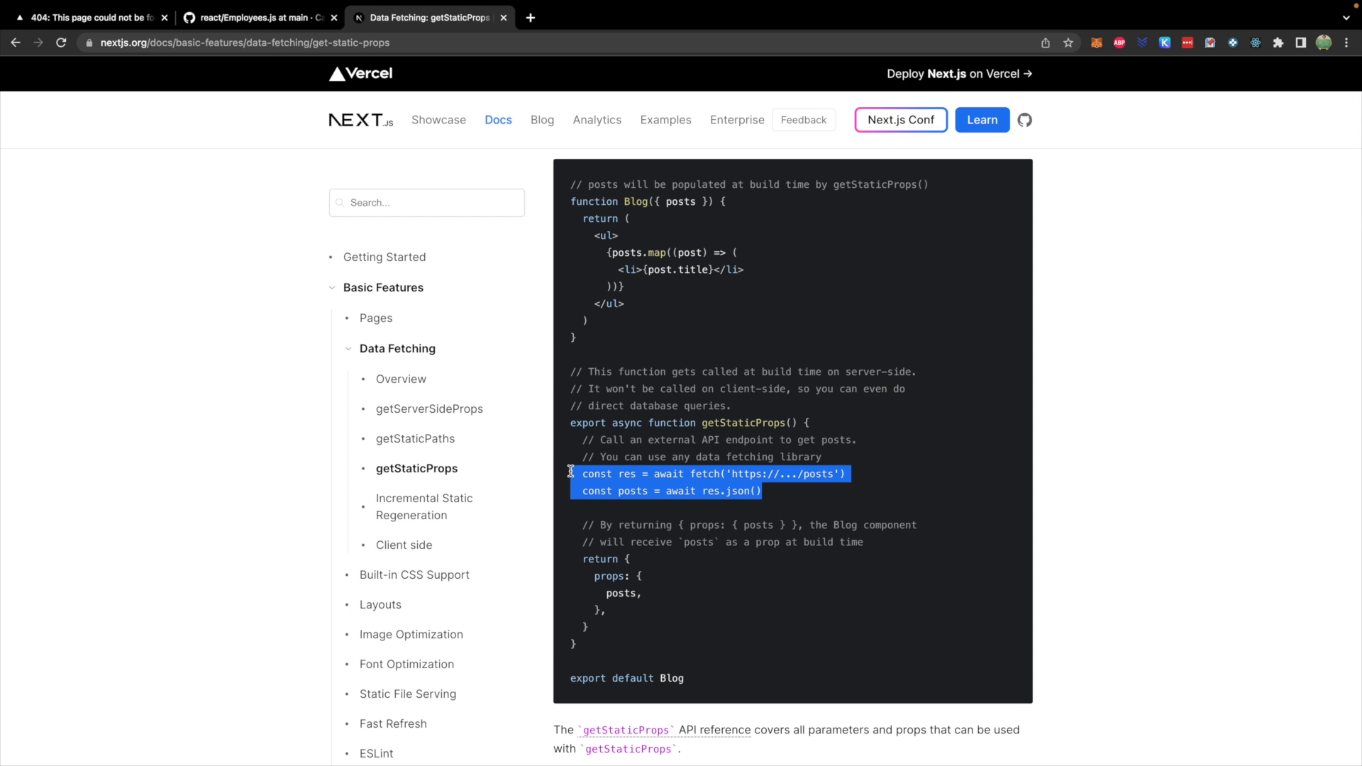
mouse_move(820, 489)
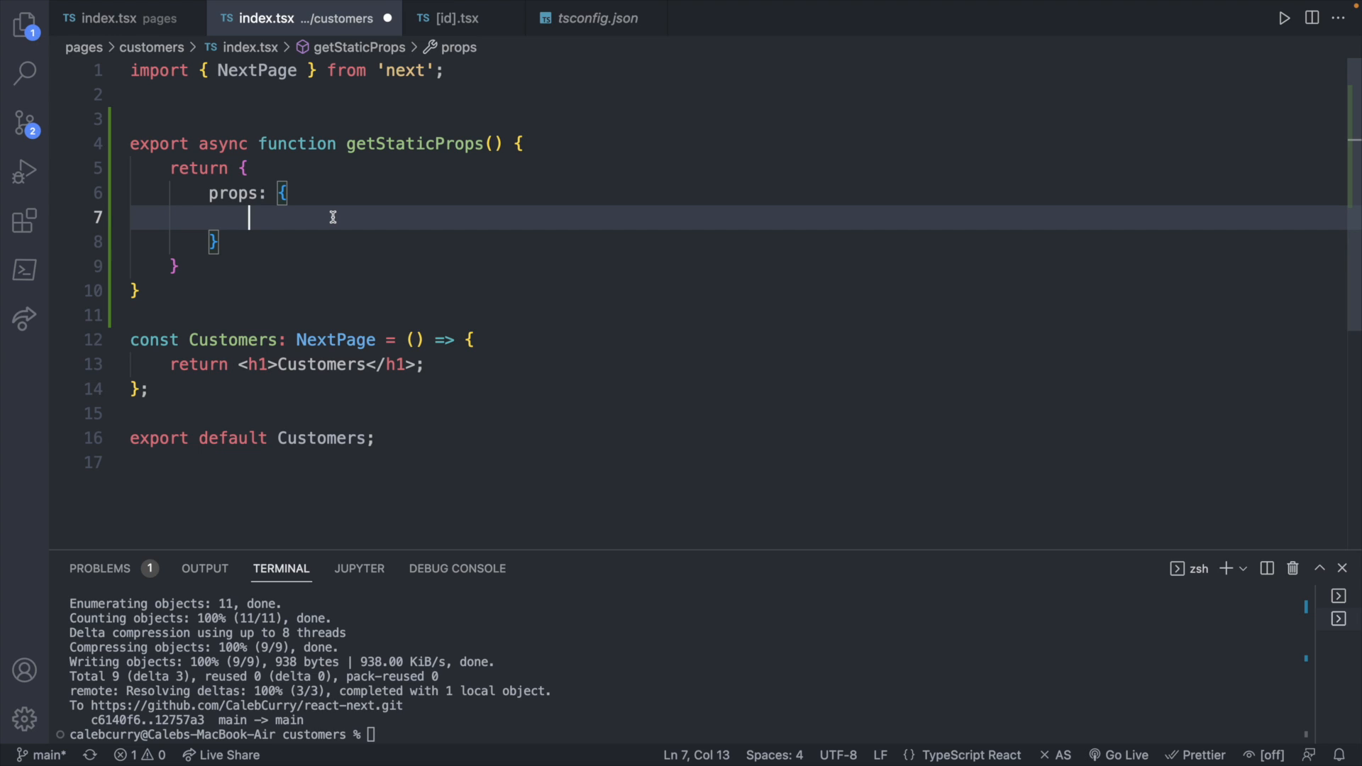
mouse_move(345, 93)
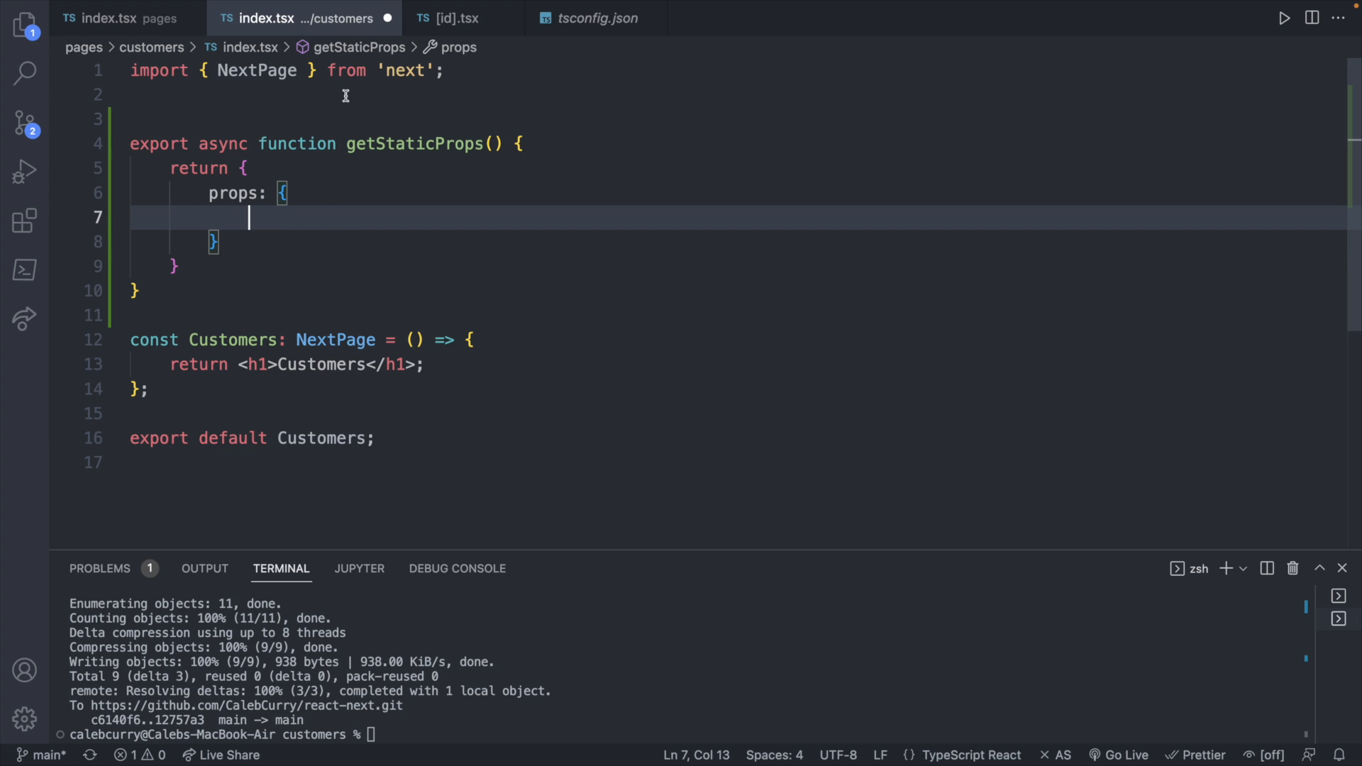
mouse_move(352, 218)
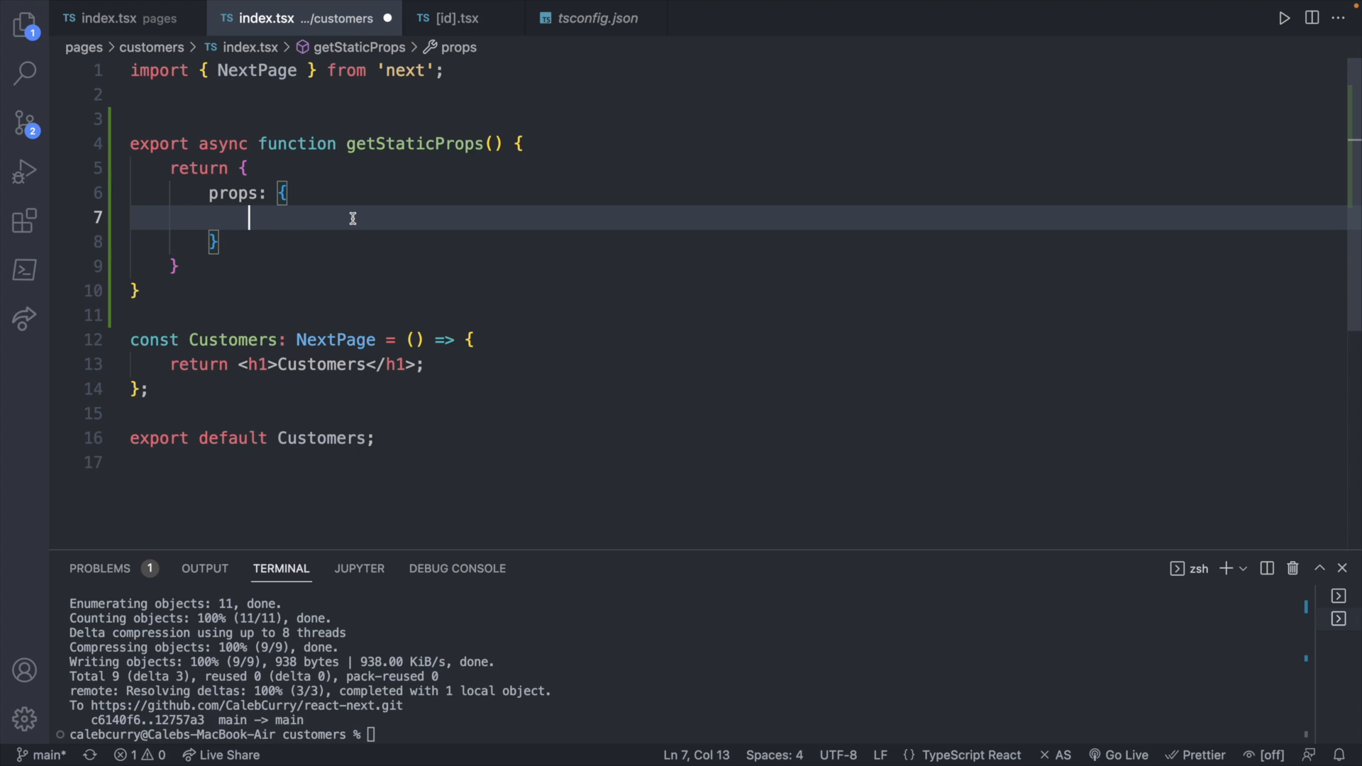
Step: Add a customers array with John Smith, industry Restaurant, and an id field above name
type("customers")
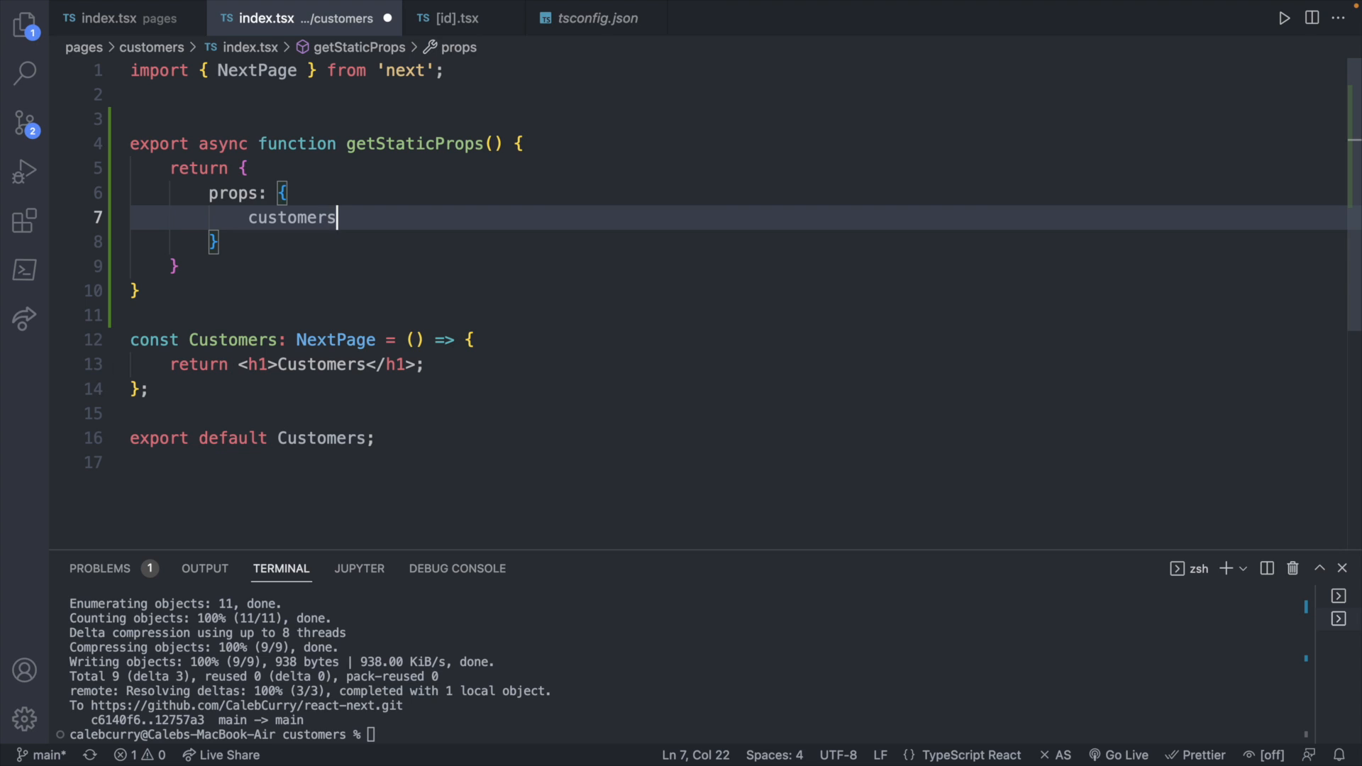
type(": []")
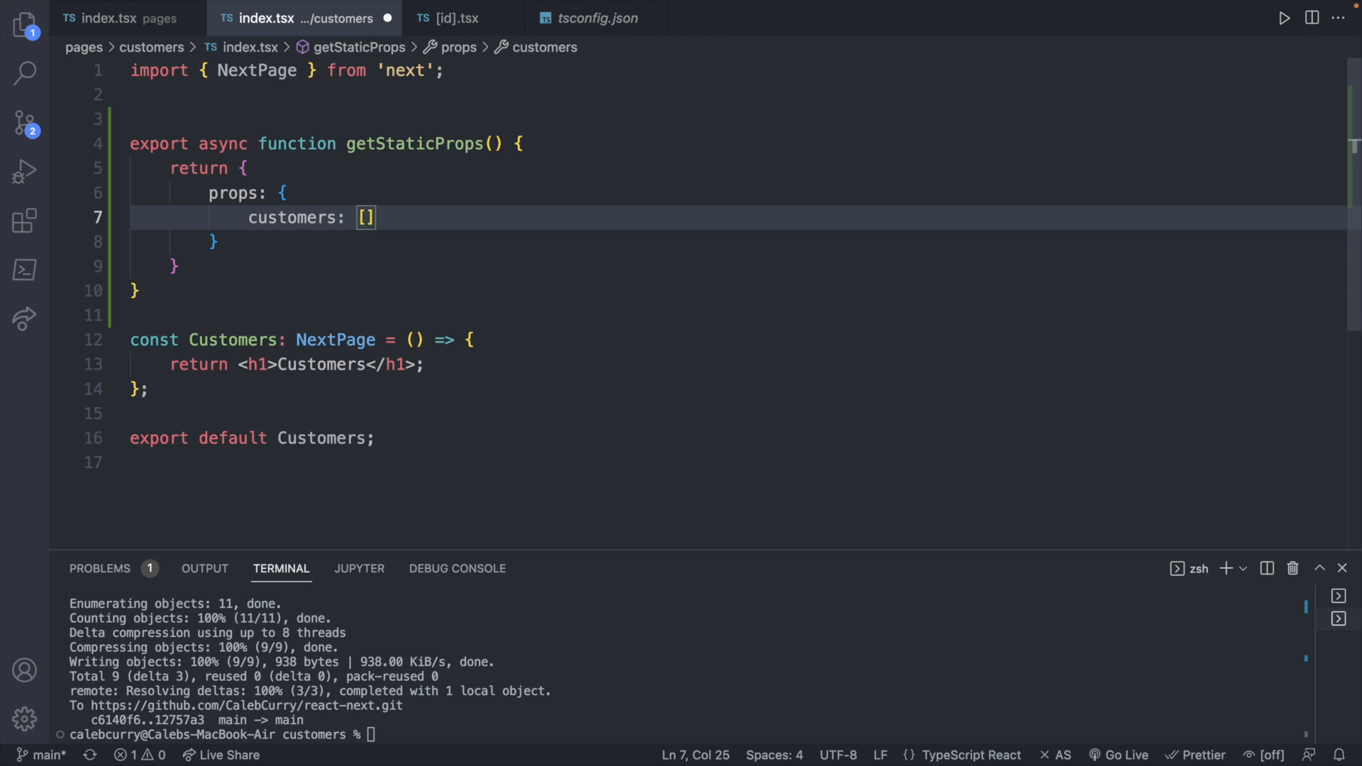
type("{}")
type("name:")
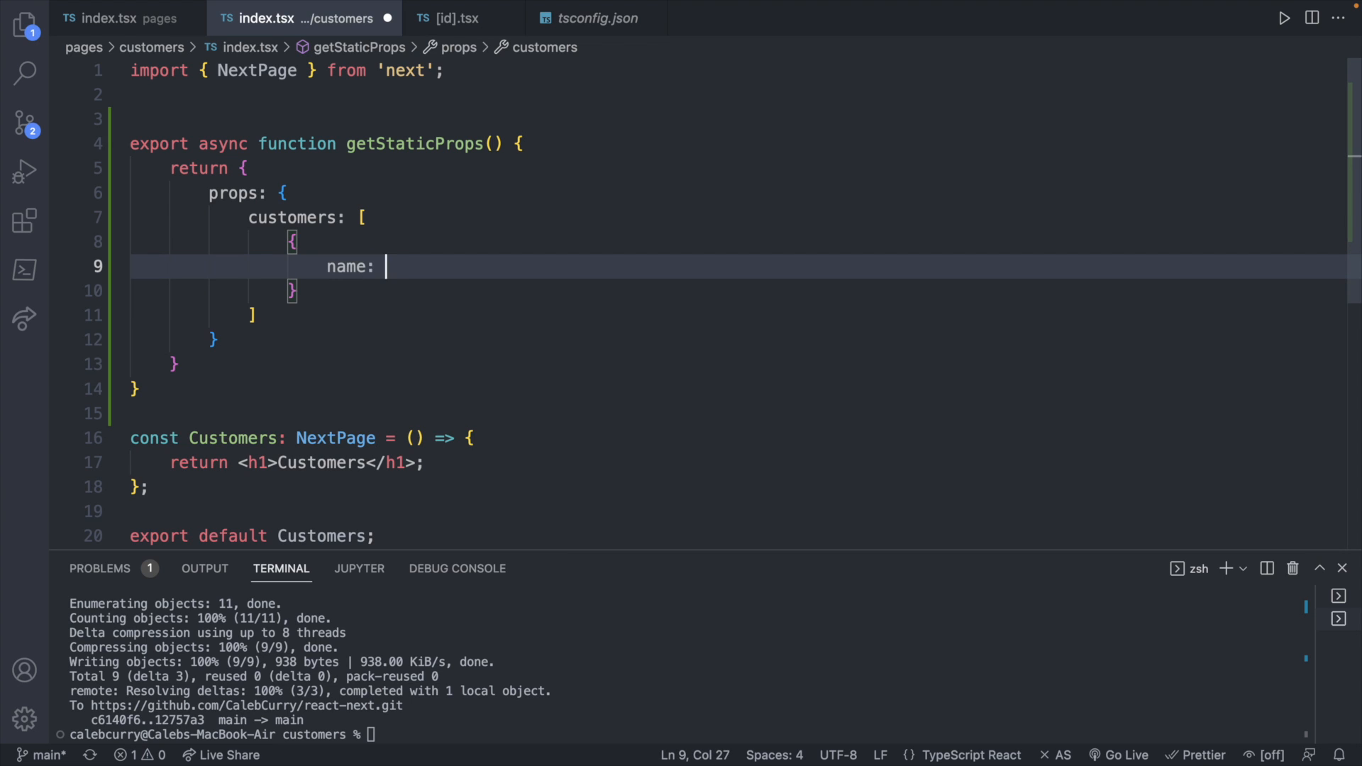
type("\"John Smith\",")
type("industry")
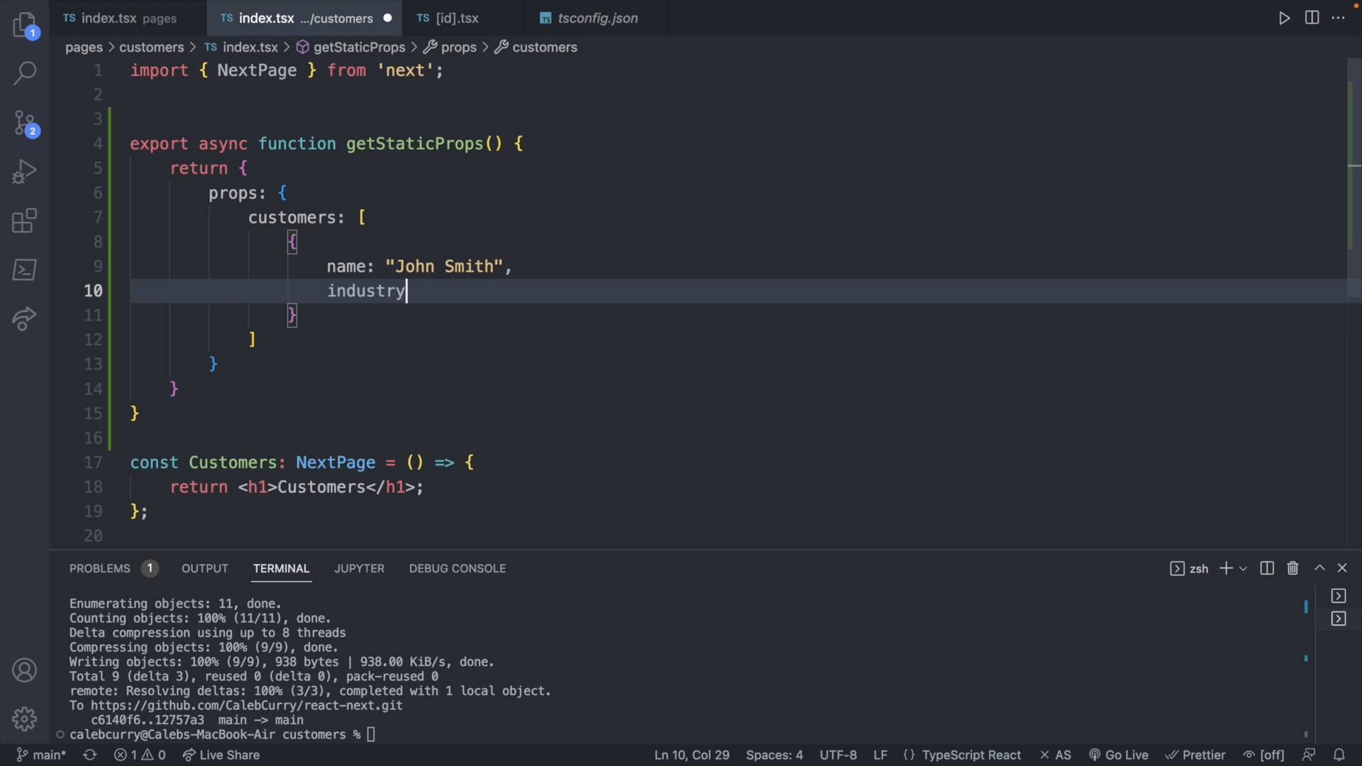
type(": \"Res")
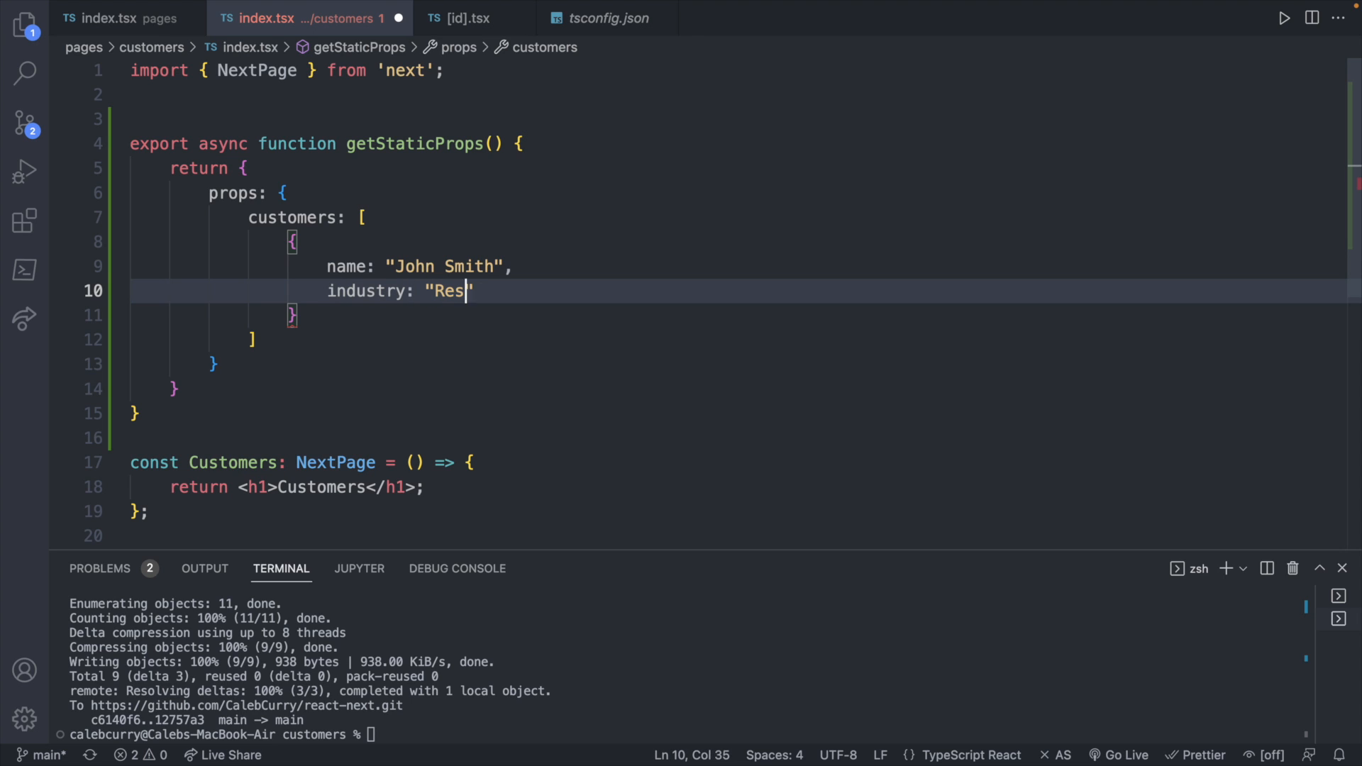
type("taurant")
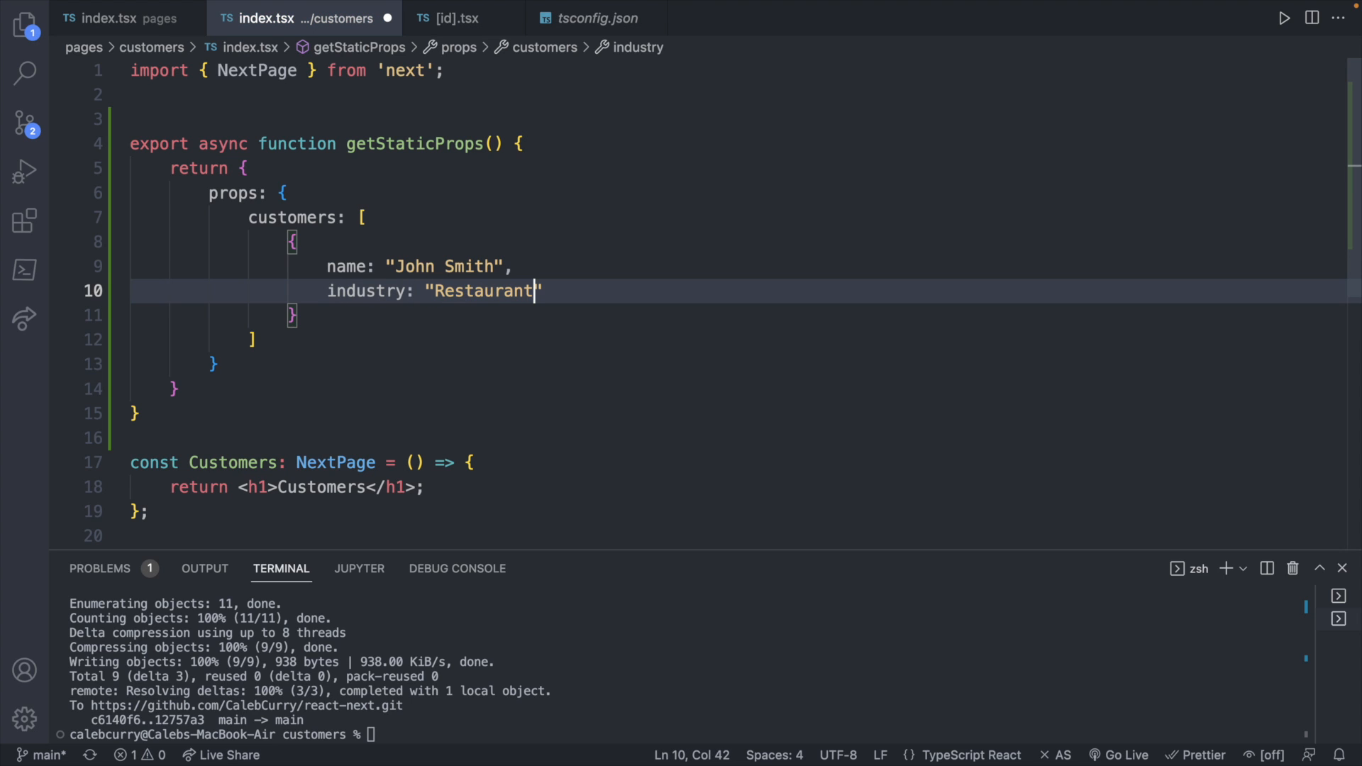
key("Enter")
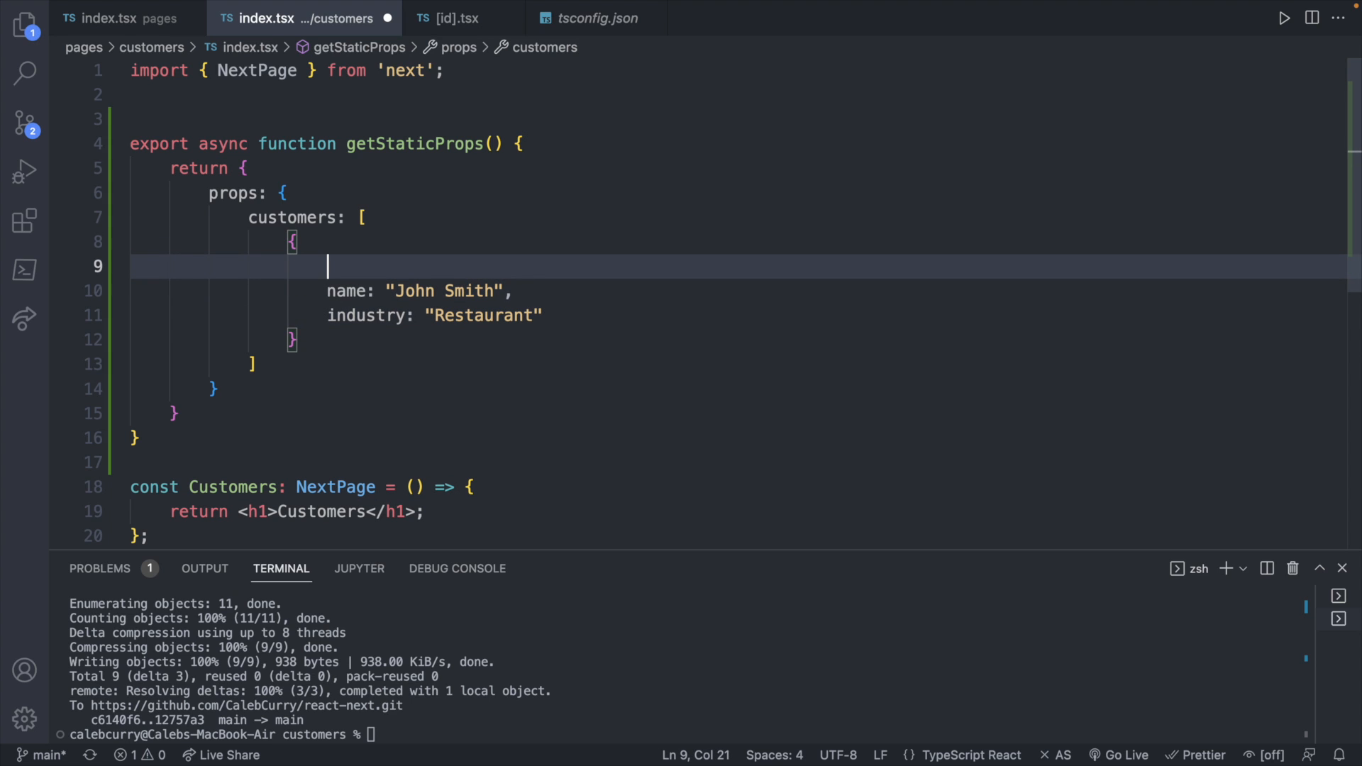
type("id: 1,")
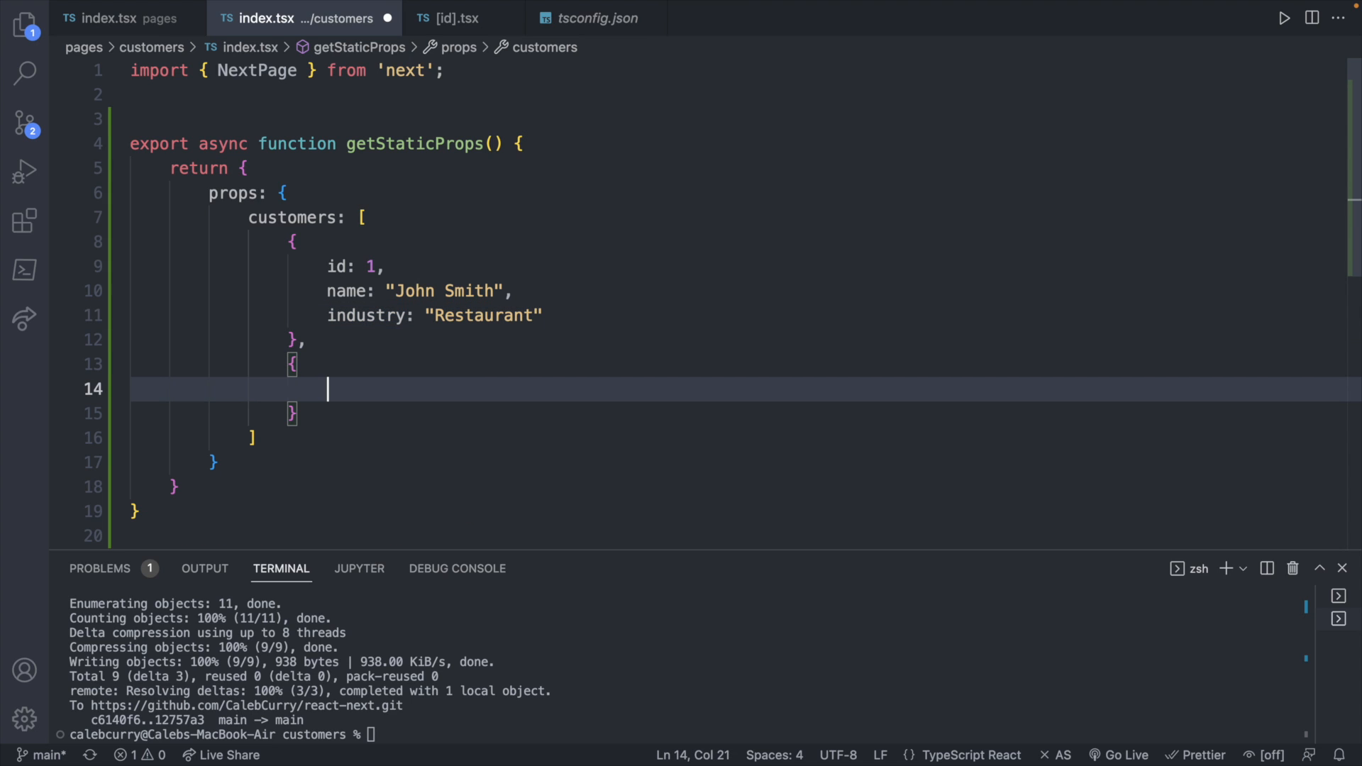
Step: Add a second customer with id 2, name Sal Brown and an industry field
type("id: 2,")
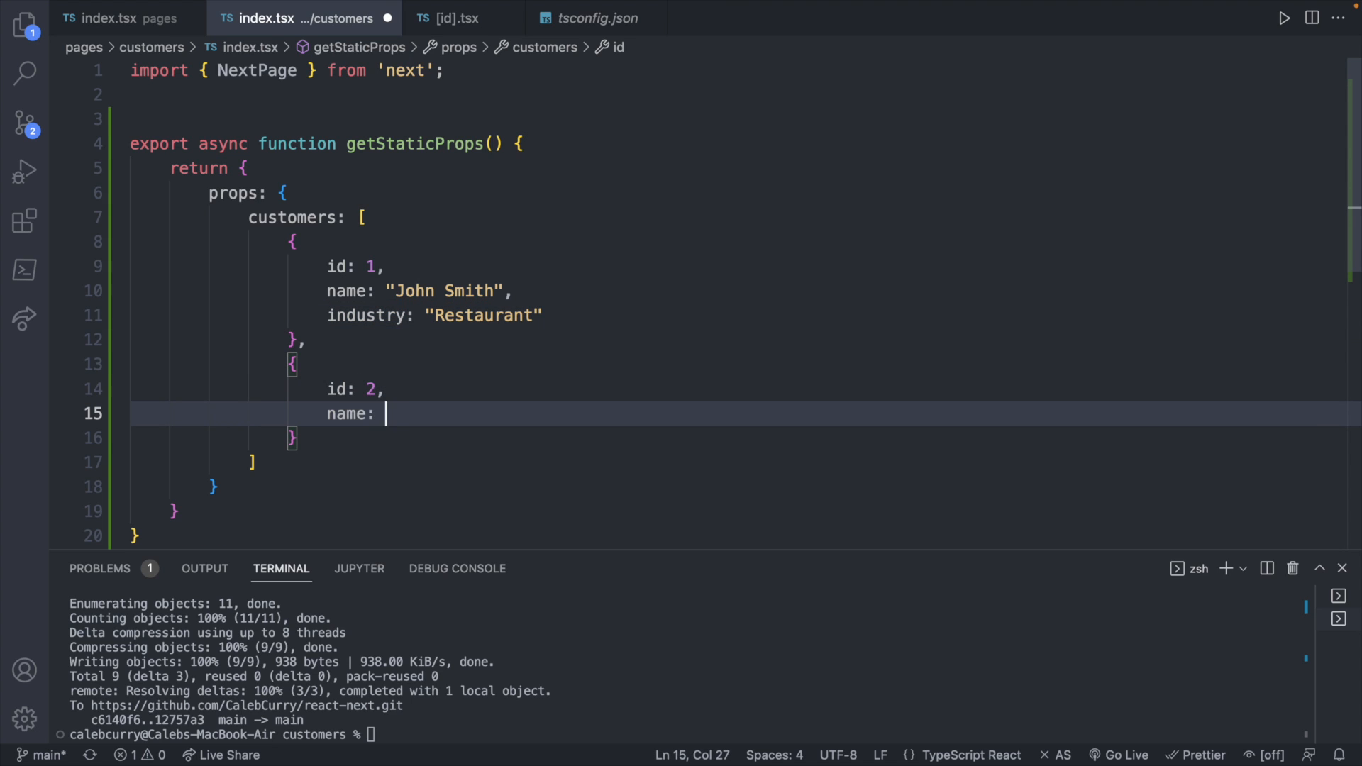
type("\"Sal Bro\"")
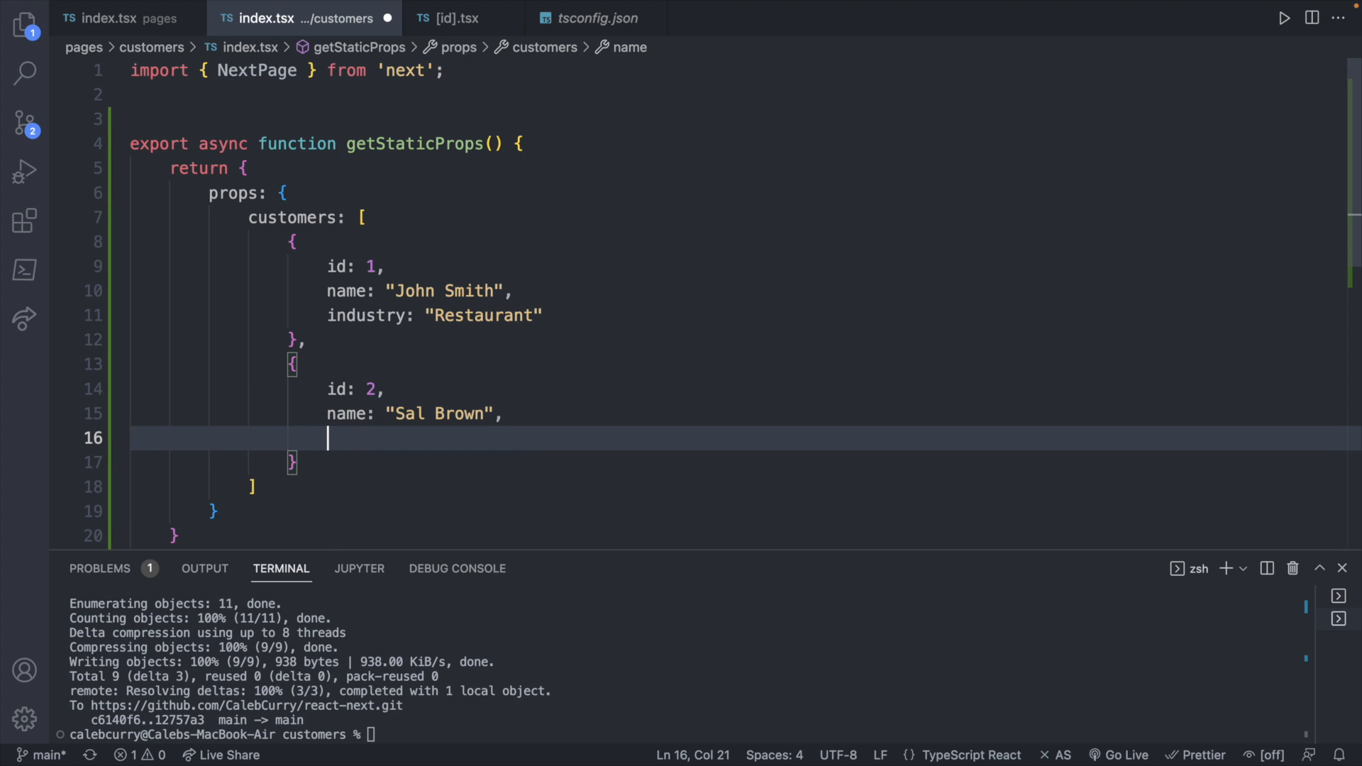
type("industry: \"")
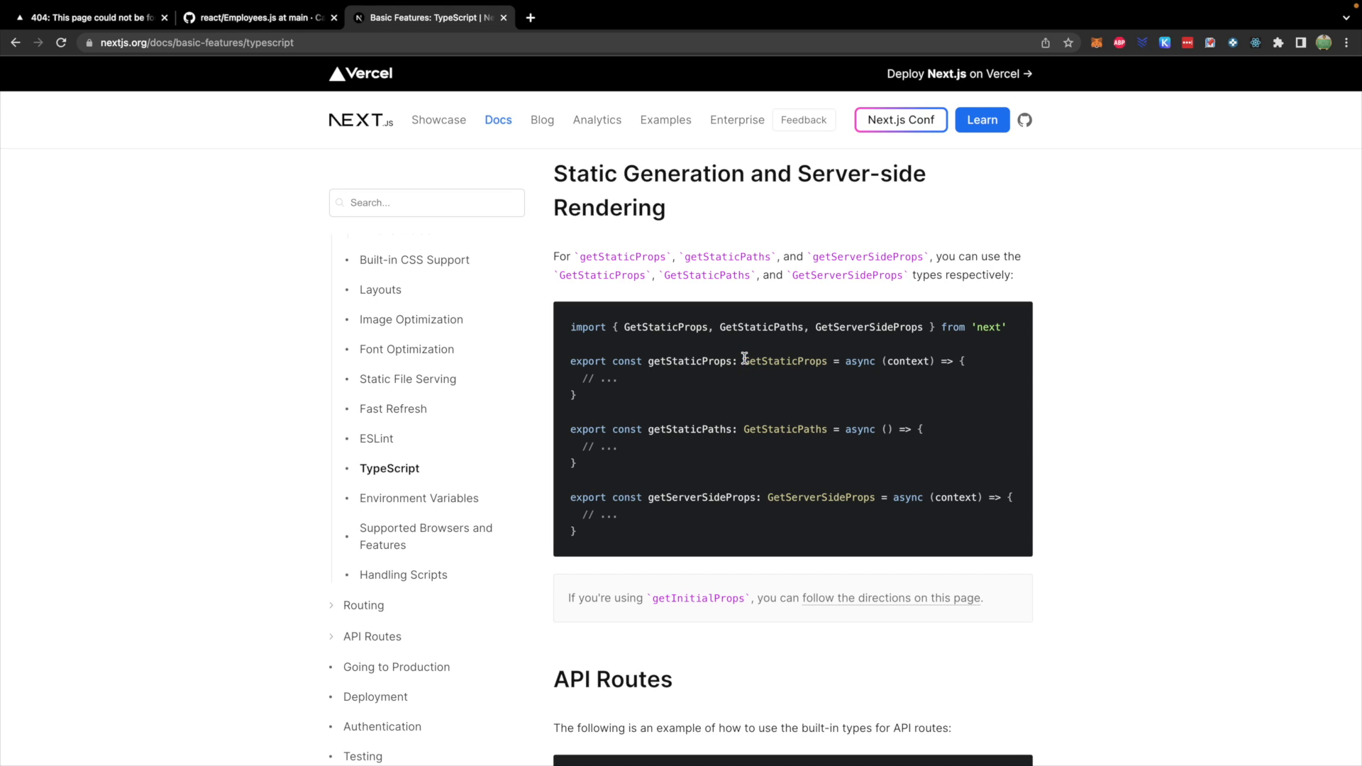
mouse_move(832, 313)
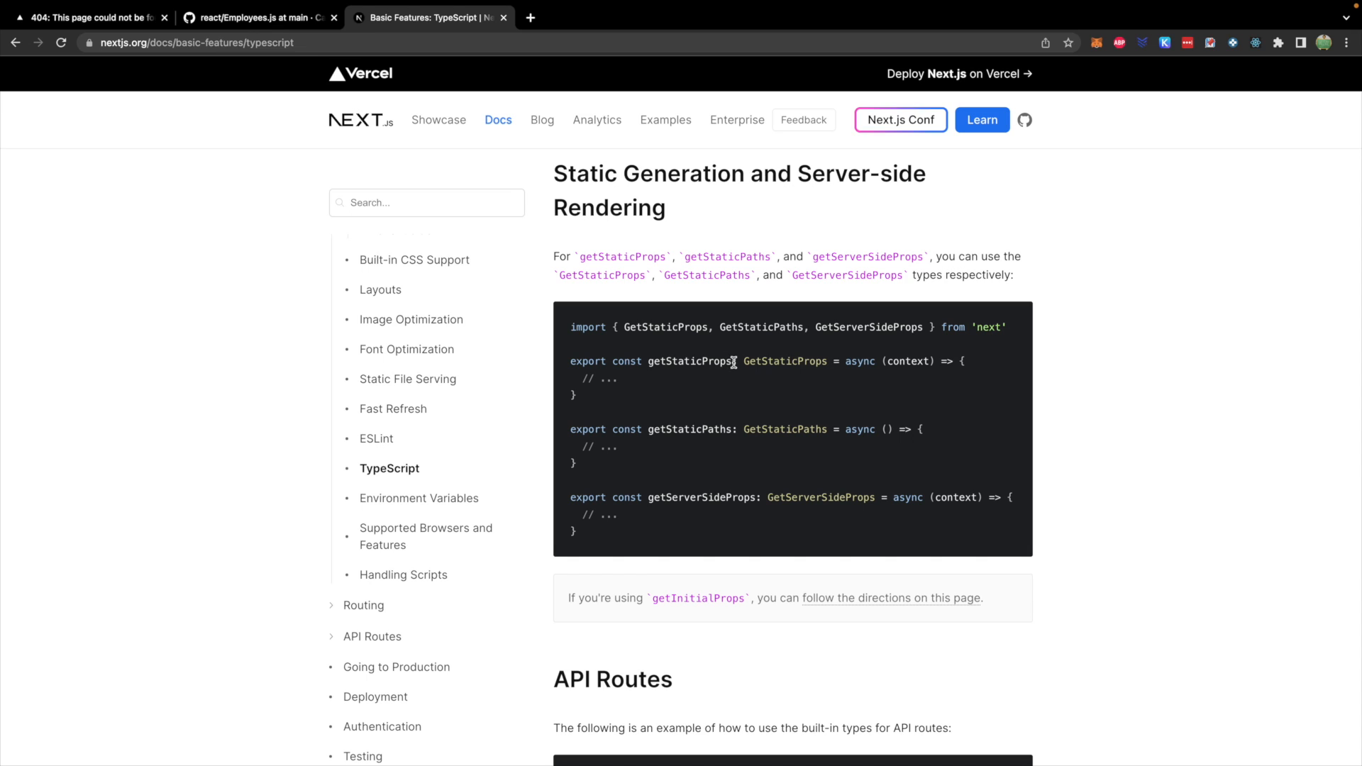
mouse_move(867, 377)
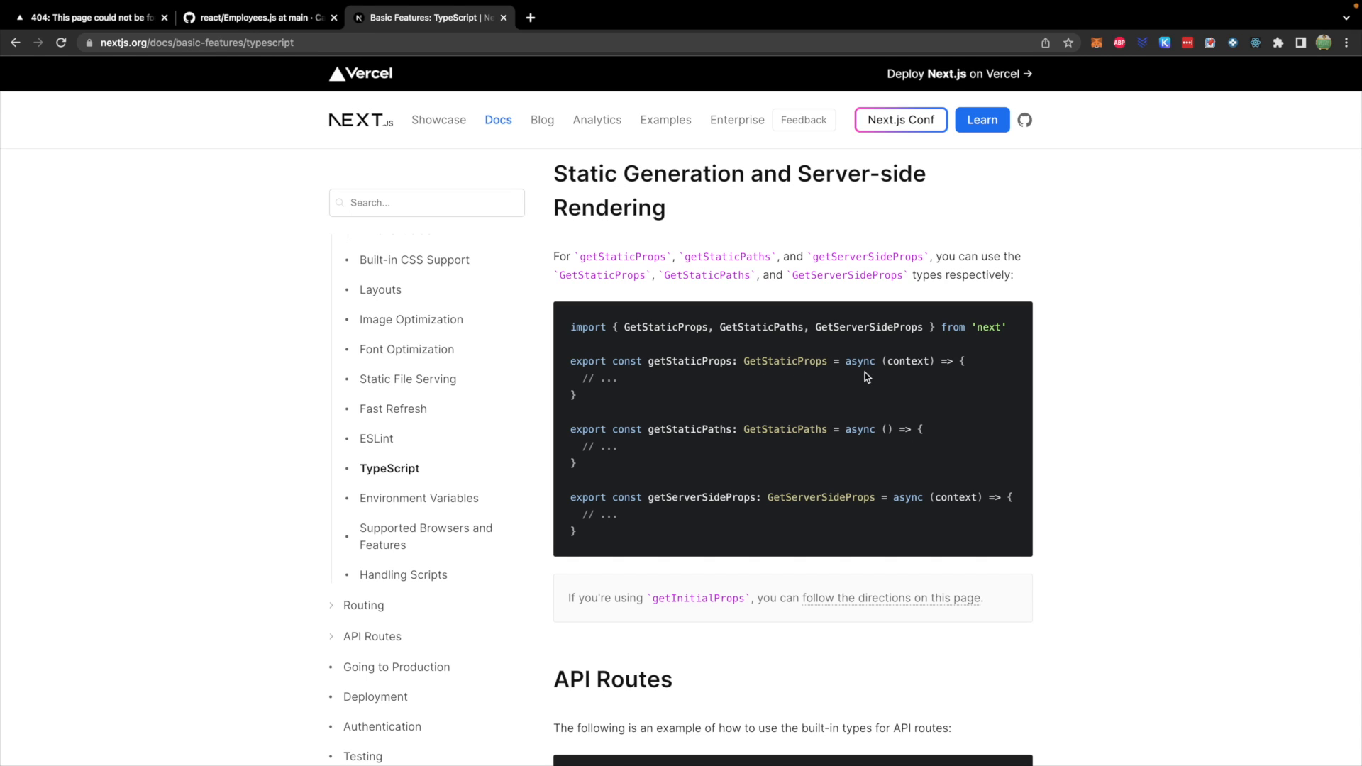
mouse_move(769, 406)
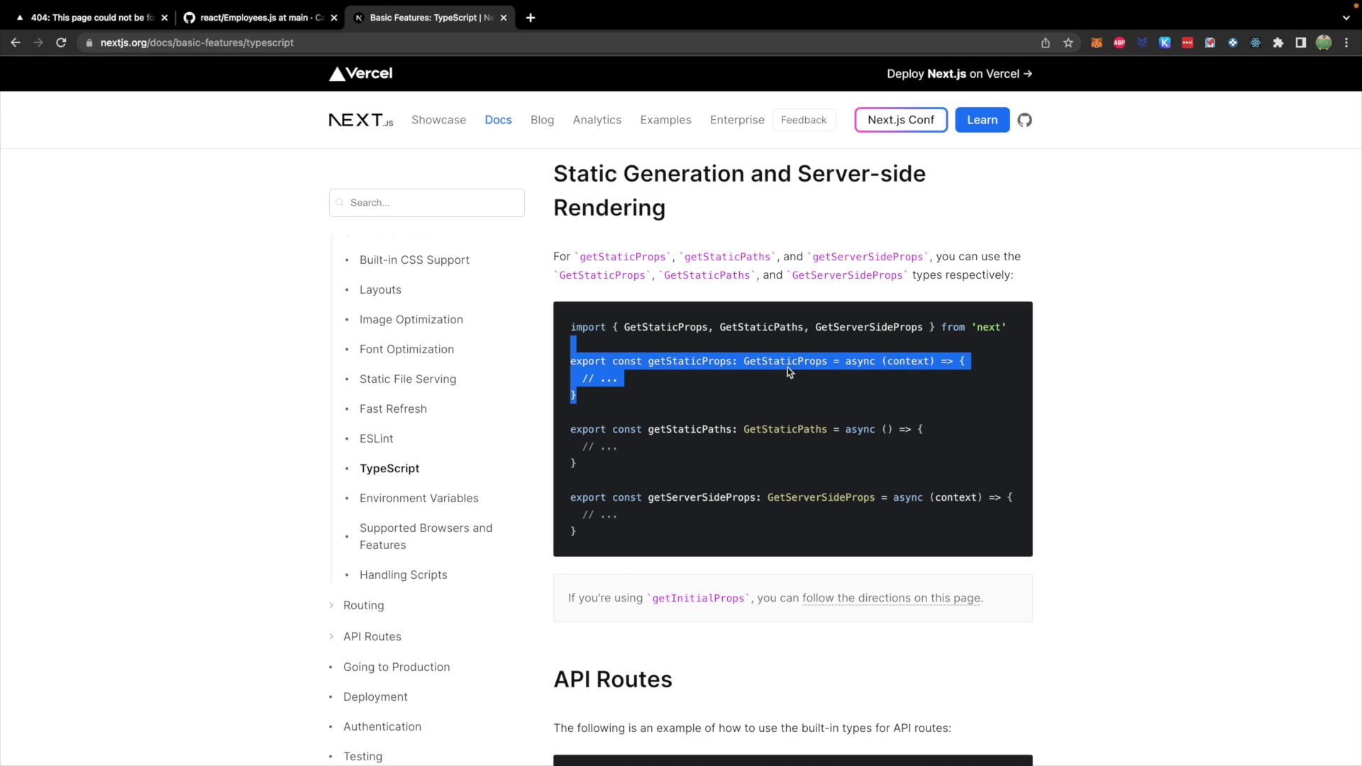
mouse_move(1185, 398)
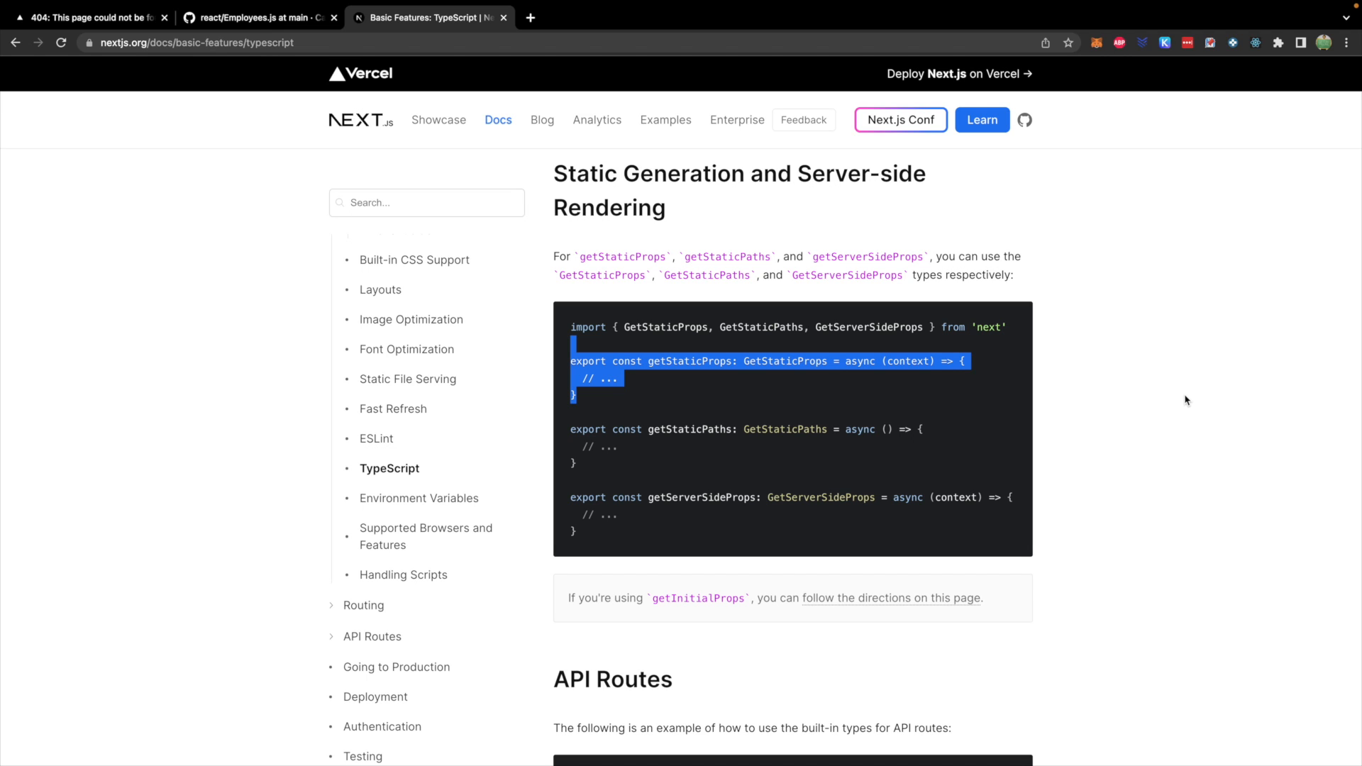
mouse_move(674, 337)
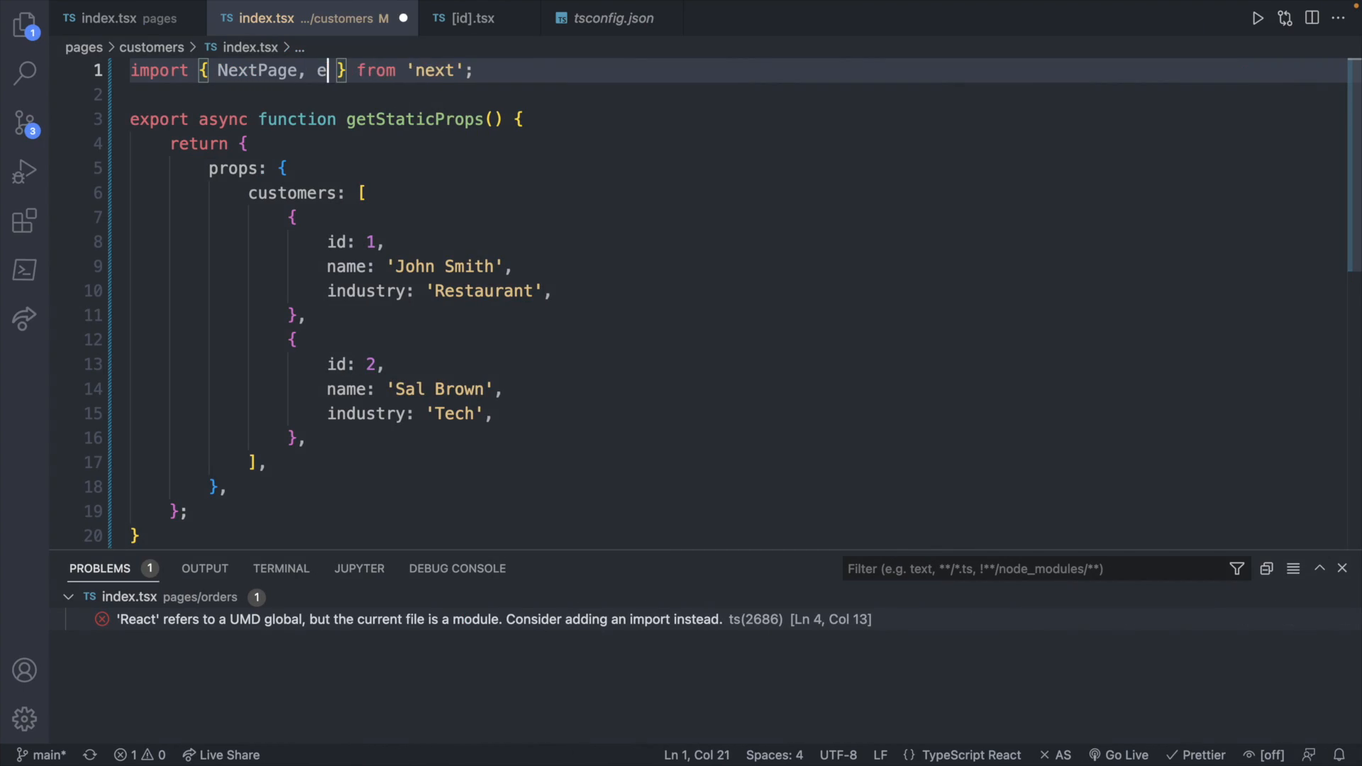
Step: Import GetStaticProps from 'next' for the typed getStaticProps arrow function
type("GetStaticProp")
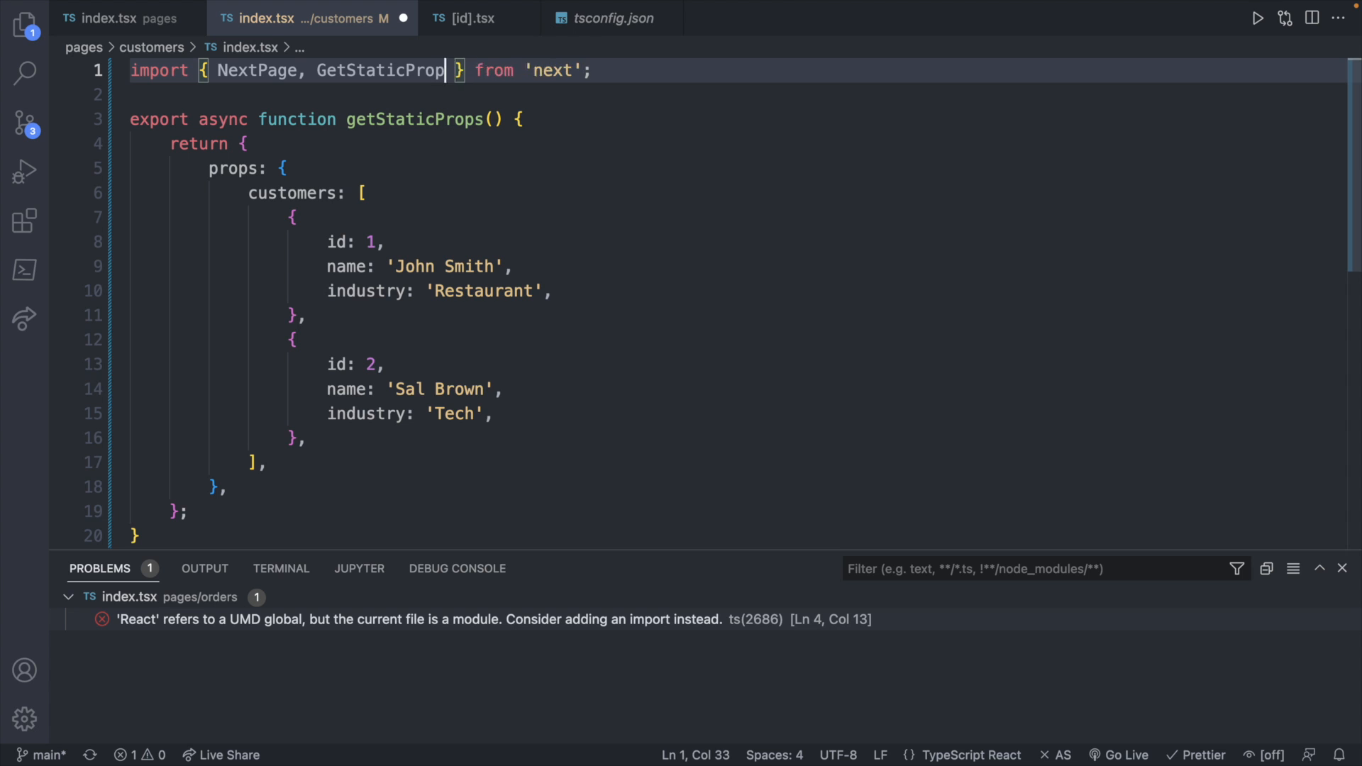
type("s")
type("//")
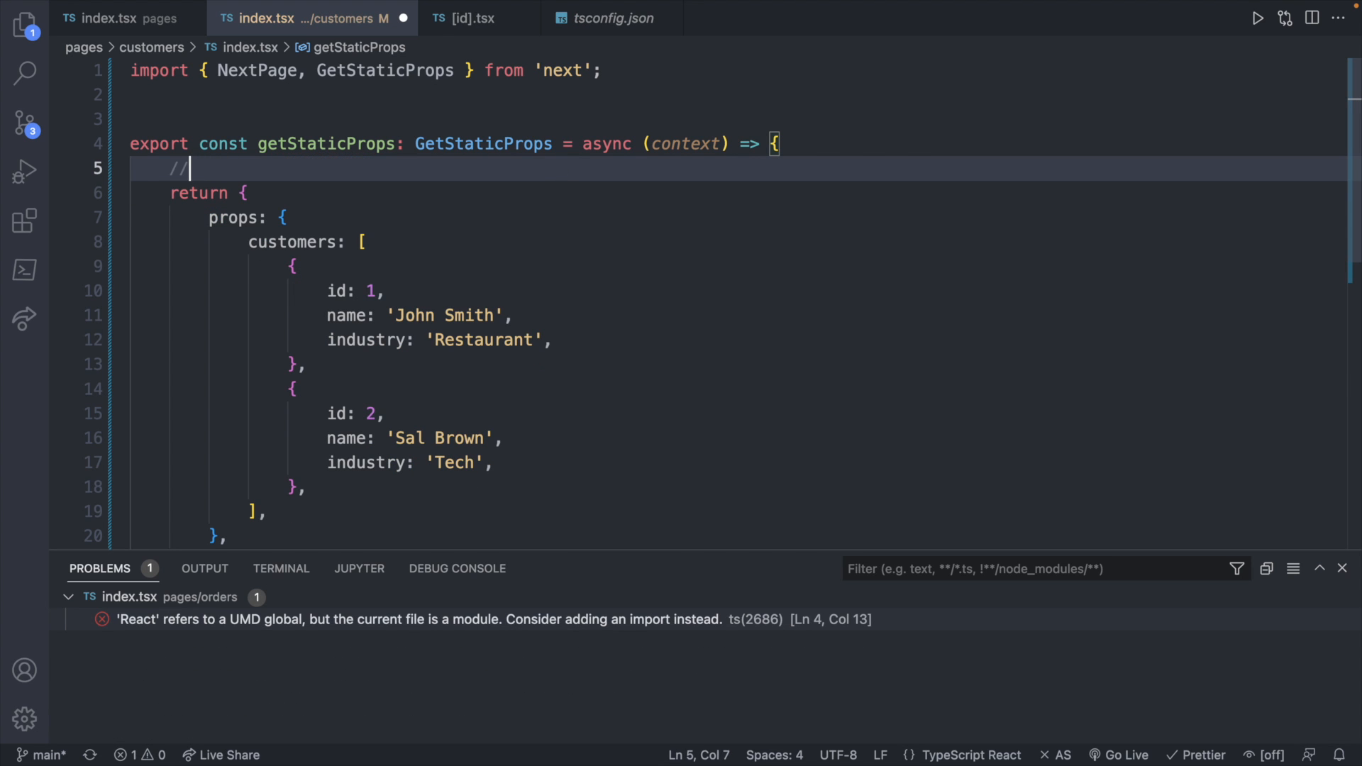
scroll("down", 3)
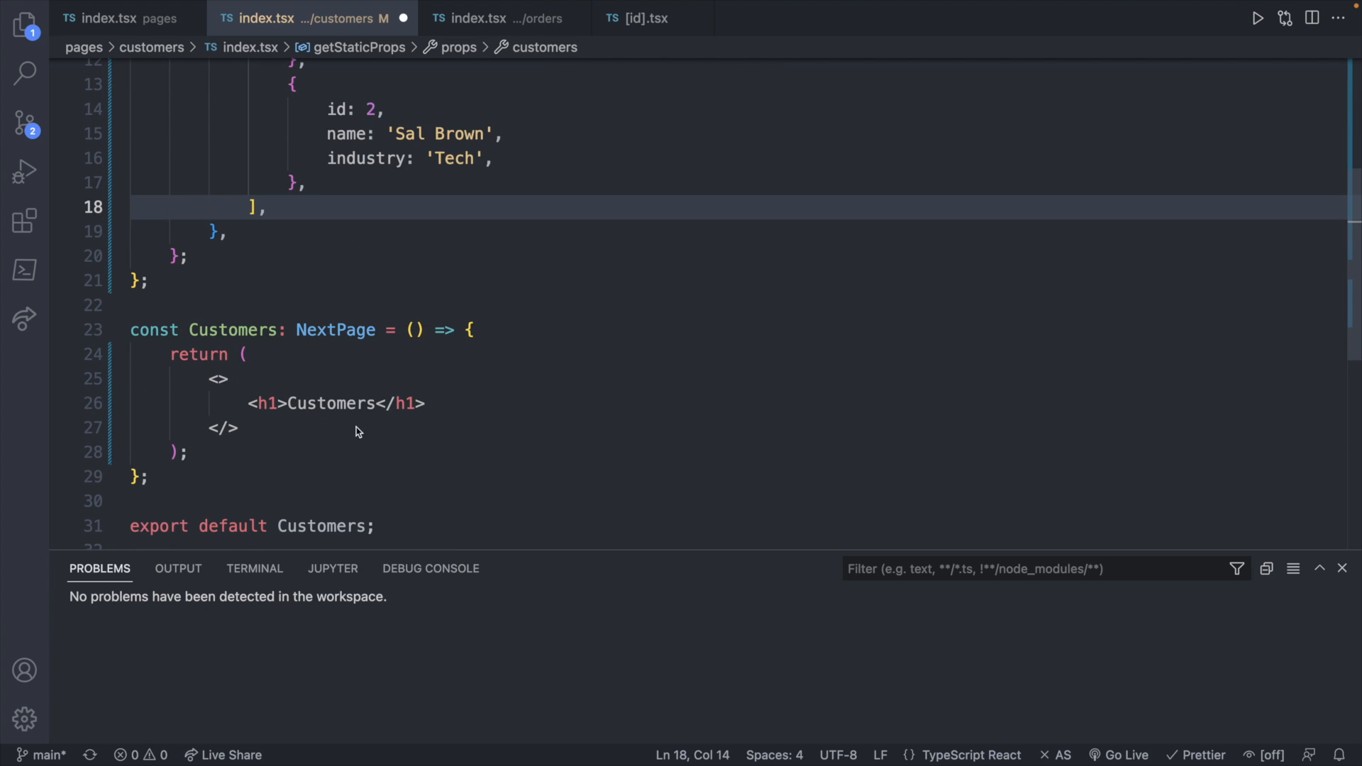
Step: Give the Customers component a props parameter and console.log(props) in its body
left_click(414, 330)
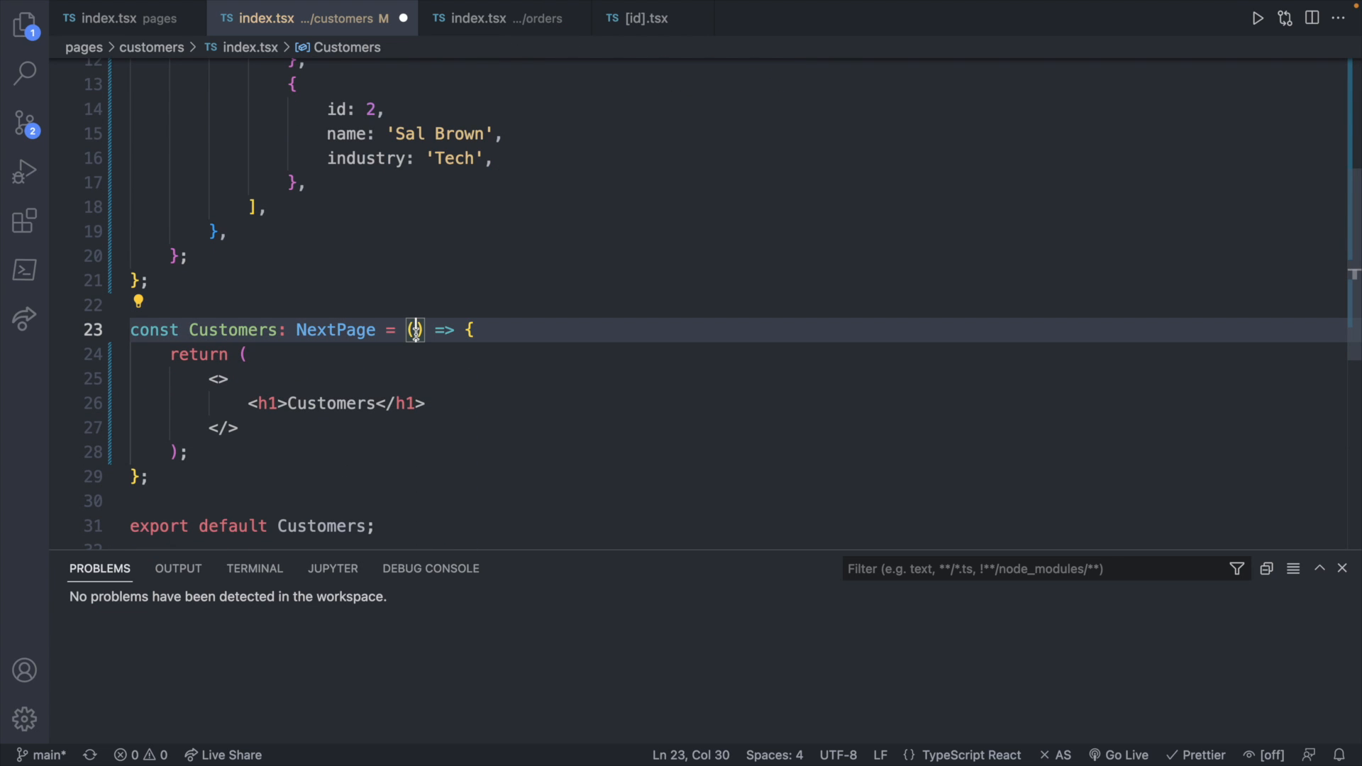
type("props")
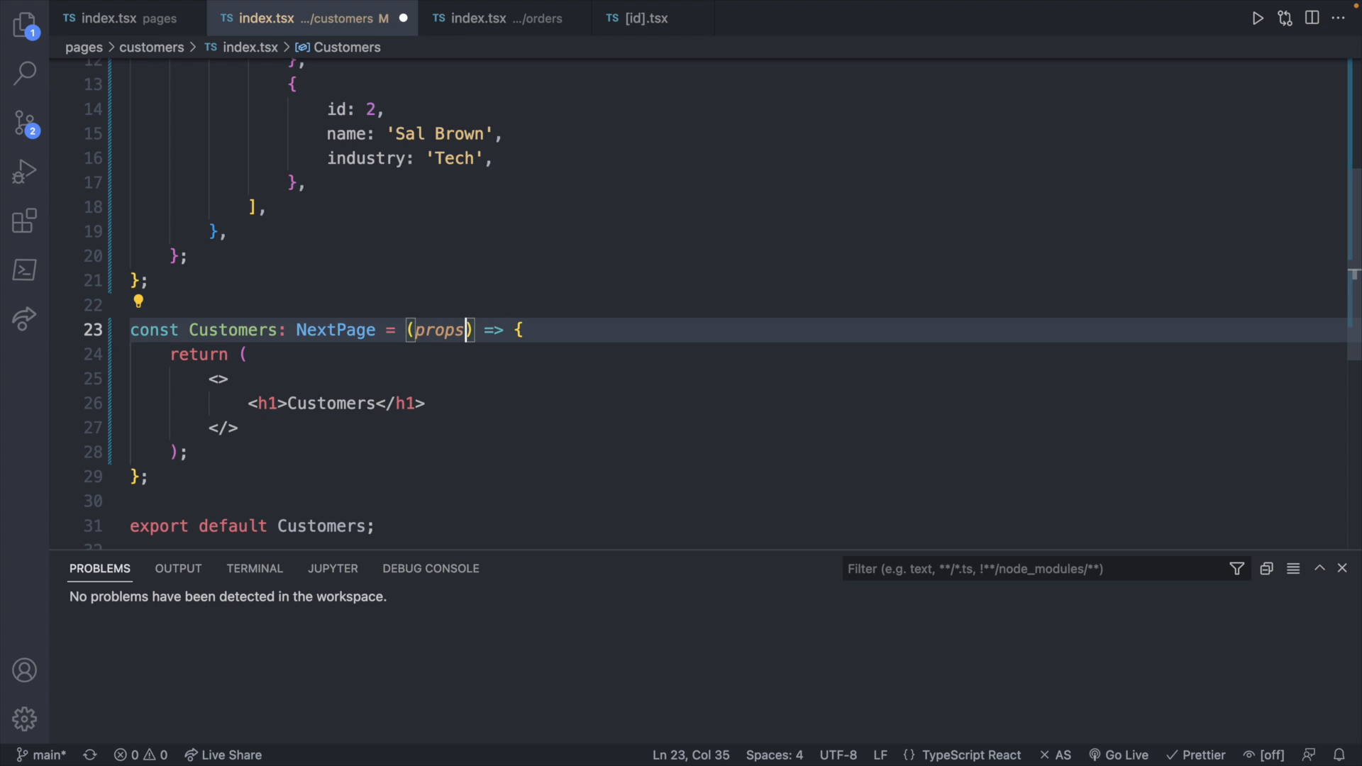
type("c")
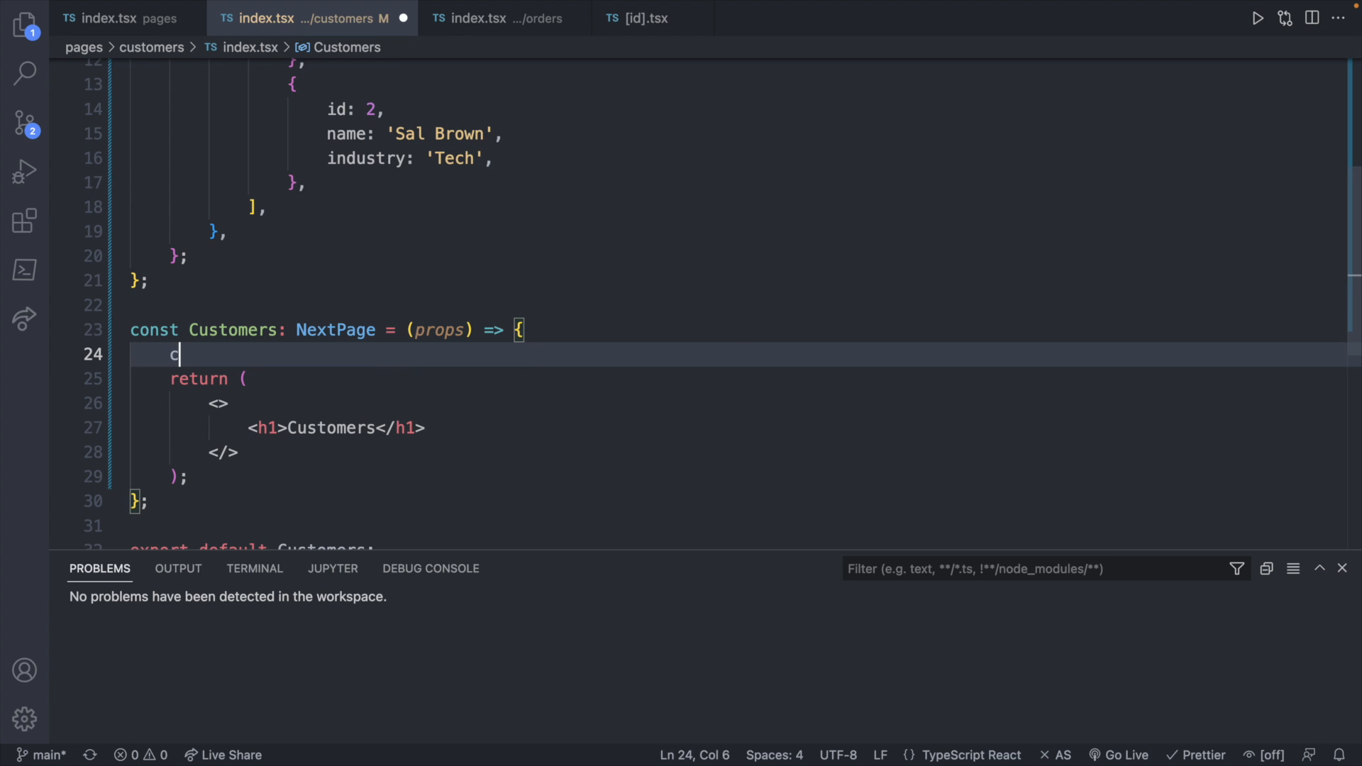
type("console.log(props)")
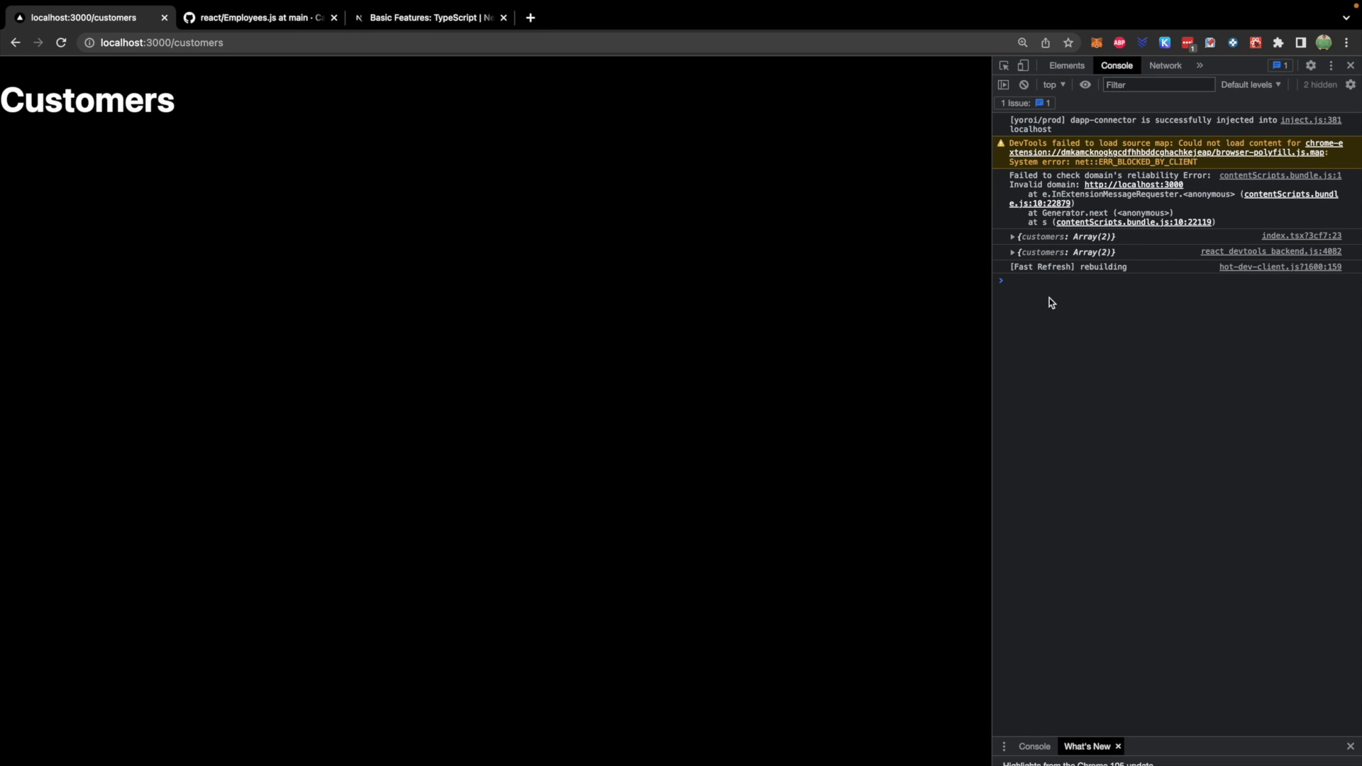
Step: Expand the logged props object to show its two-entry customers array
left_click(1010, 252)
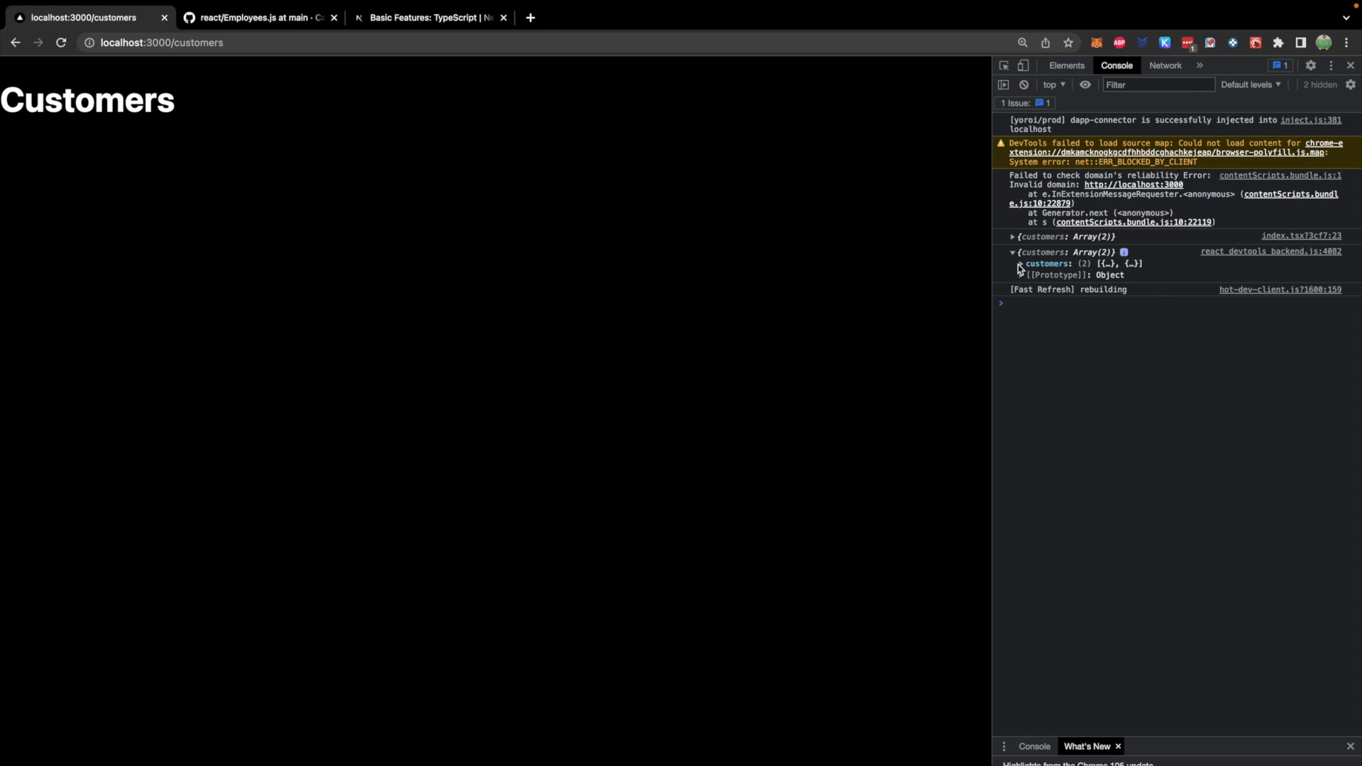
left_click(1019, 263)
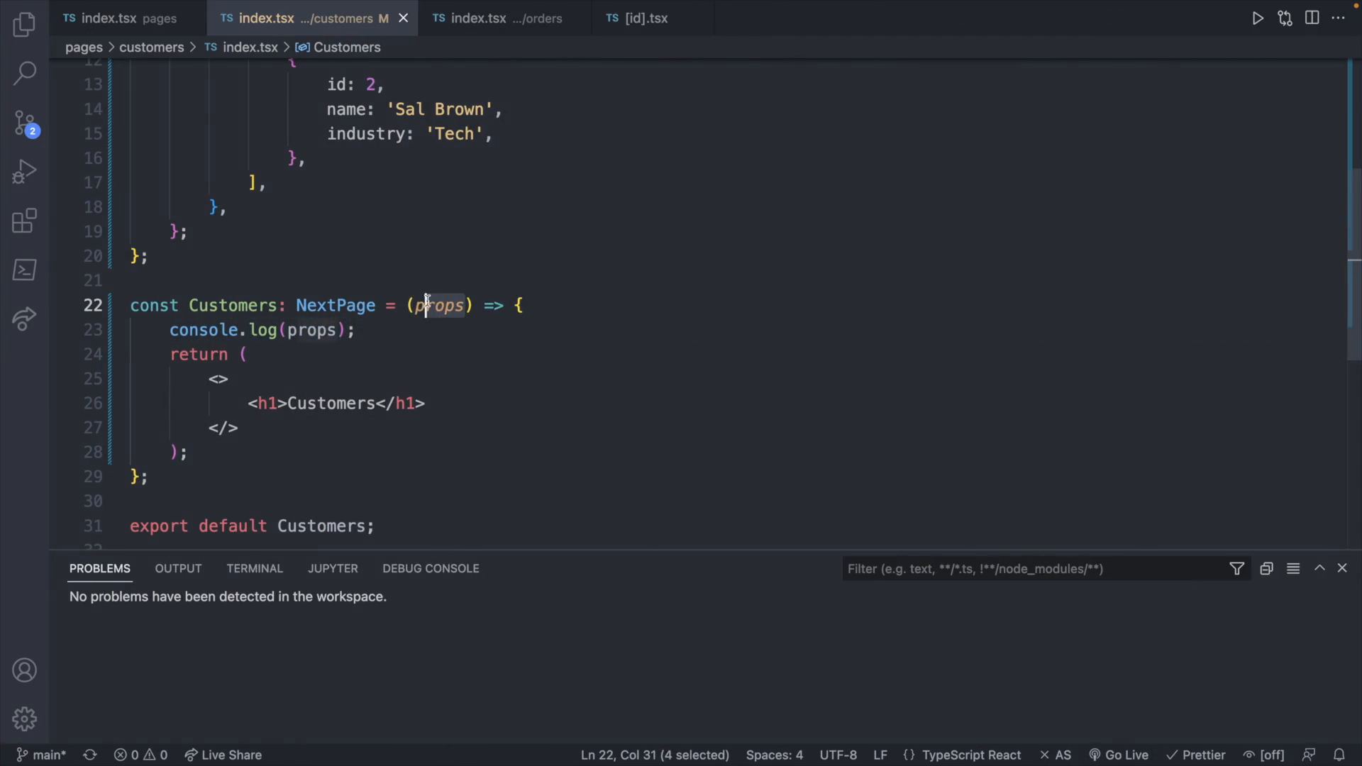
Step: Replace props with a destructured { customers } parameter in the Customers component
key("Delete")
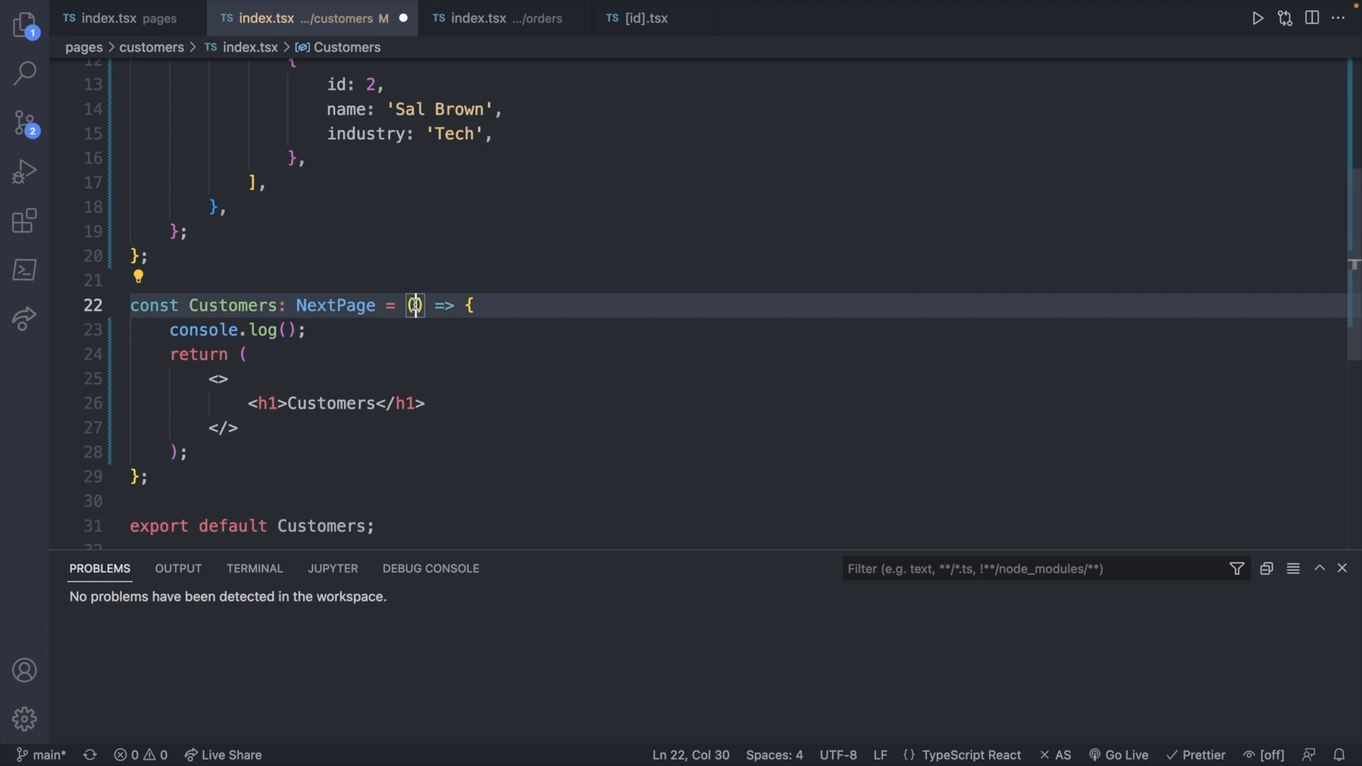
type("{}")
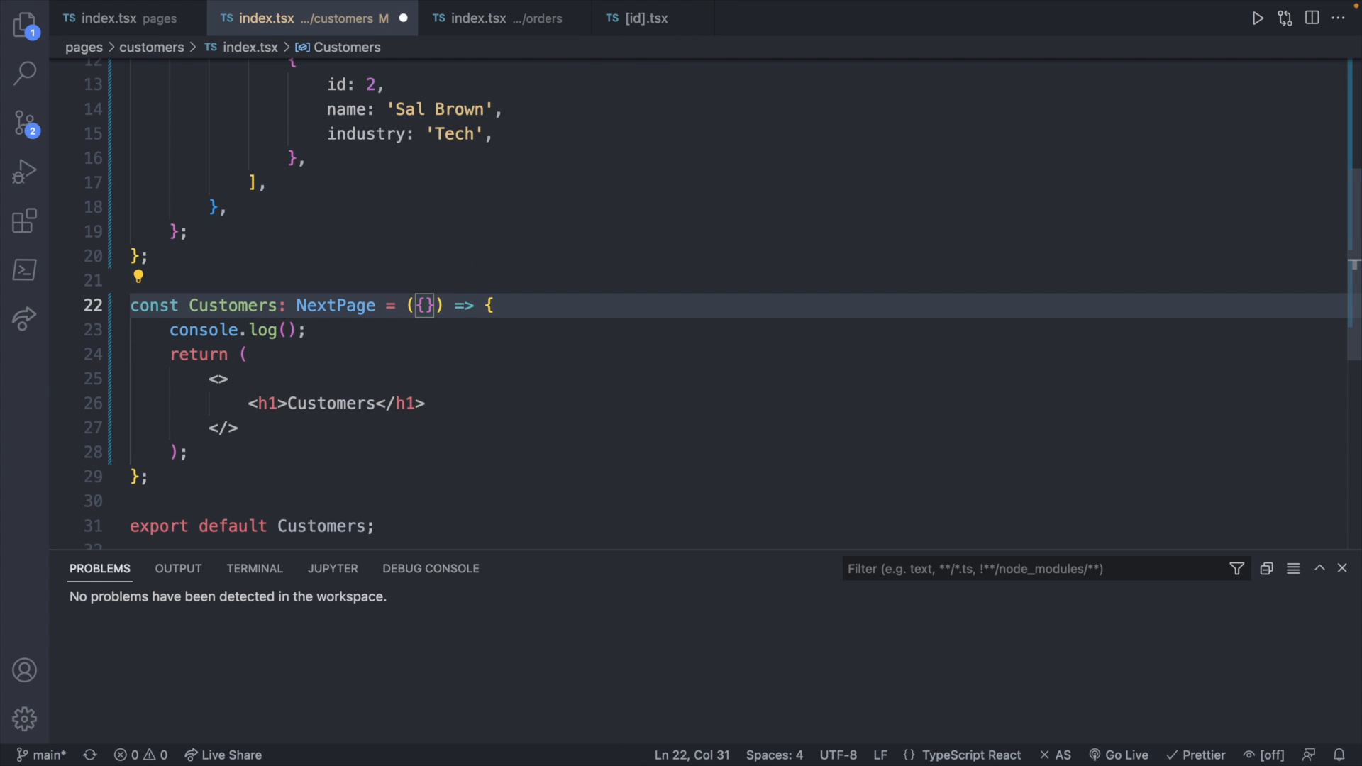
type("customers")
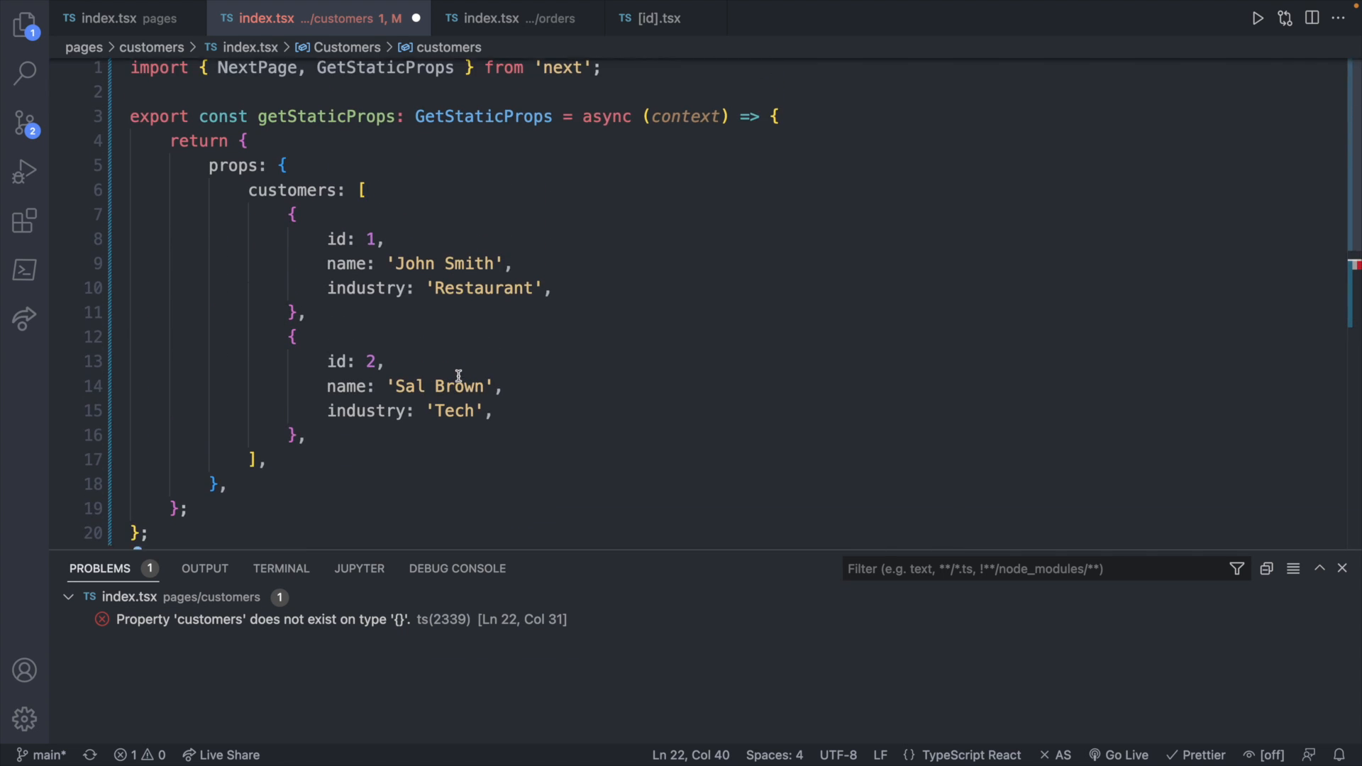
scroll("down", 3)
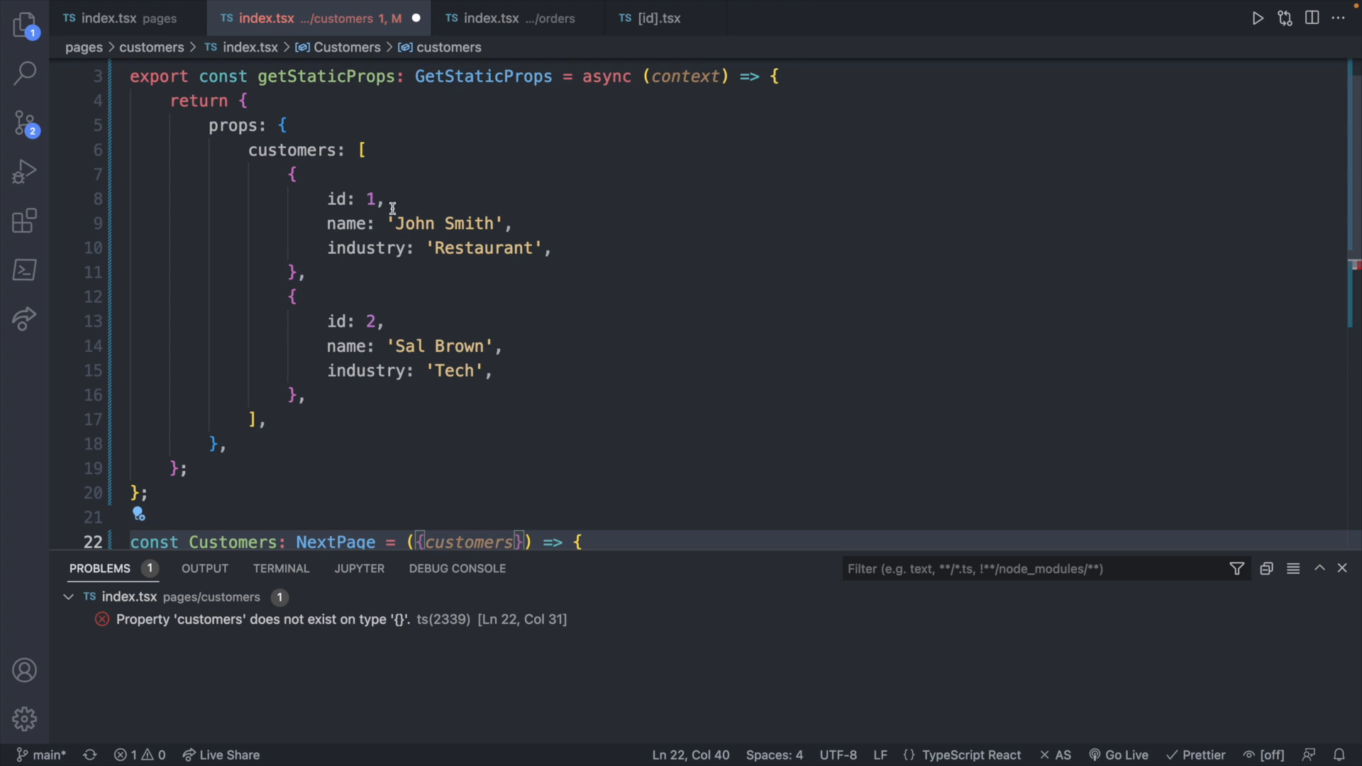
mouse_move(264, 147)
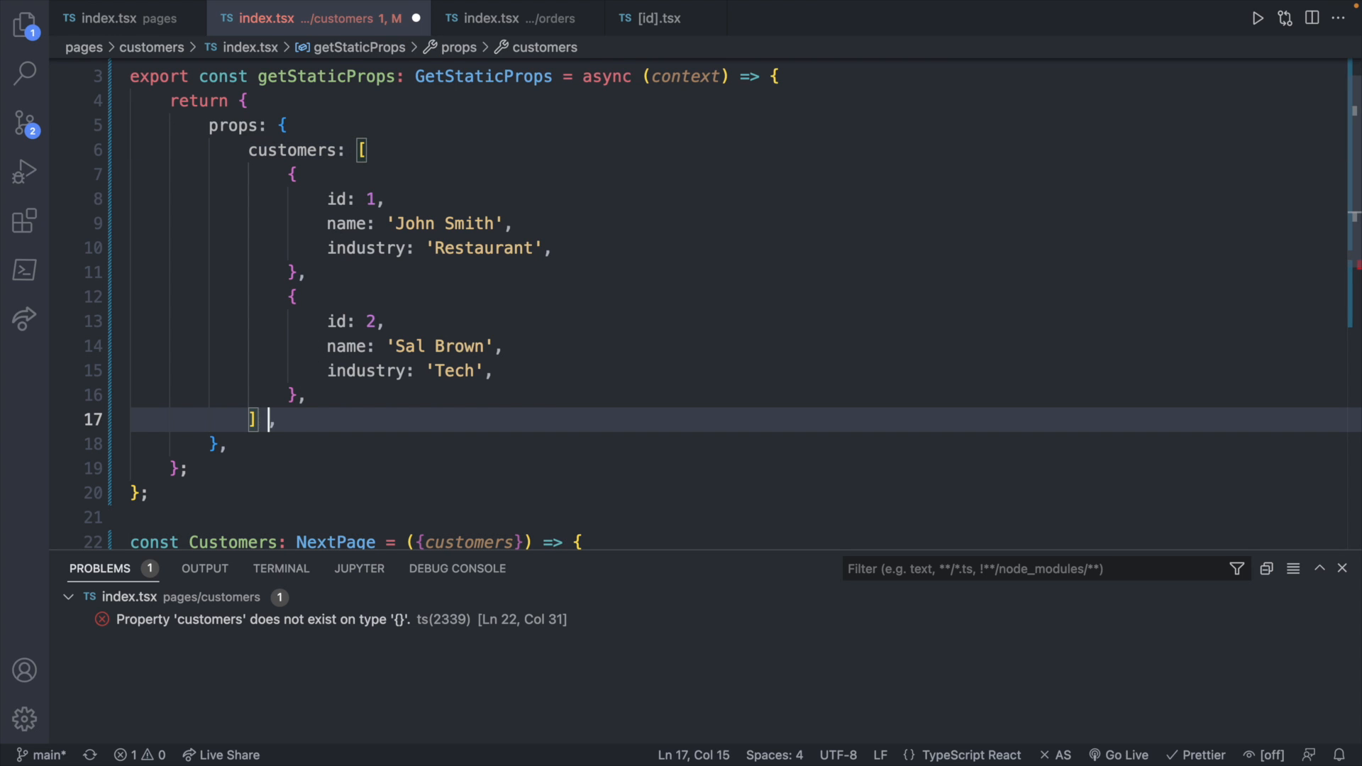
Step: Cast the mock customers array with 'as Customer[]'
type("as")
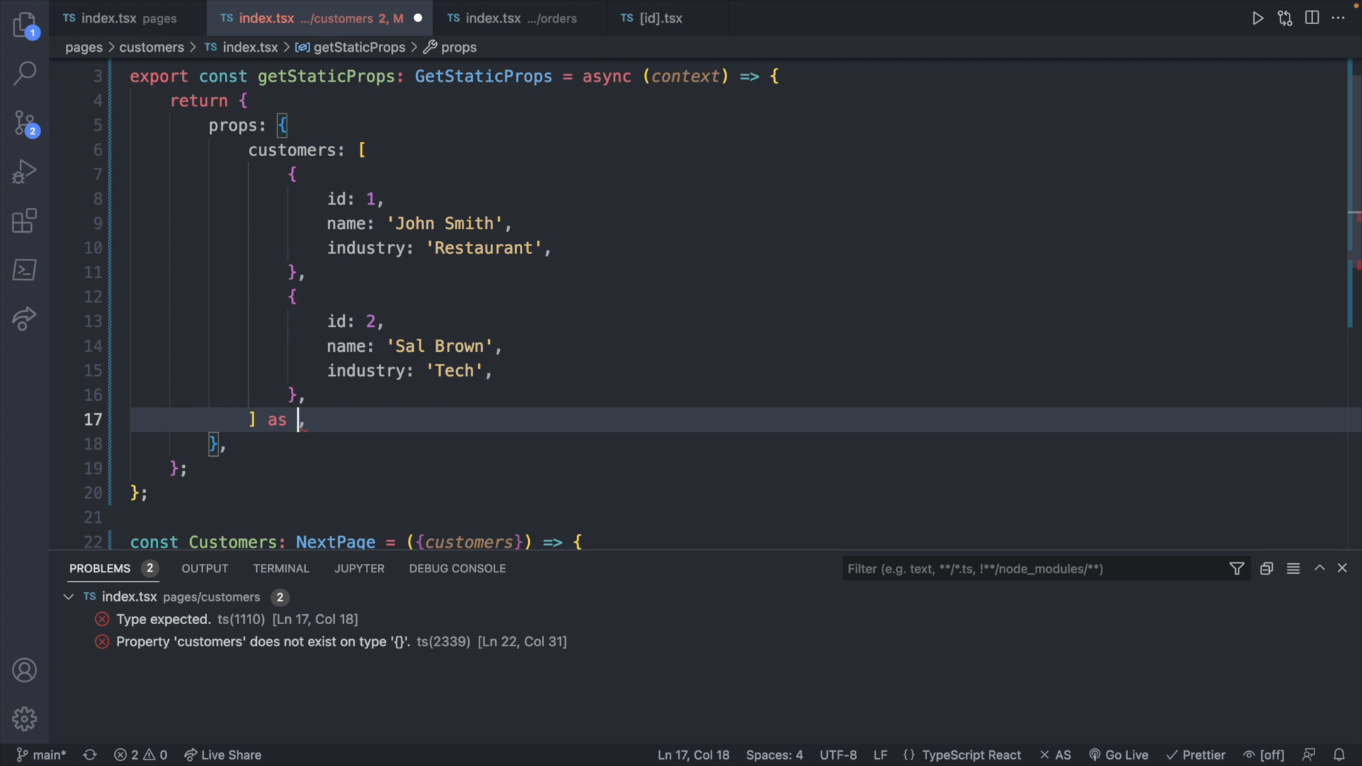
type("Customer[]")
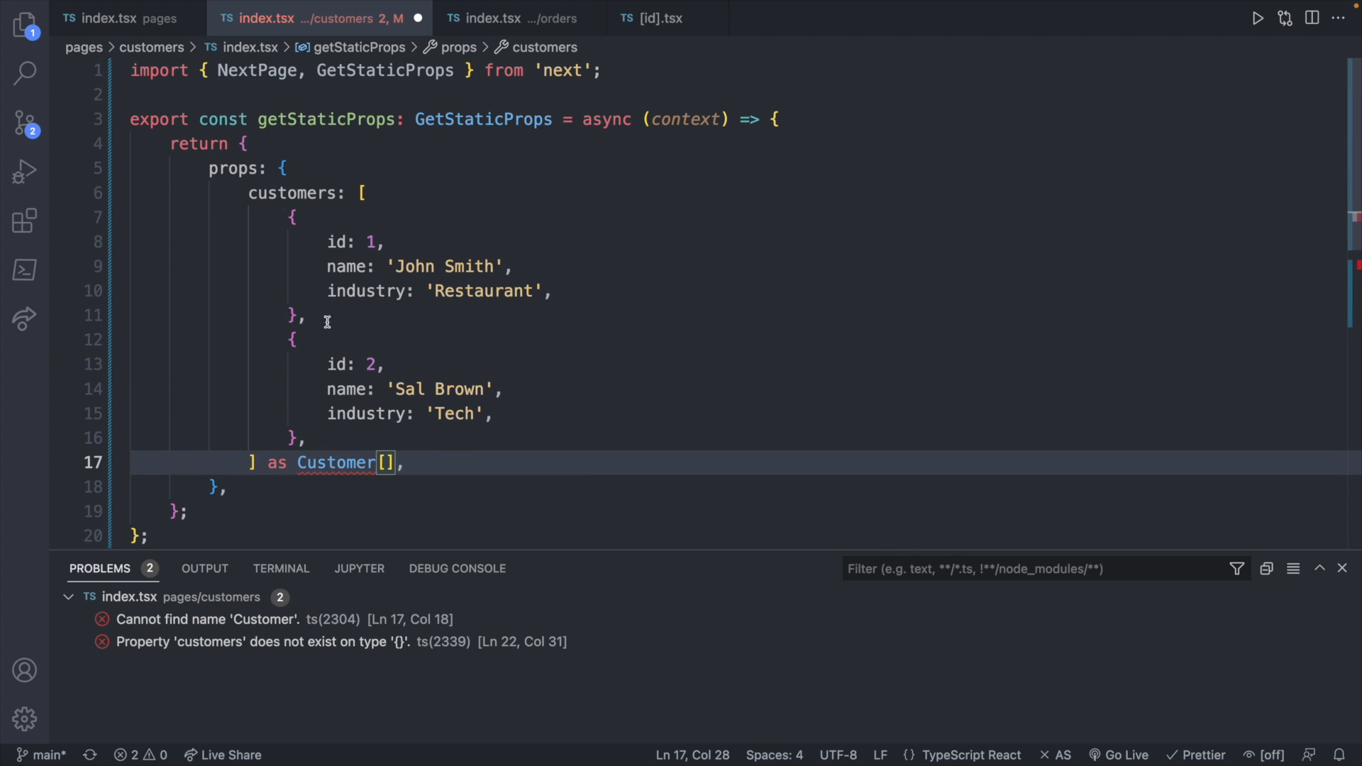
Step: Define type Customer = { id: number, name: string, industry: string } below the import
type("type")
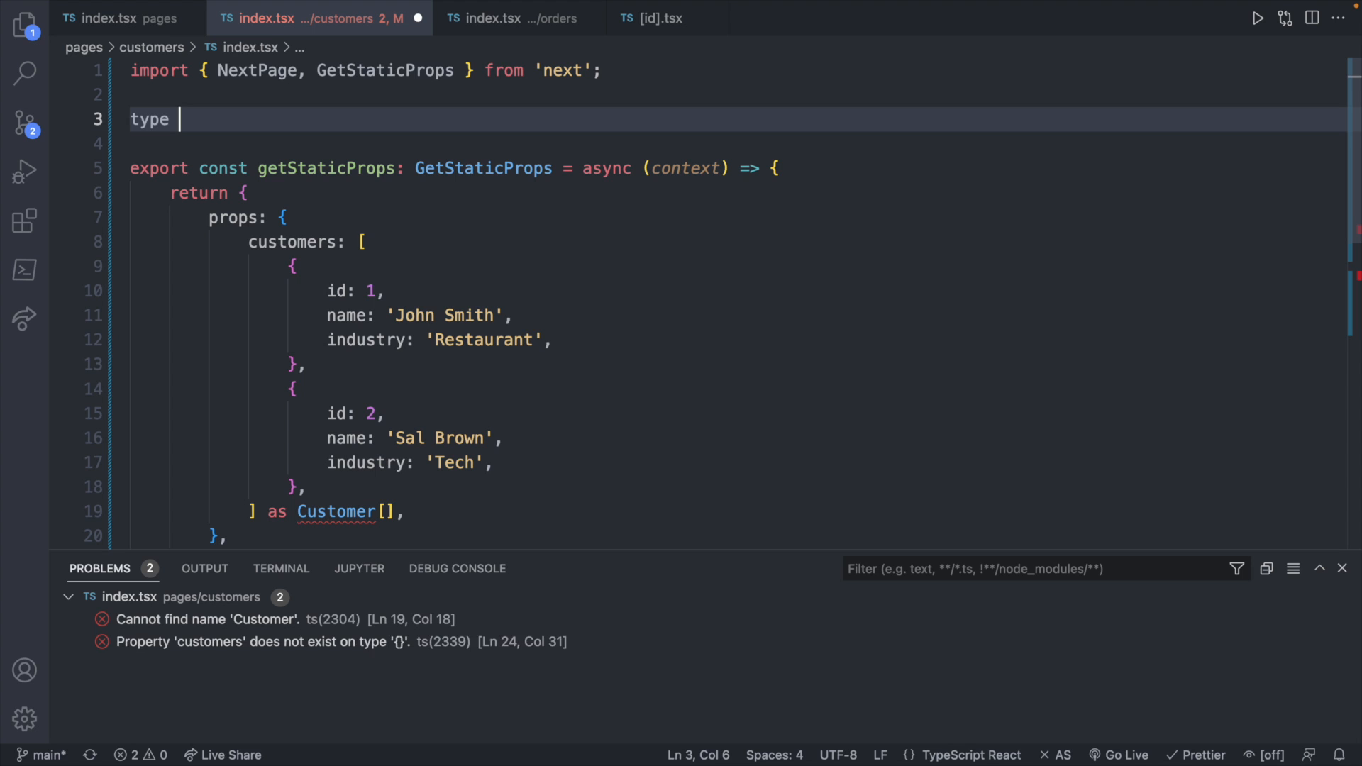
type("Customer = {")
left_click(737, 143)
type("i")
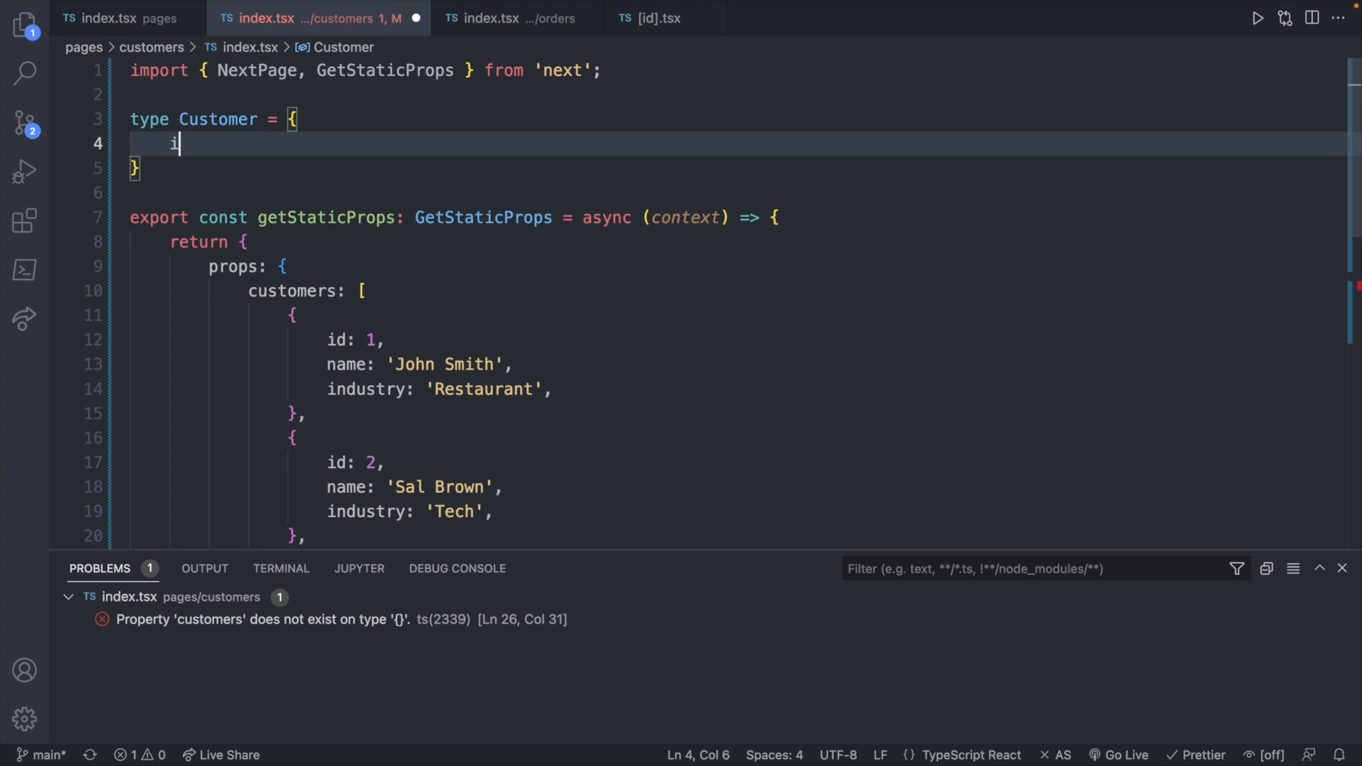
type("d: number,")
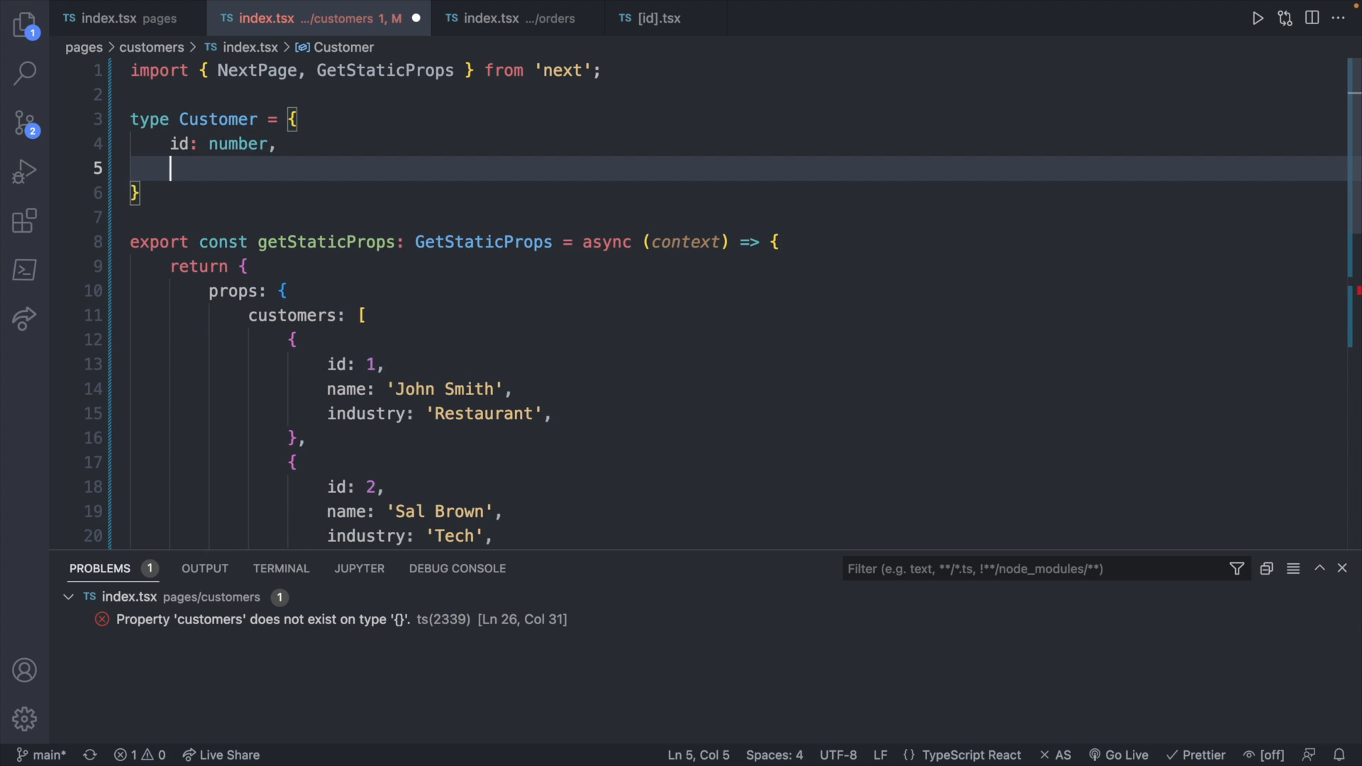
type("name: string,")
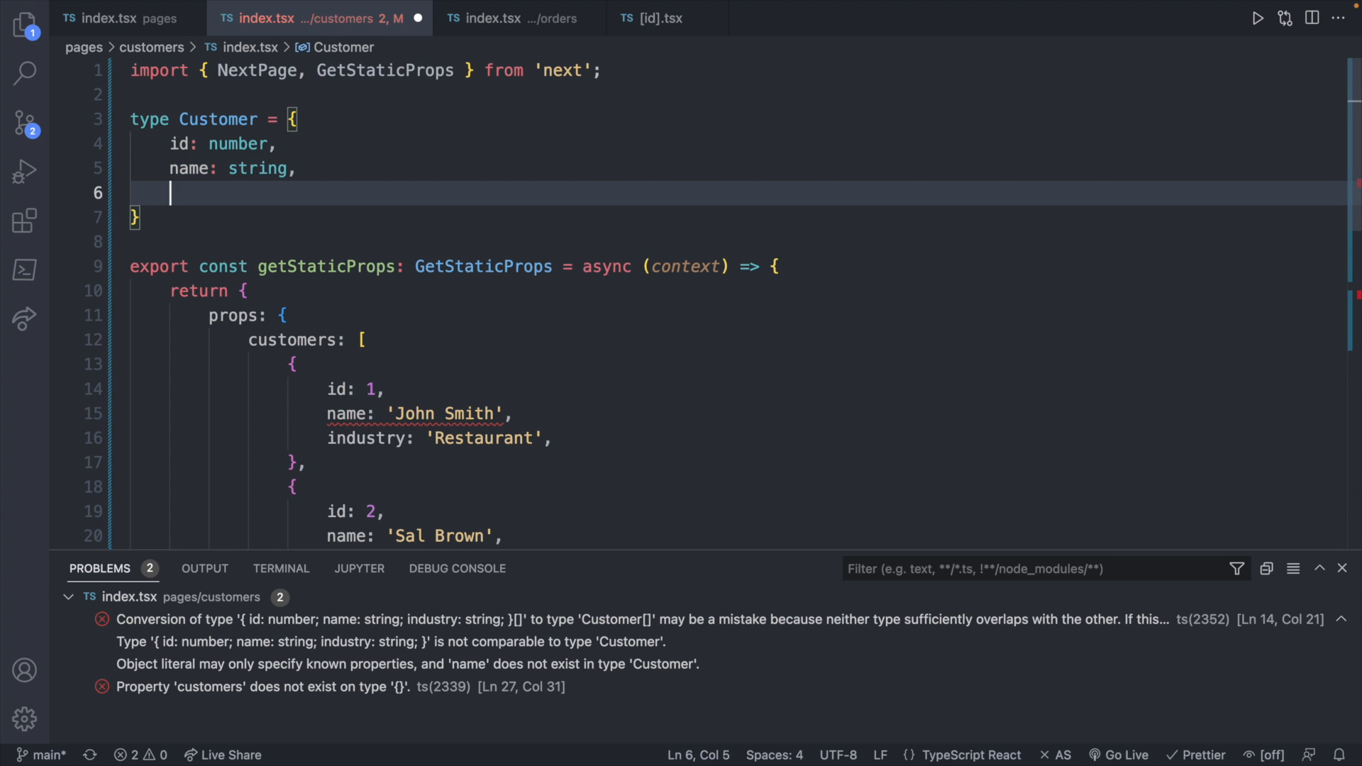
type("industry: string")
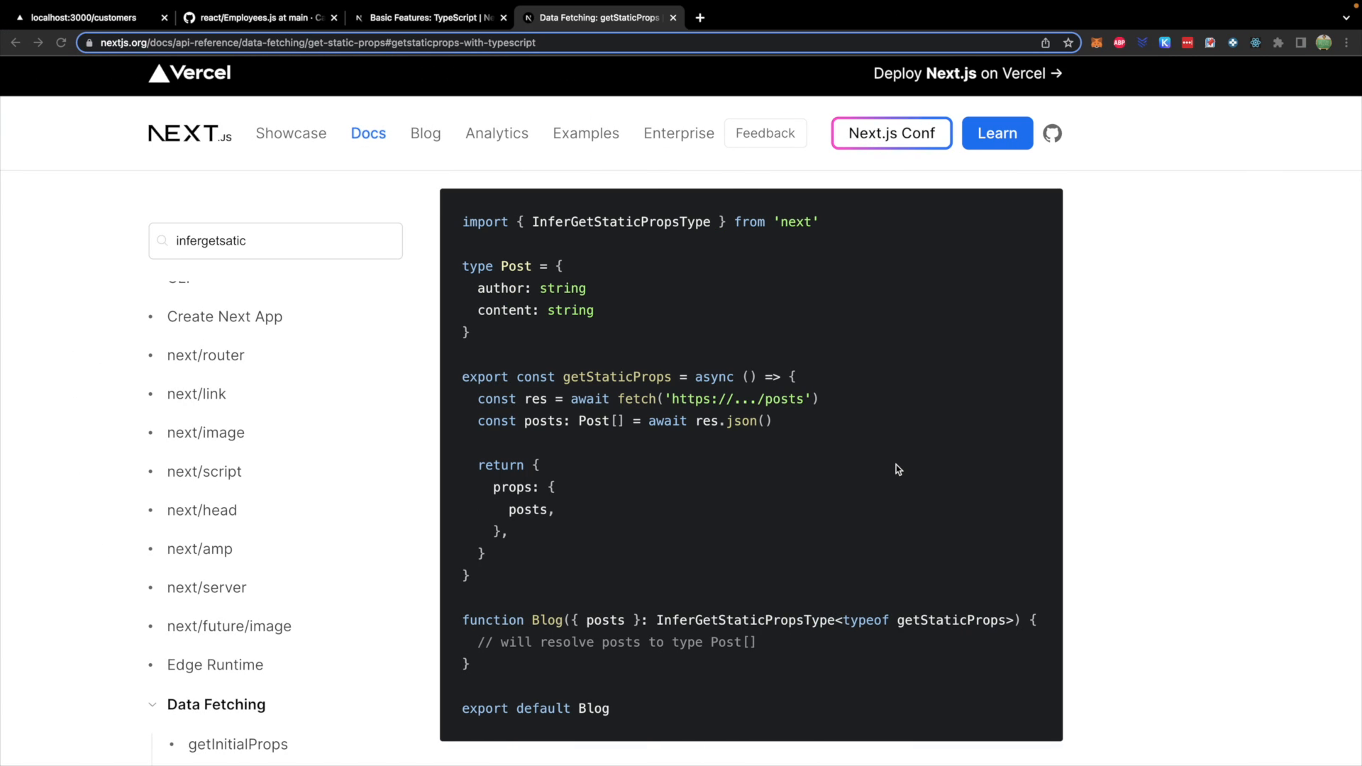
mouse_move(502, 281)
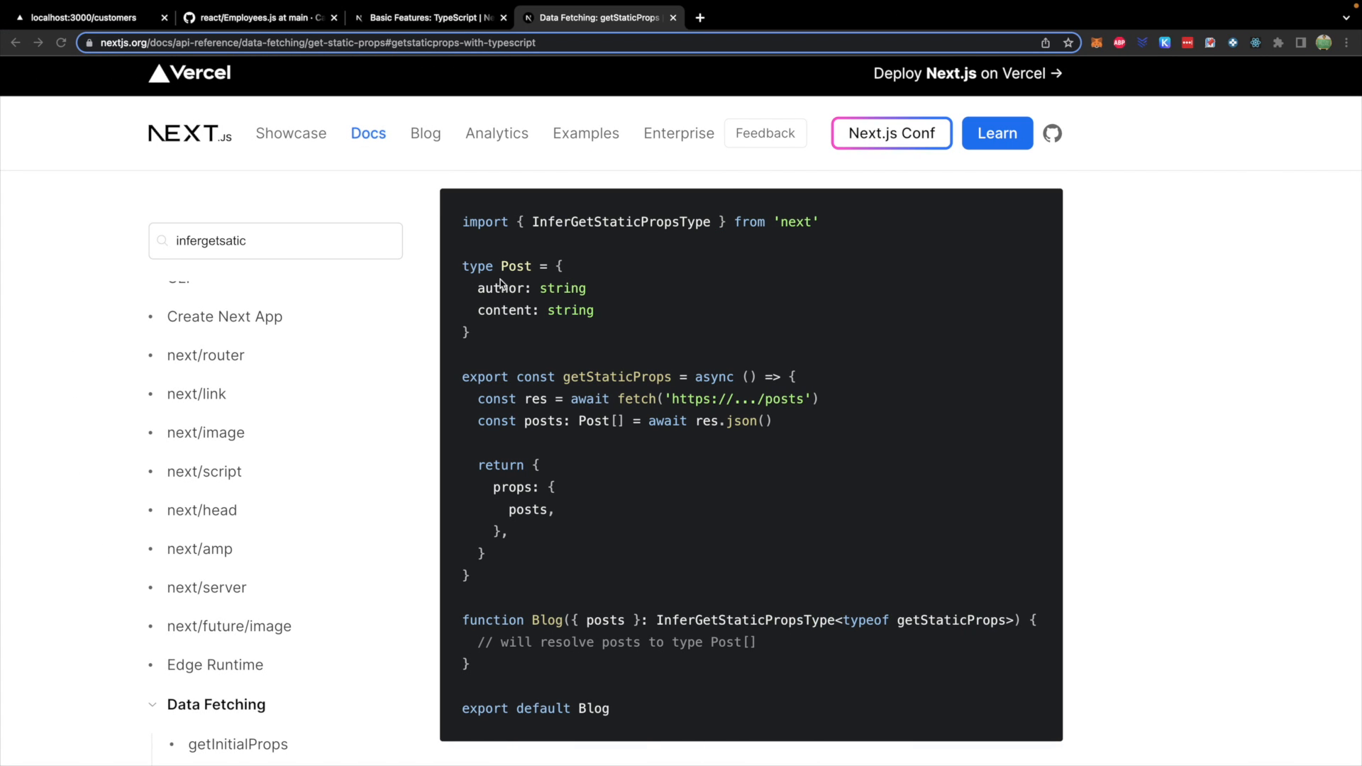
mouse_move(691, 225)
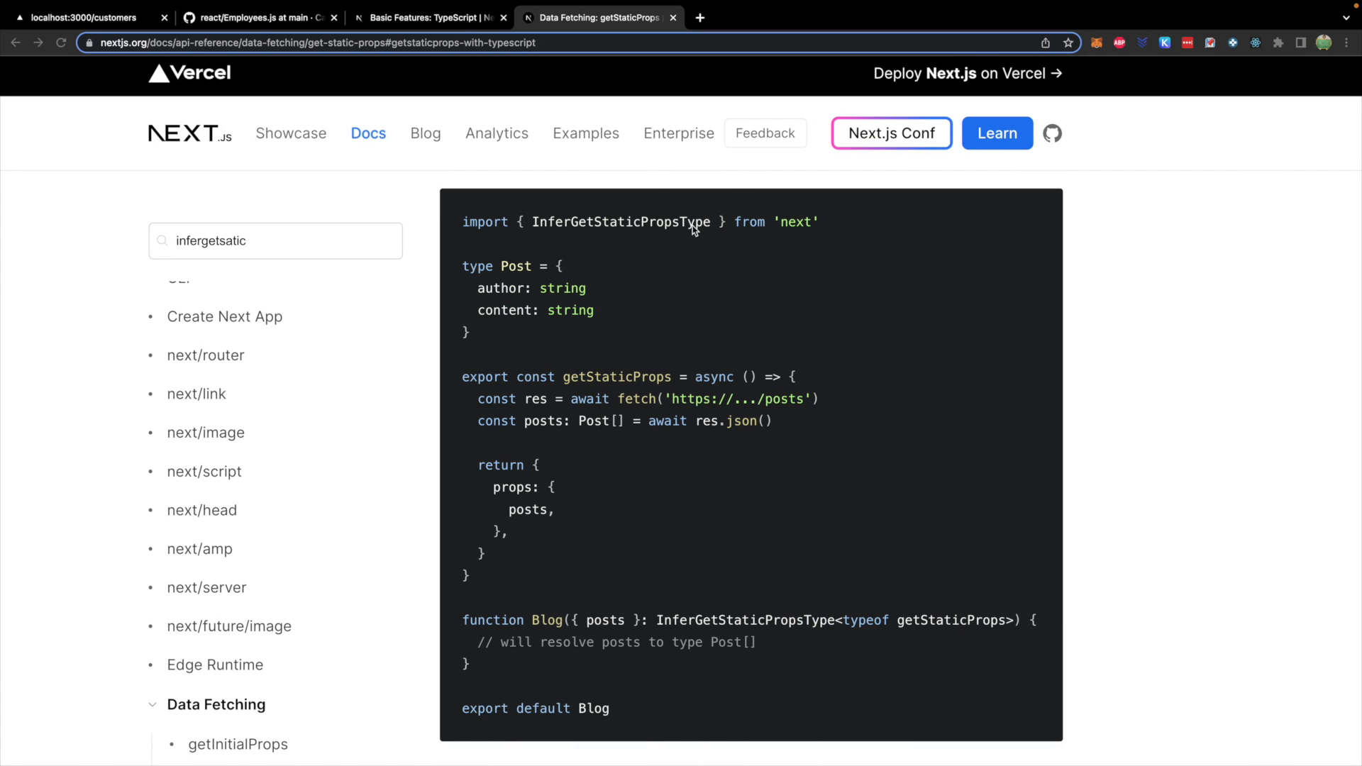
mouse_move(709, 627)
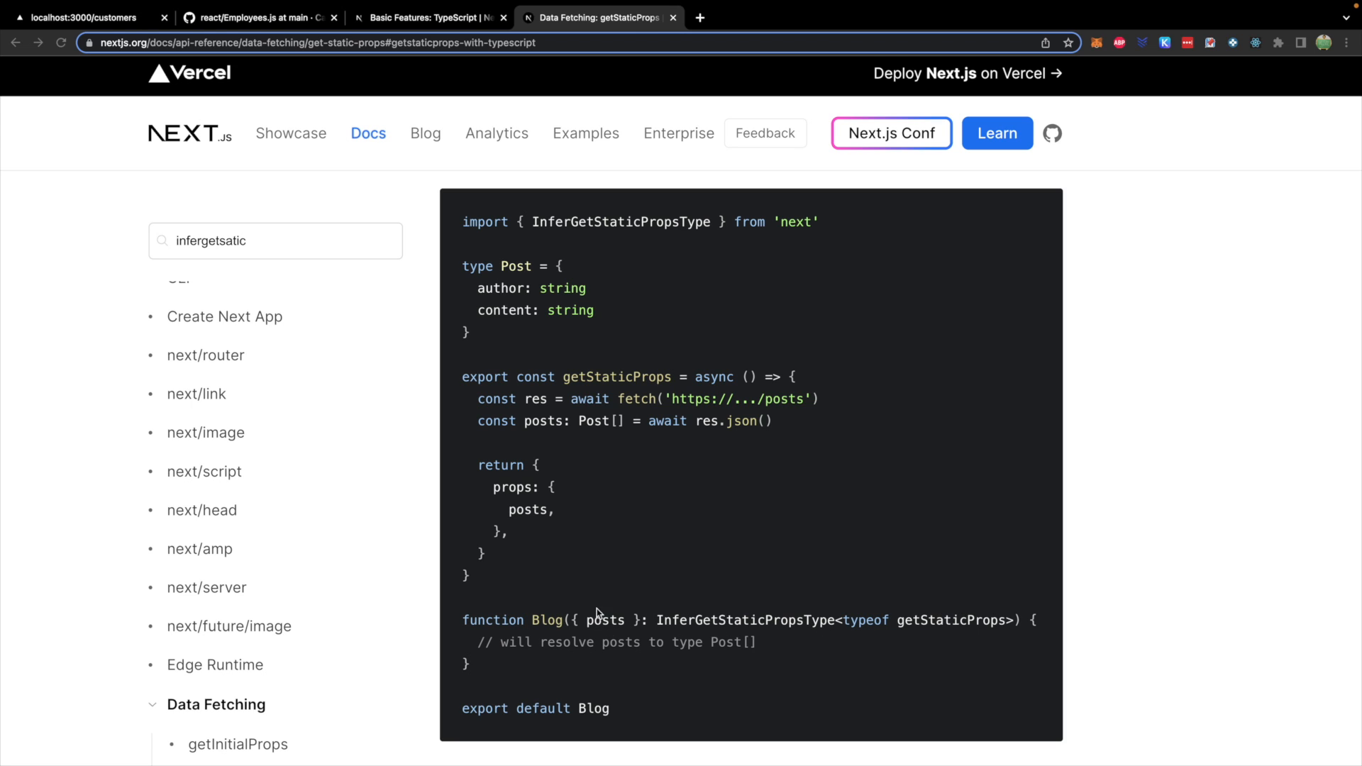
mouse_move(857, 649)
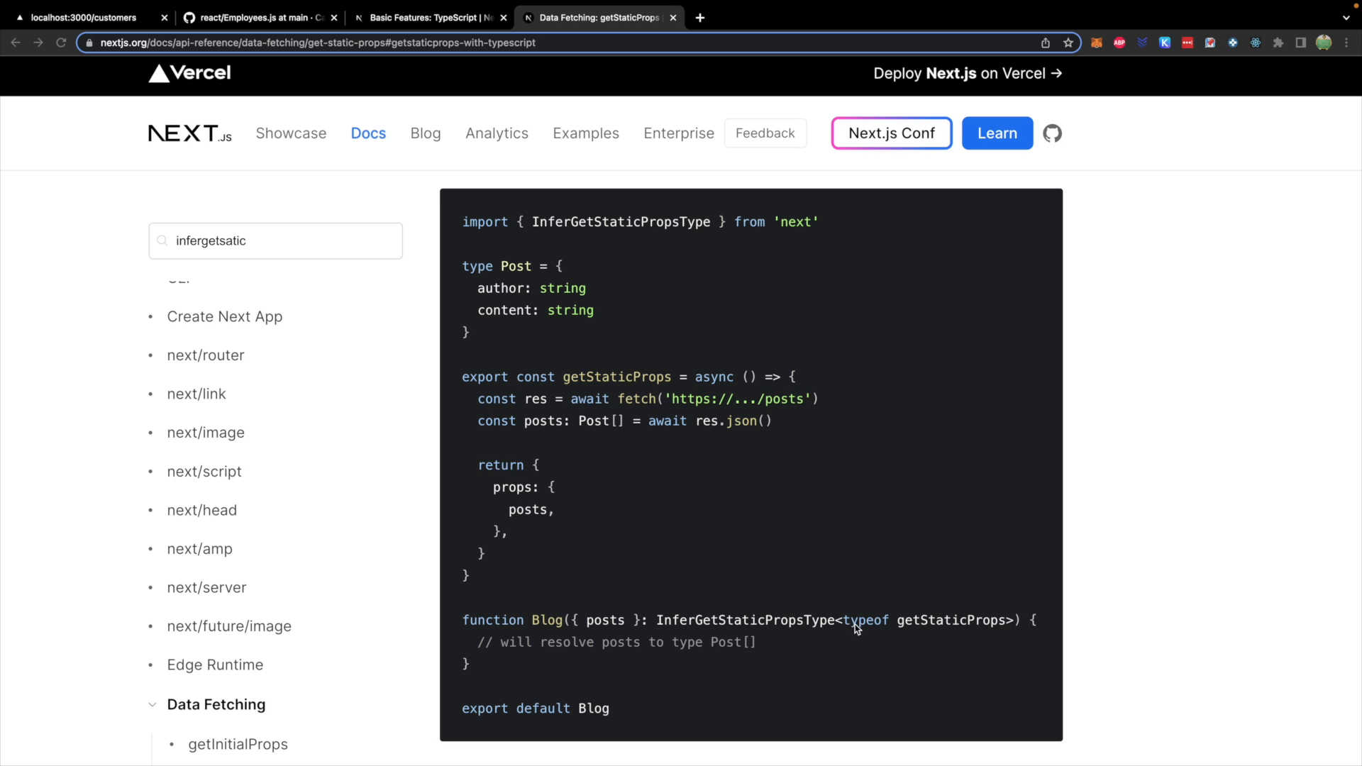
mouse_move(1007, 647)
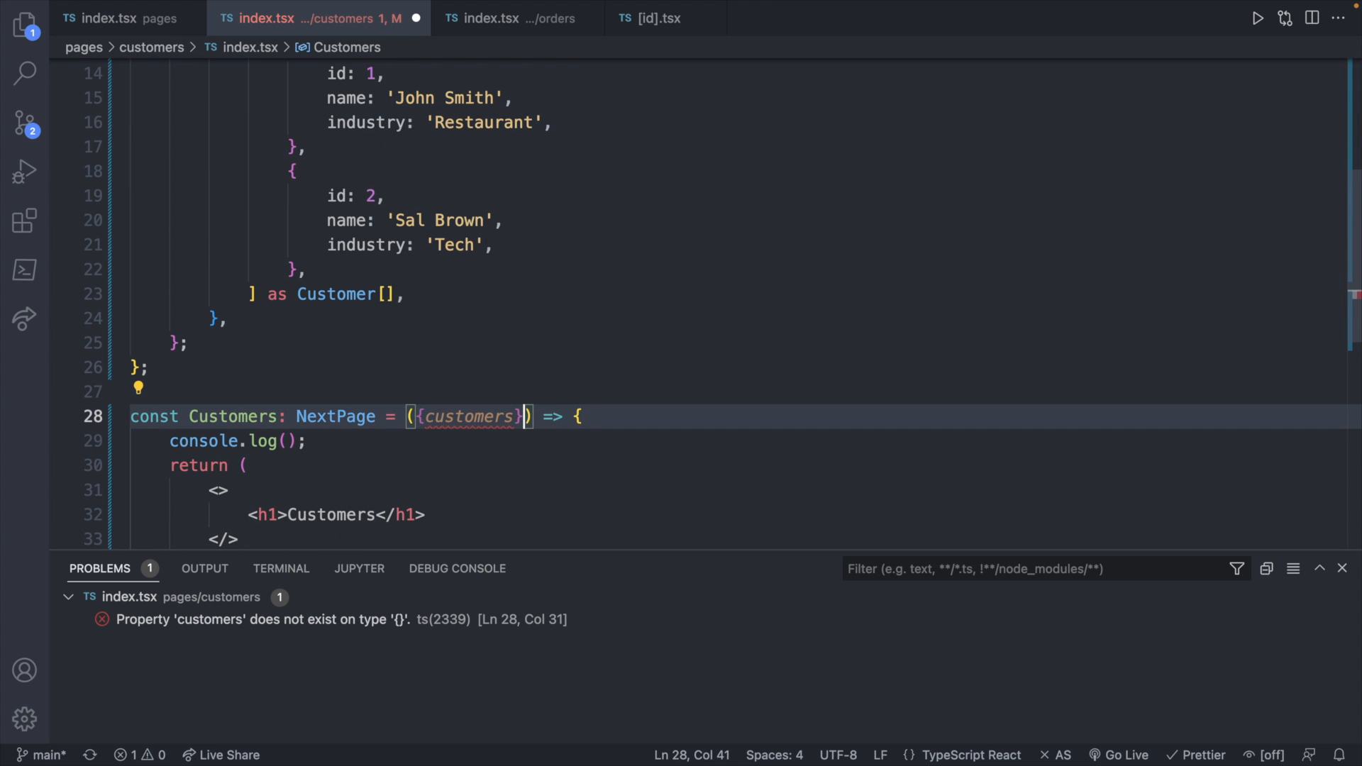
Step: Annotate the Customers props as InferGetStaticPropsType<typeof getStaticProps>
type(": In")
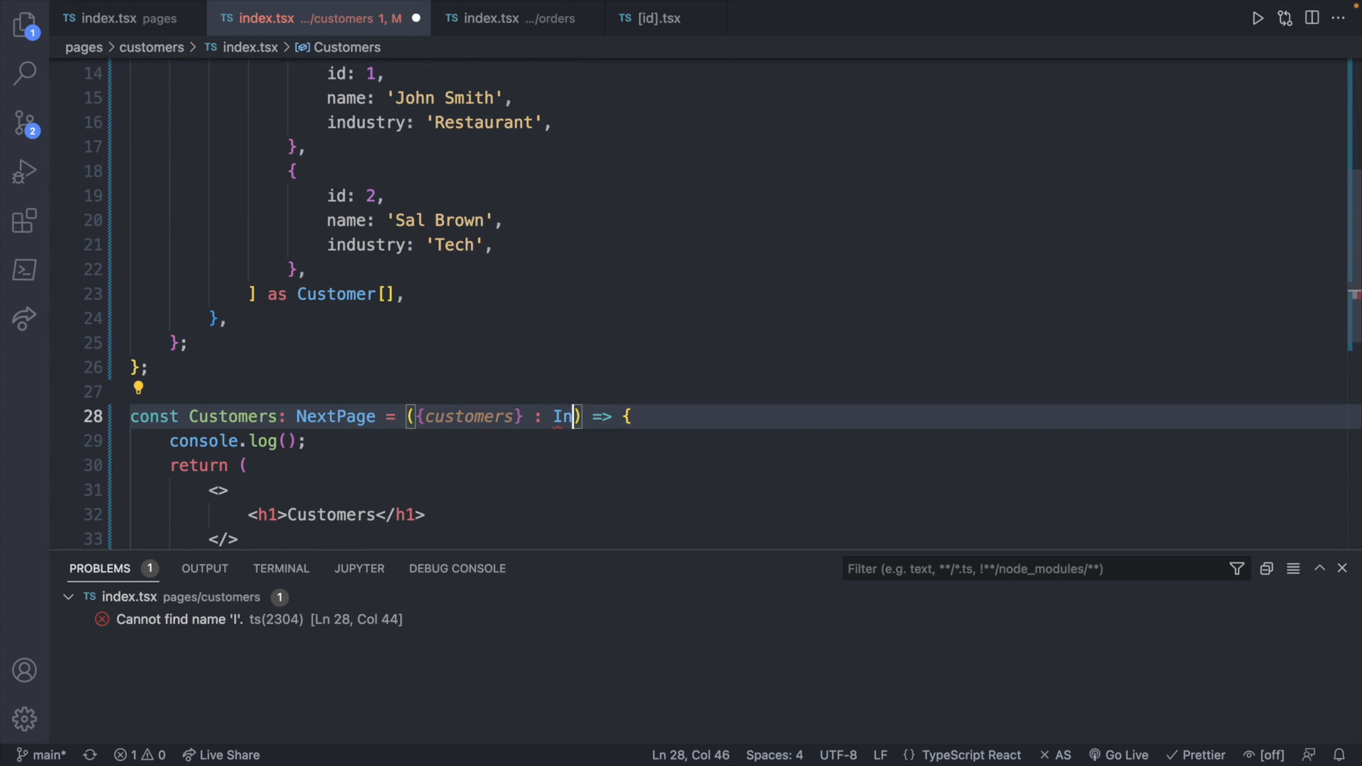
type("fer")
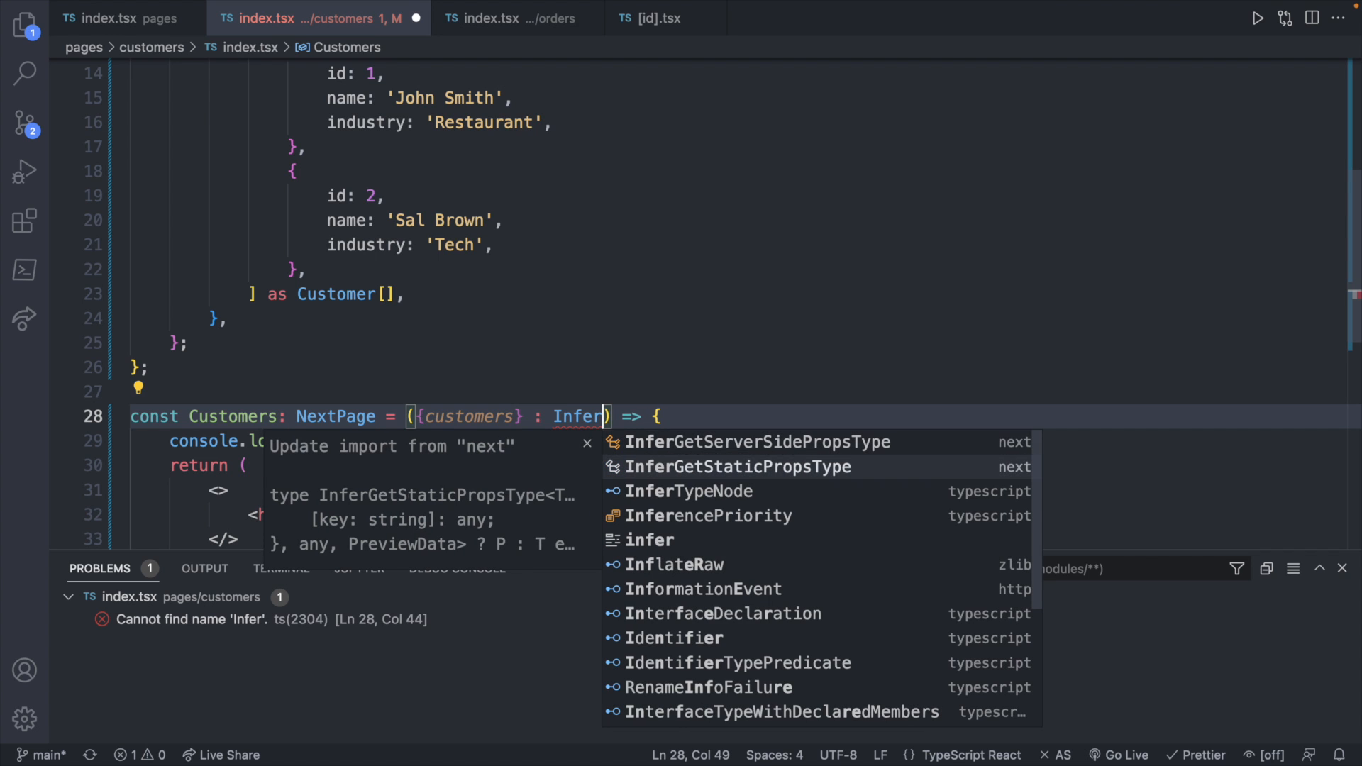
left_click(738, 467)
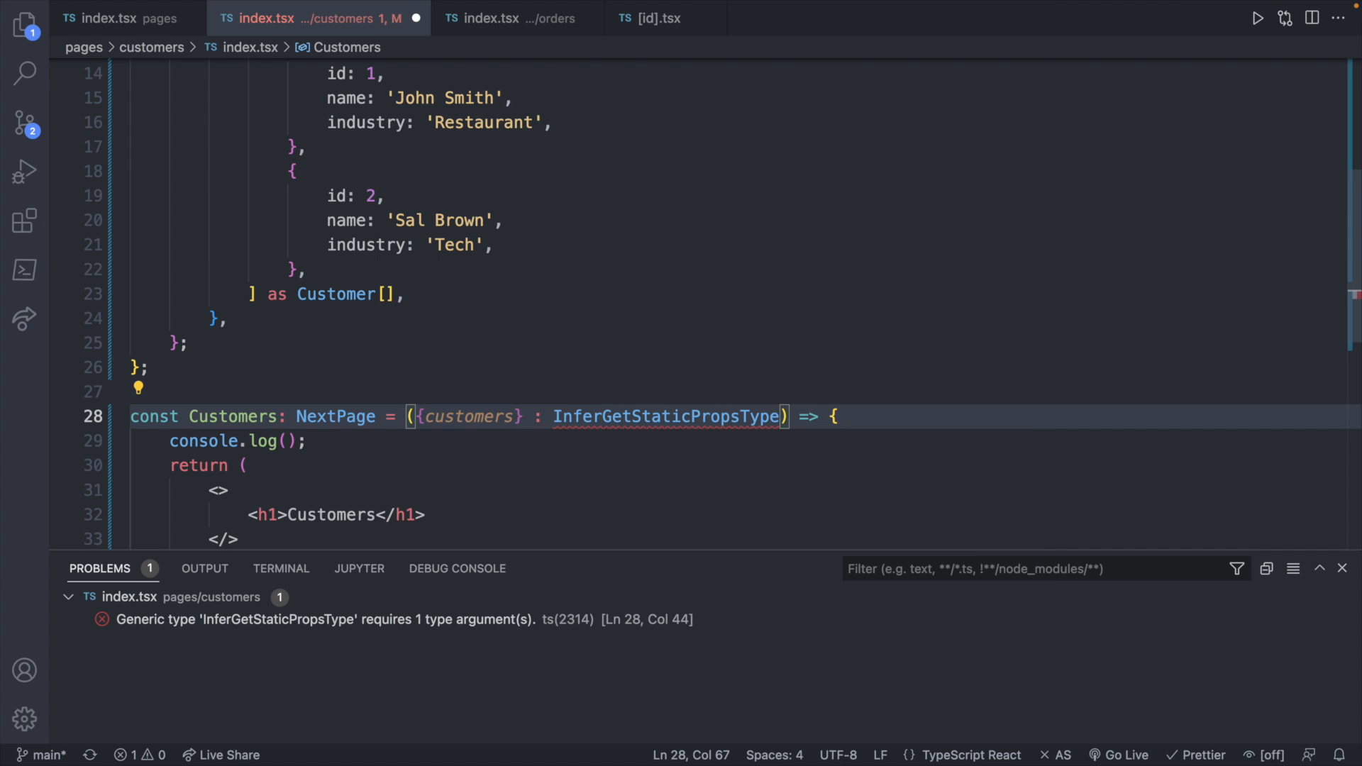
type("<>")
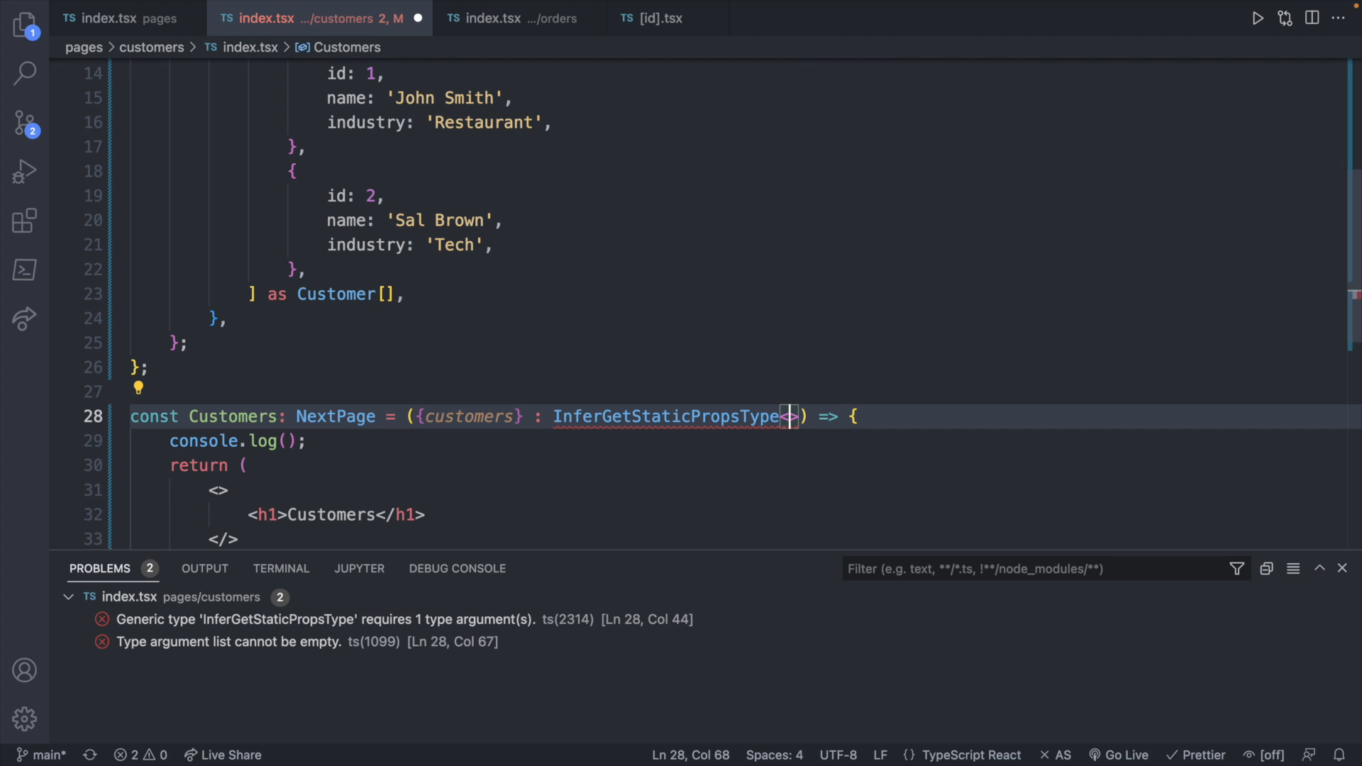
type("ty")
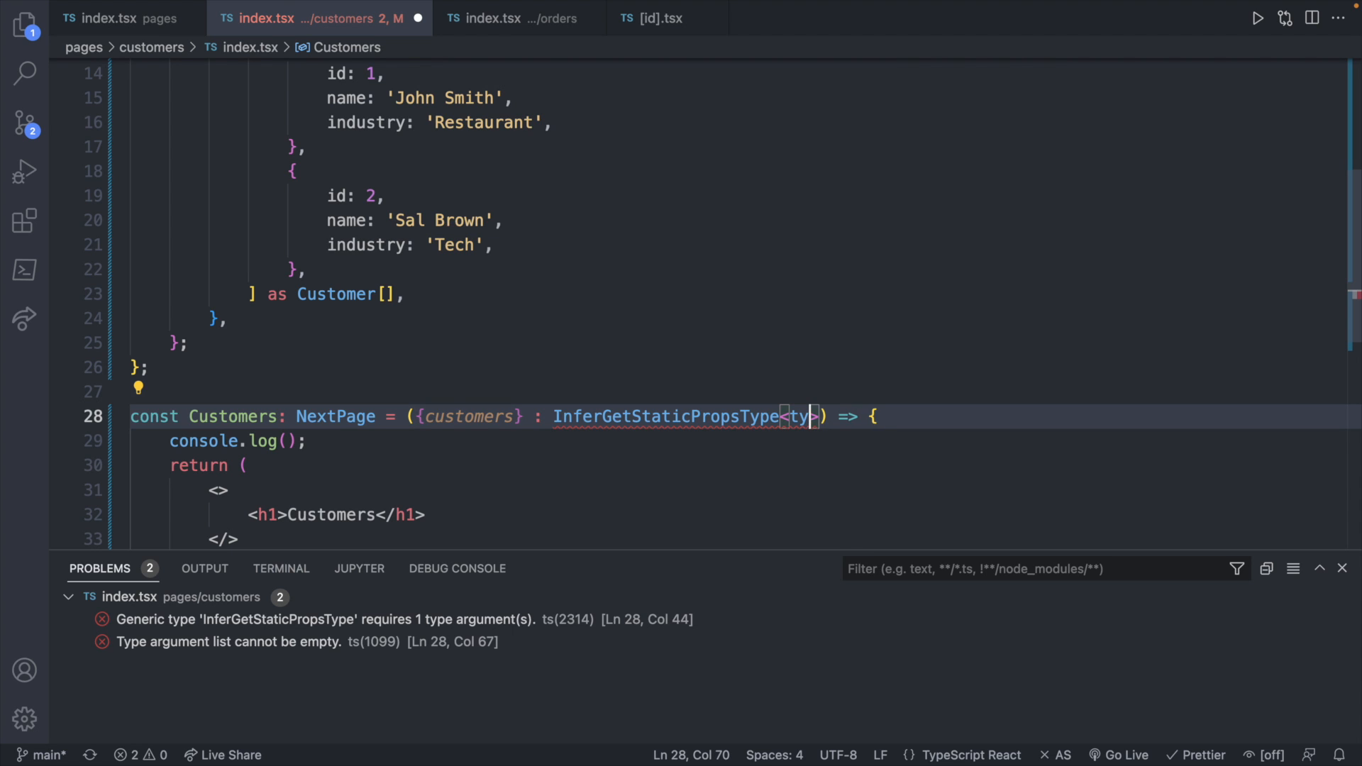
type("typeof getS")
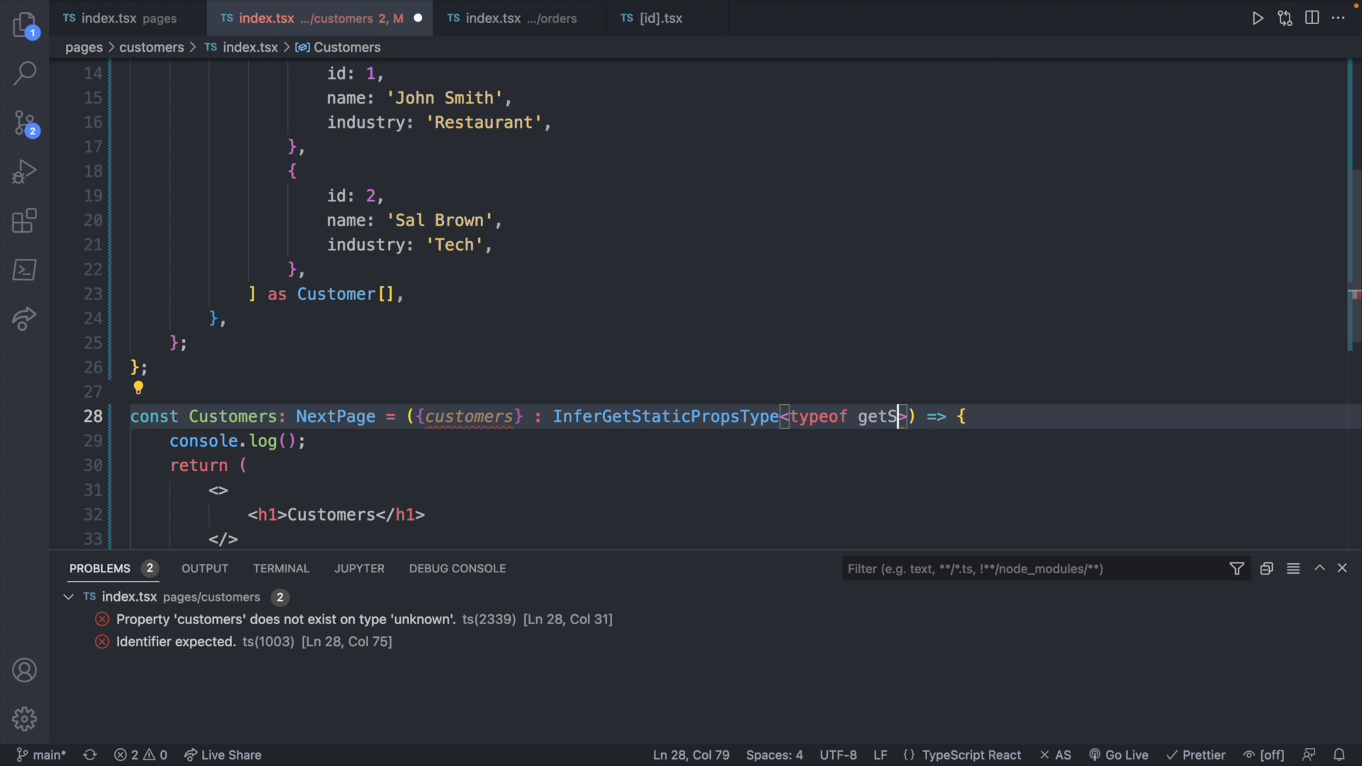
type("ta")
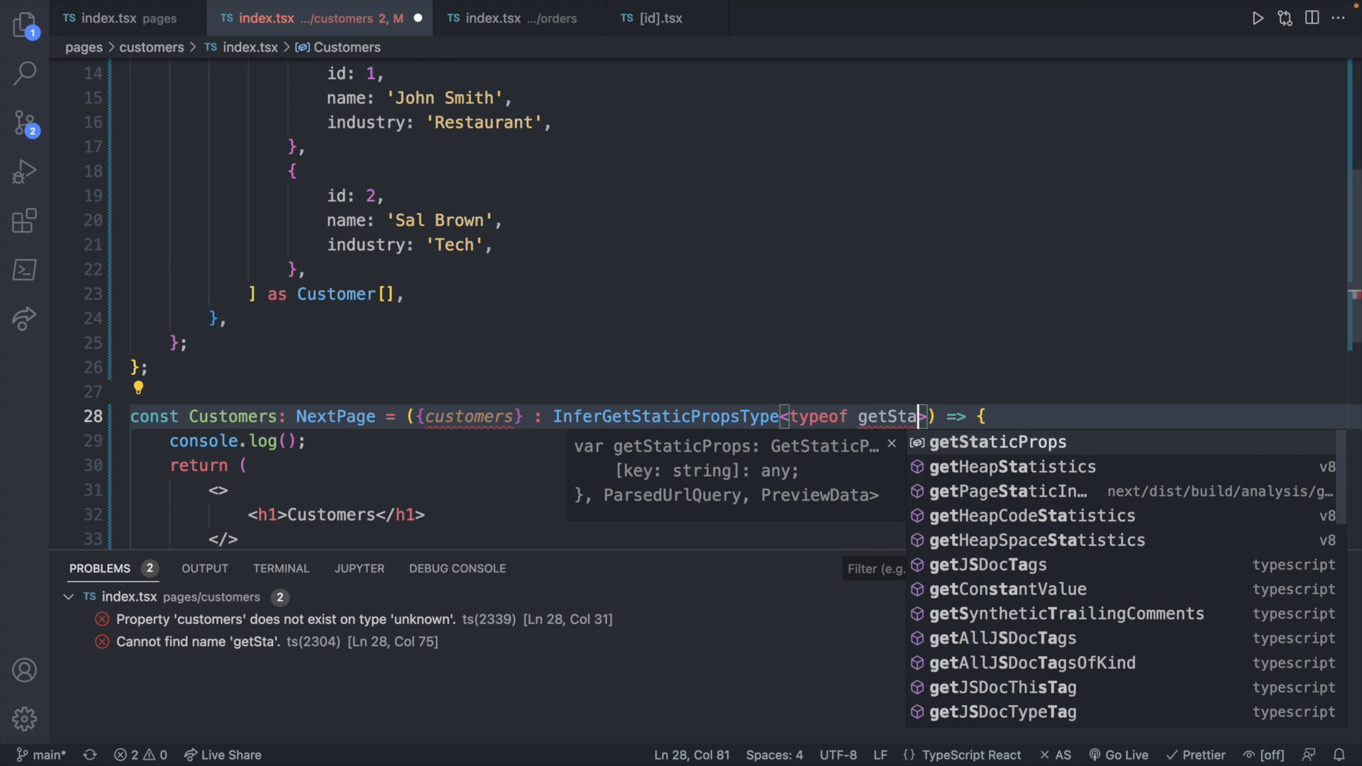
Step: Pass the customers prop into console.log so no problems remain
left_click(996, 442)
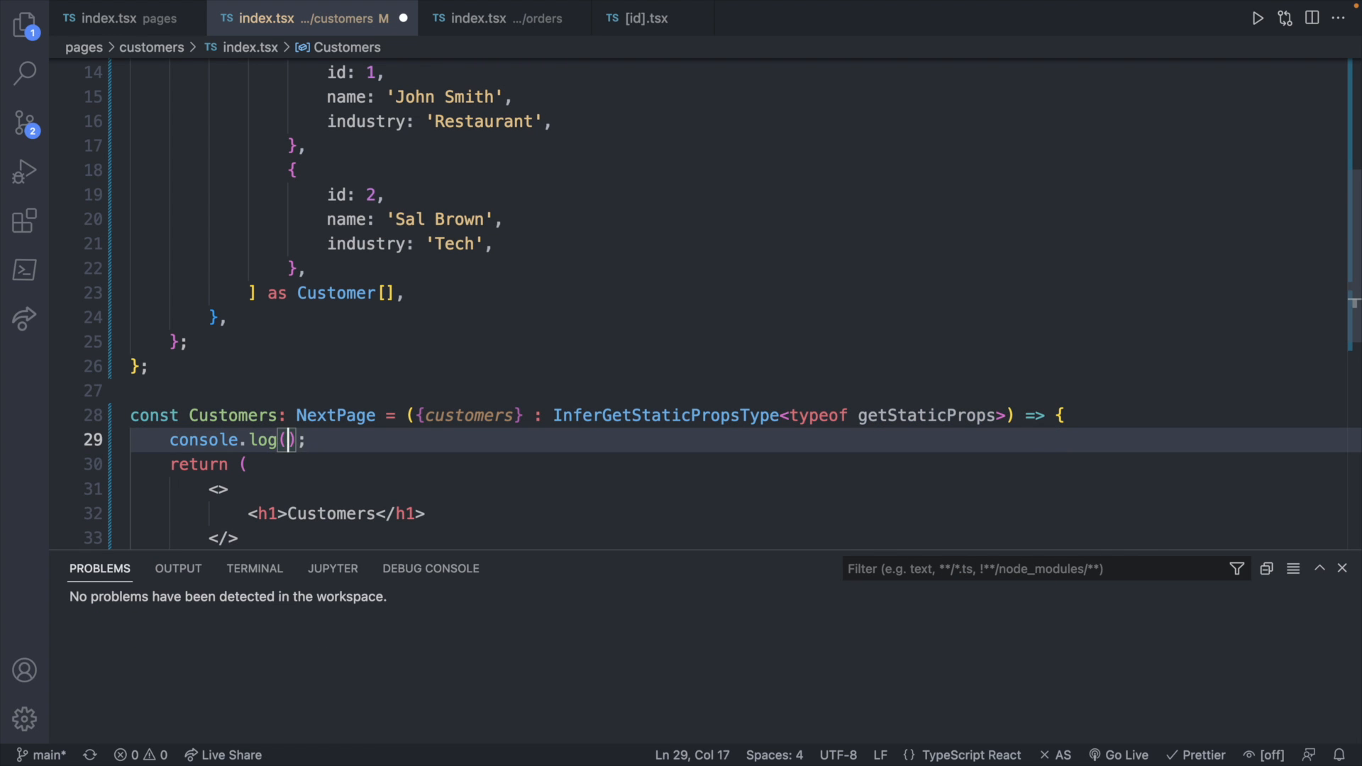
type("customers")
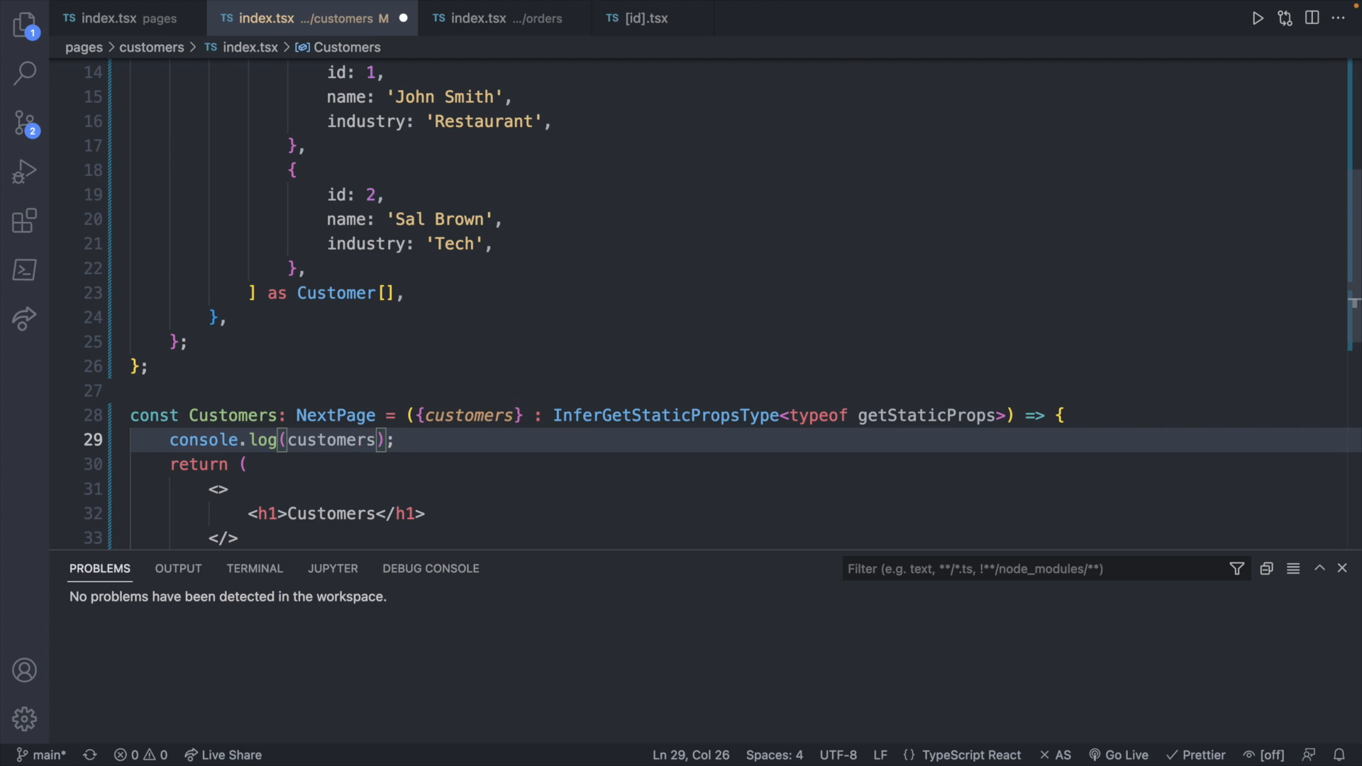
mouse_move(844, 369)
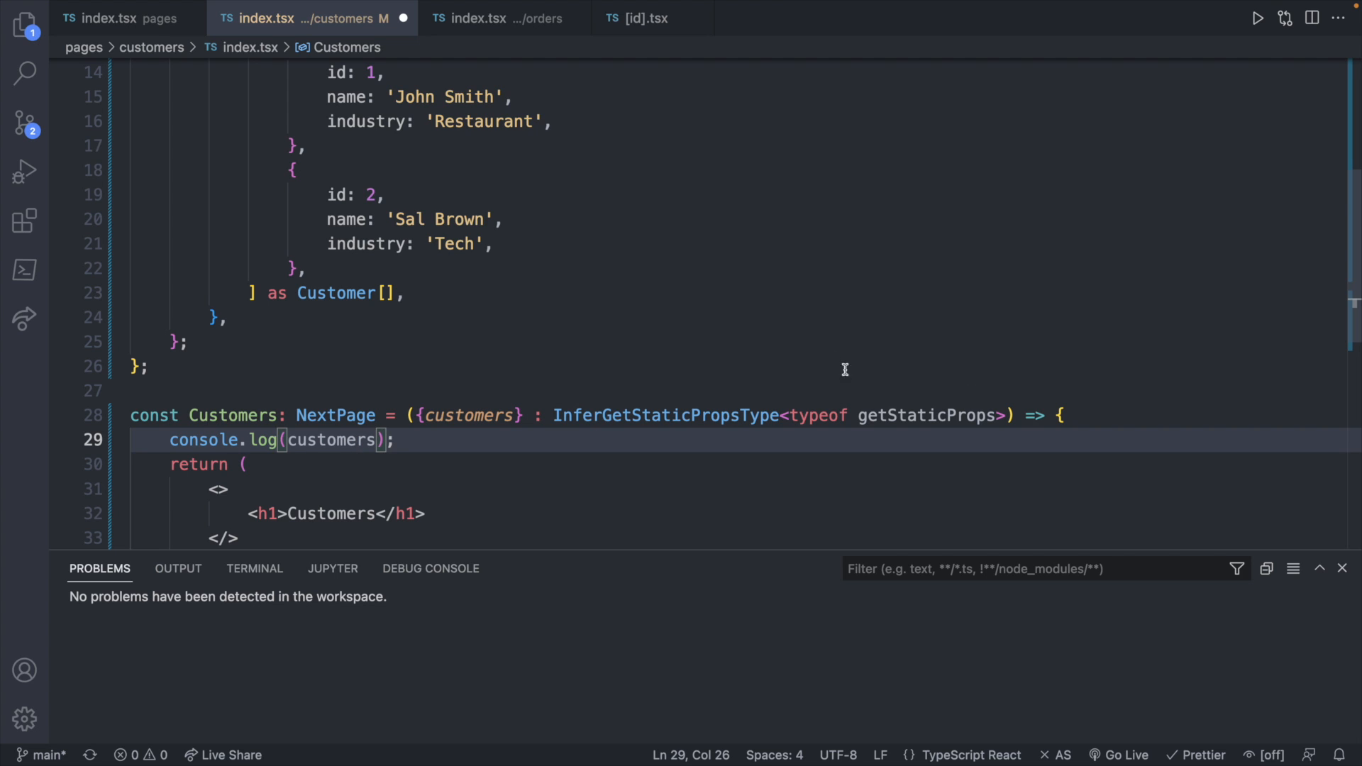
mouse_move(764, 281)
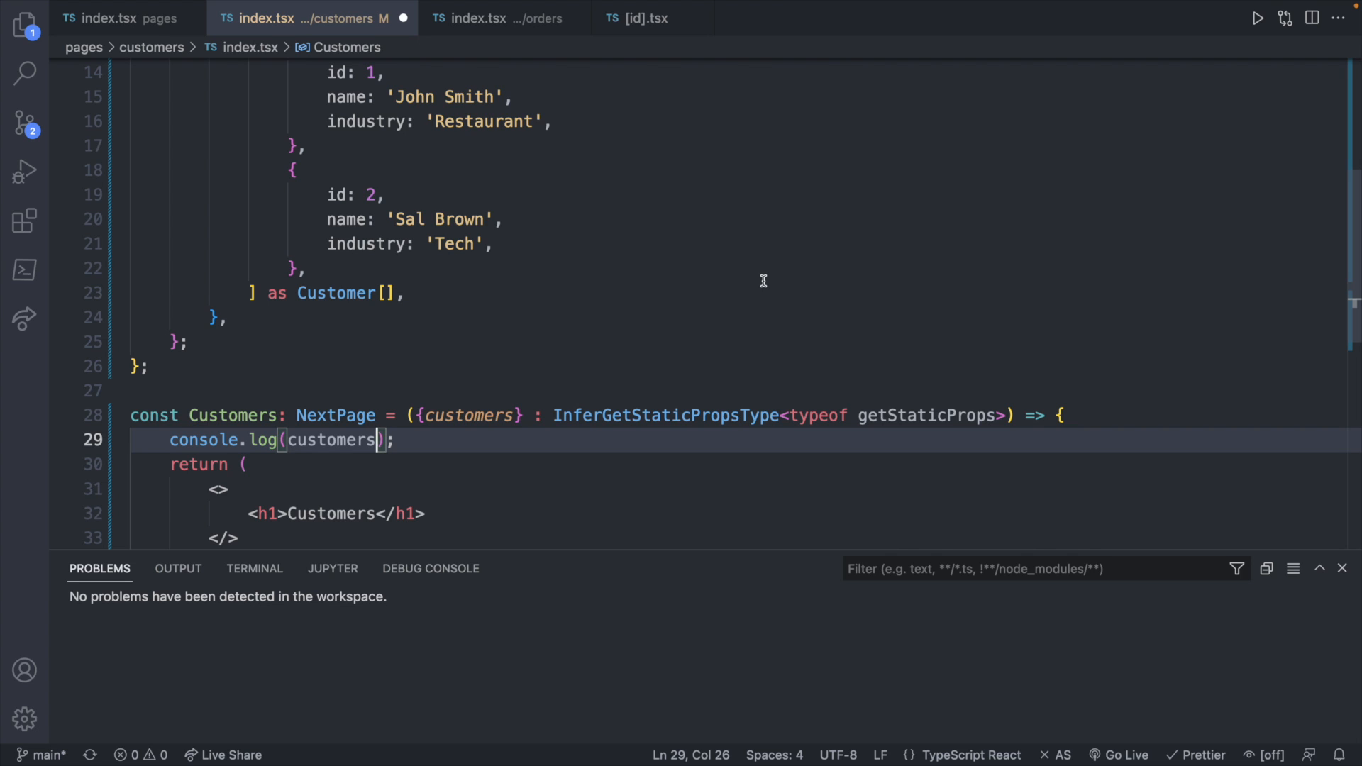
mouse_move(293, 440)
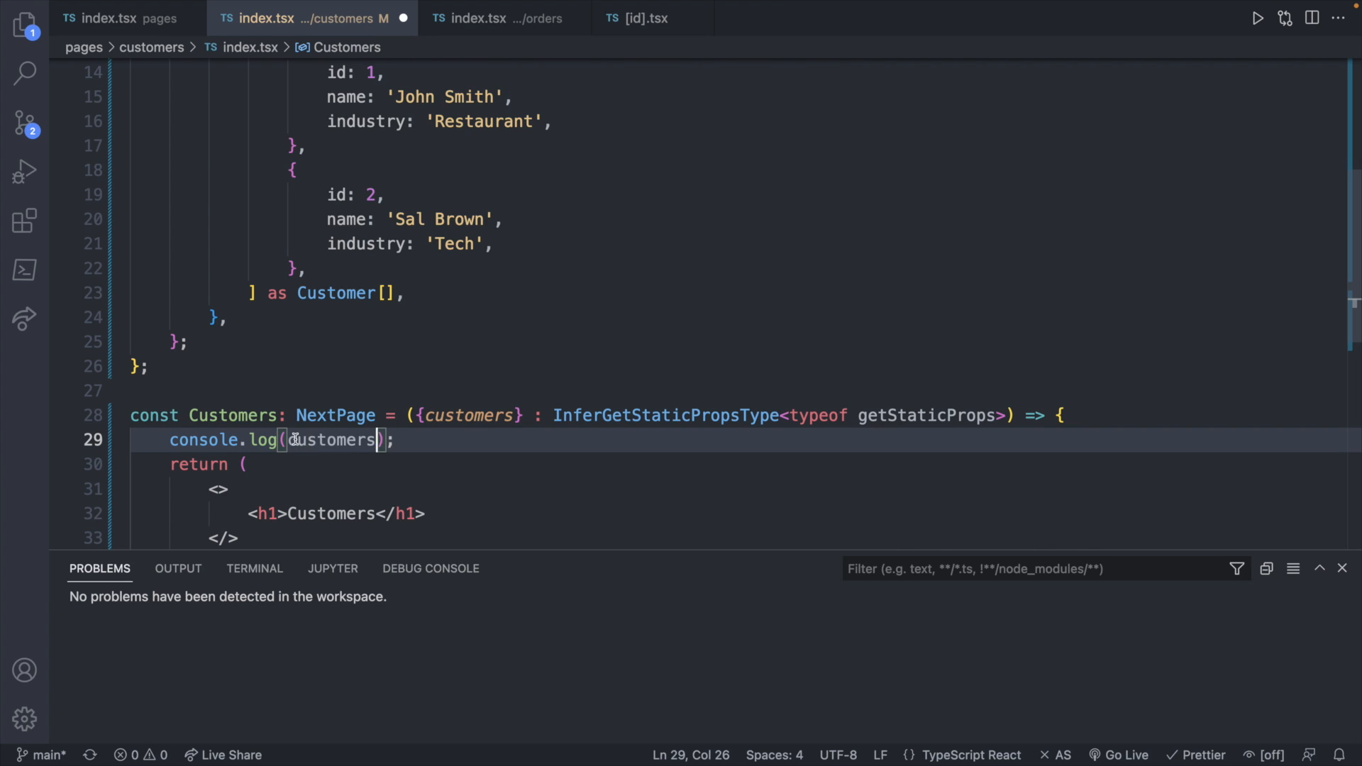
double_click(332, 440)
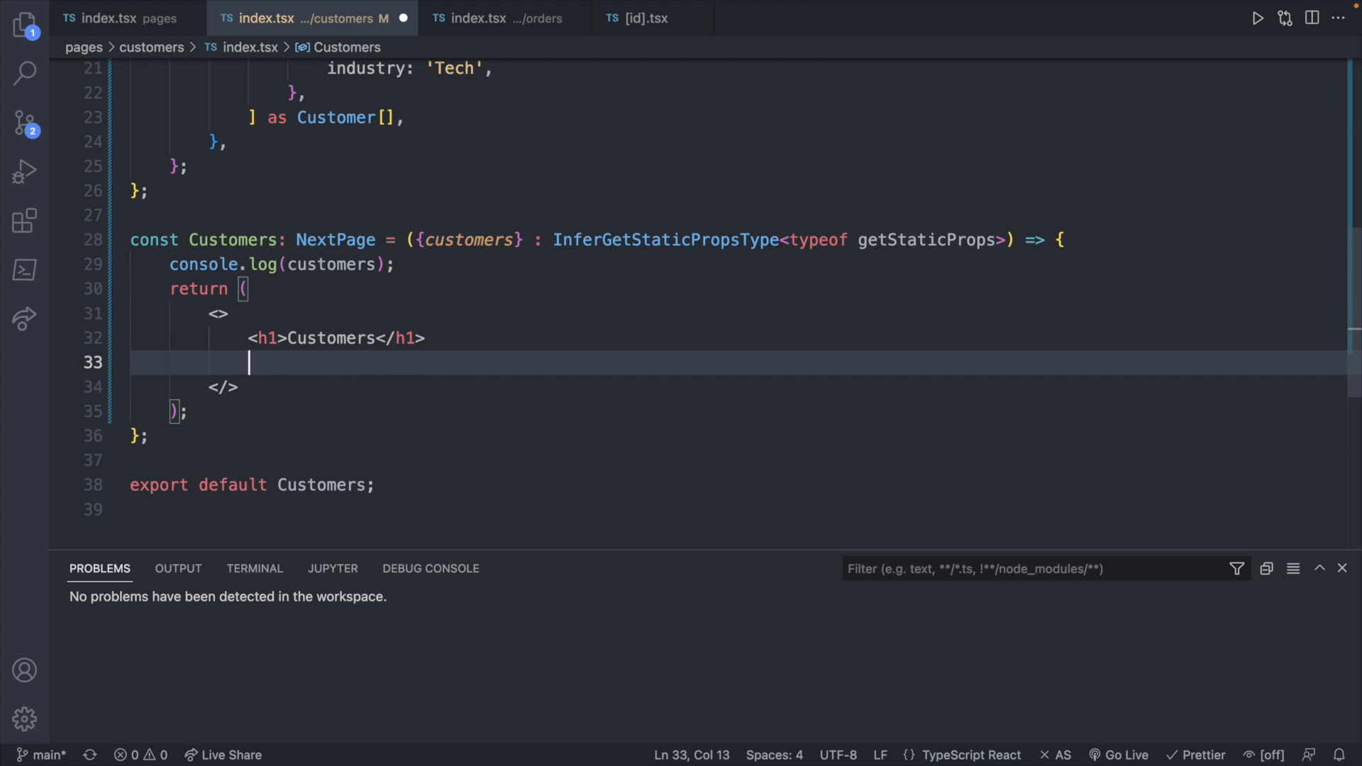
Step: Add {customers.map((customer: Customer) => {...})} inside the fragment below the heading
type("{")
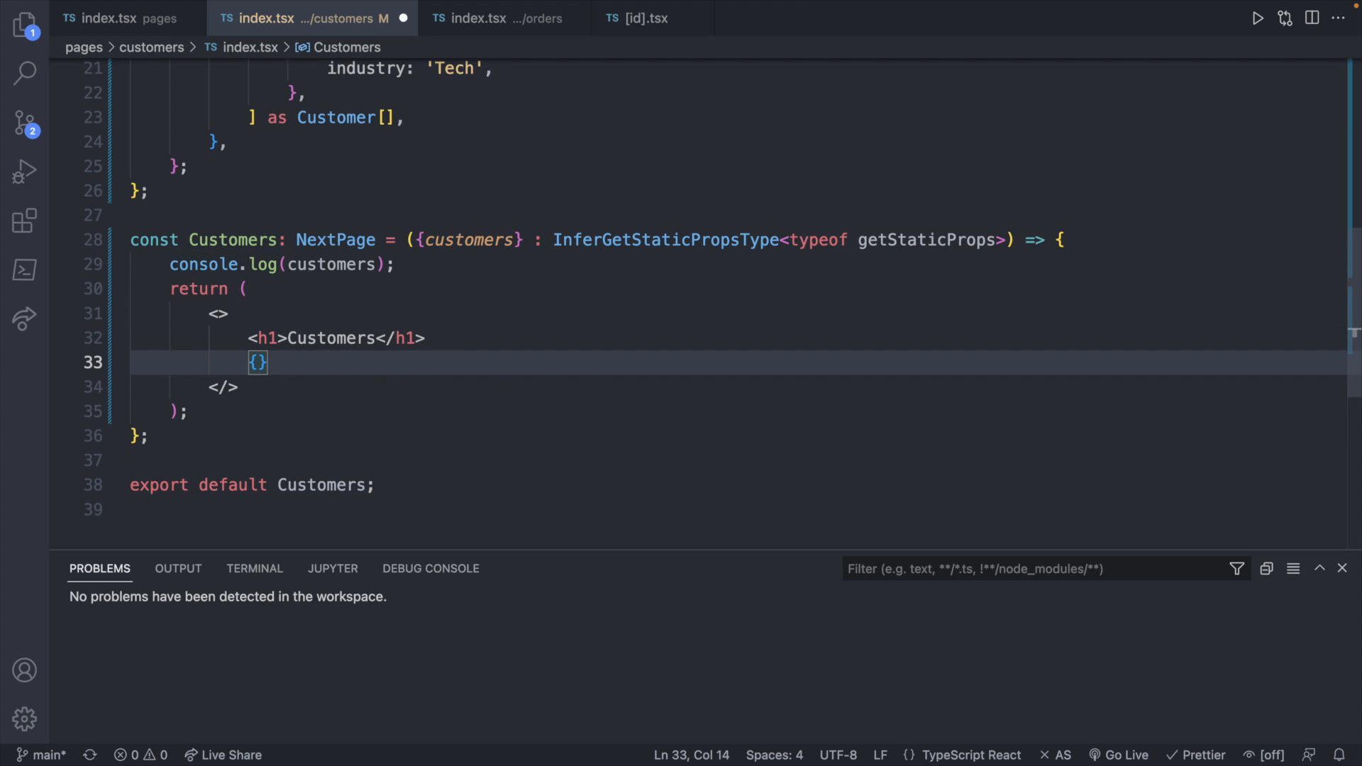
type("customers.map(() =>")
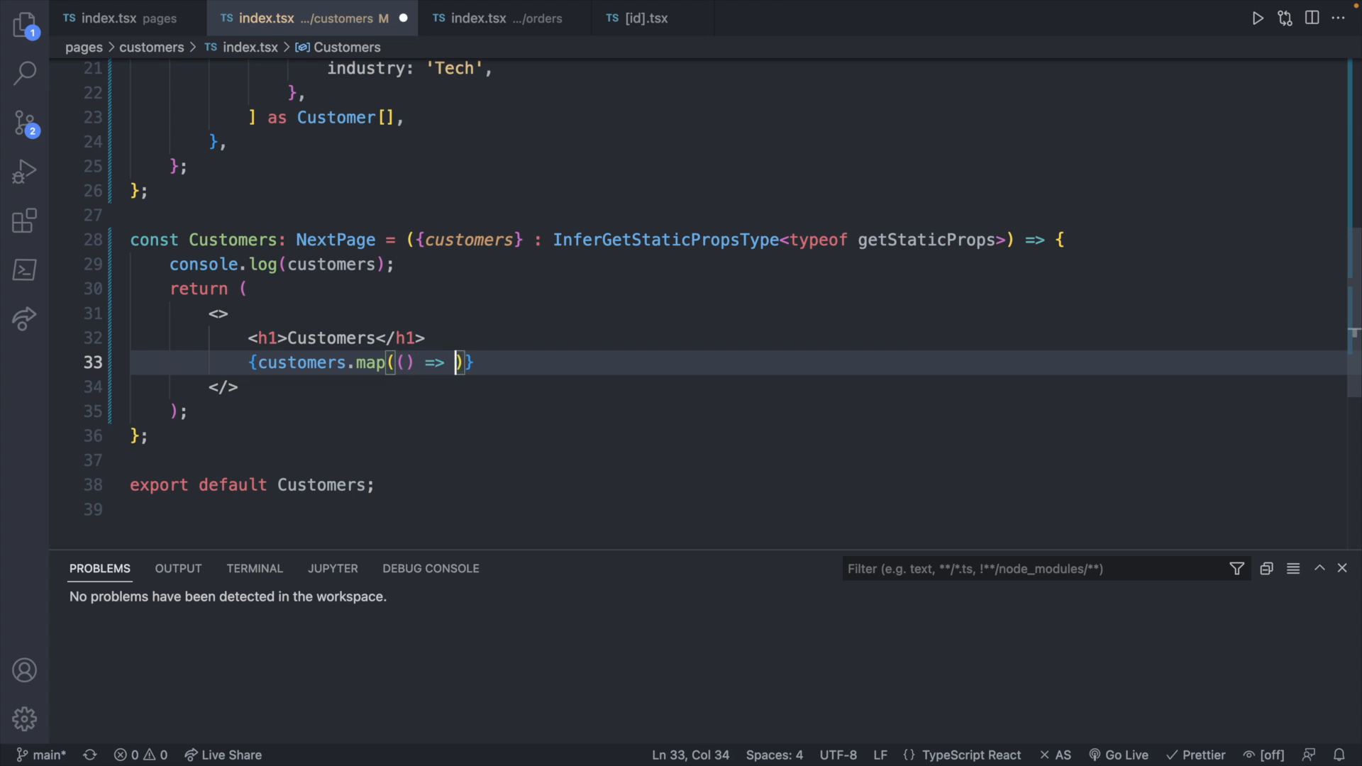
type("{}")
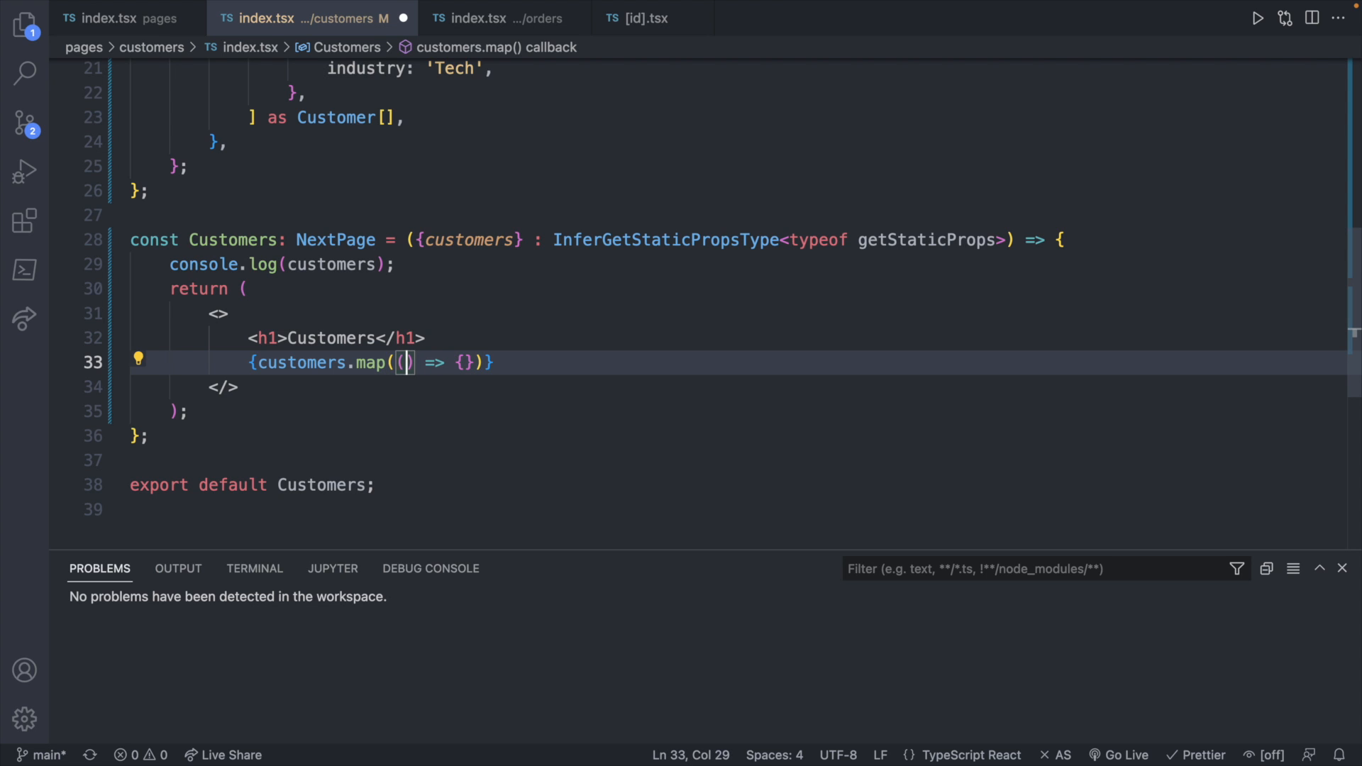
type("custoe")
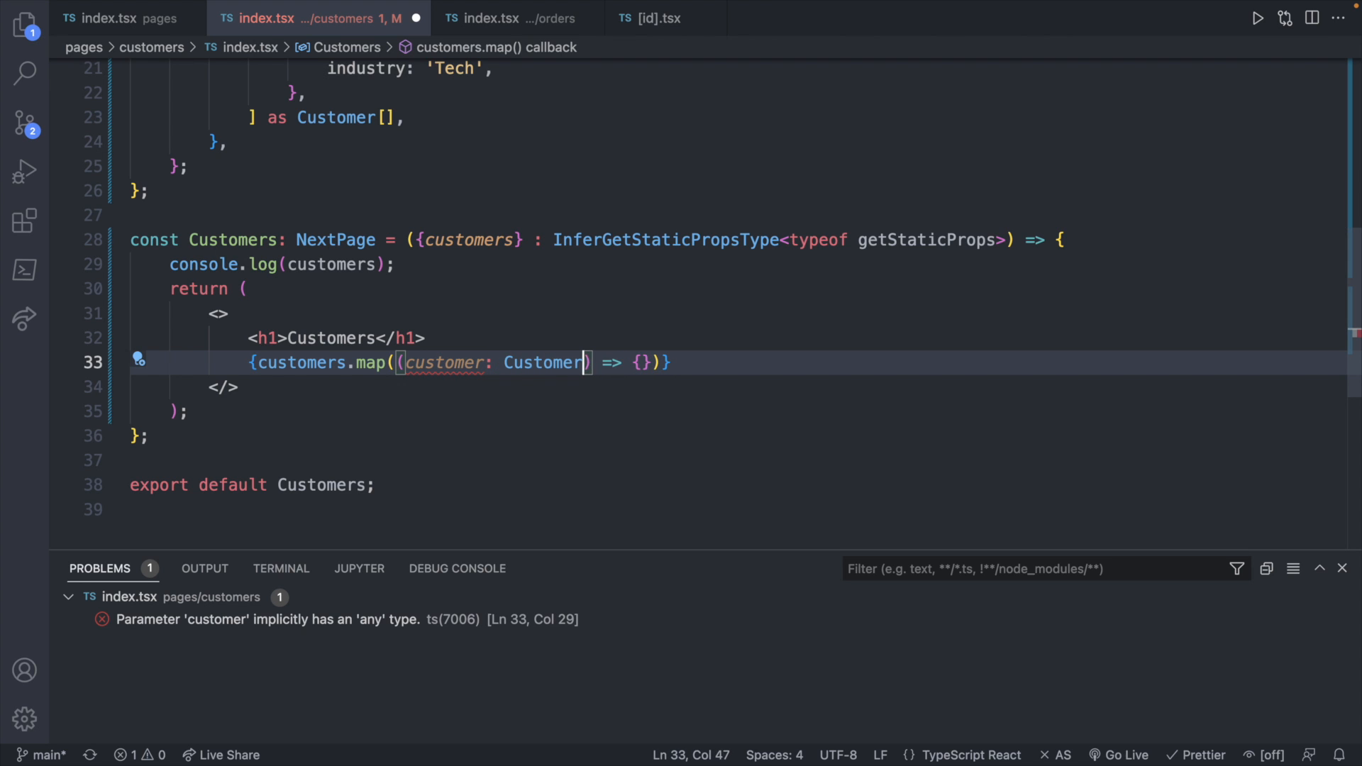
key("Enter")
type("<p></p>")
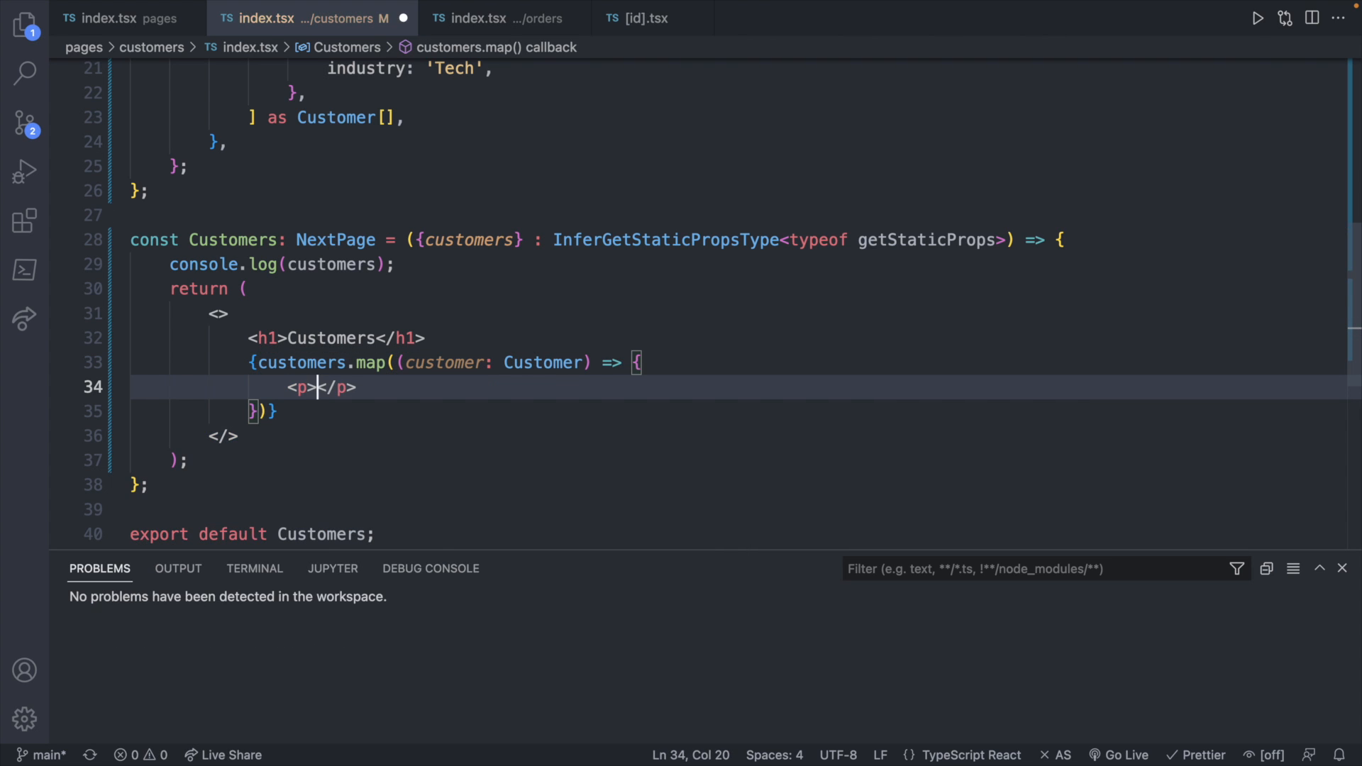
Step: Return <p> tags showing customer.name, customer.industry and customer.id for each customer
type("{")
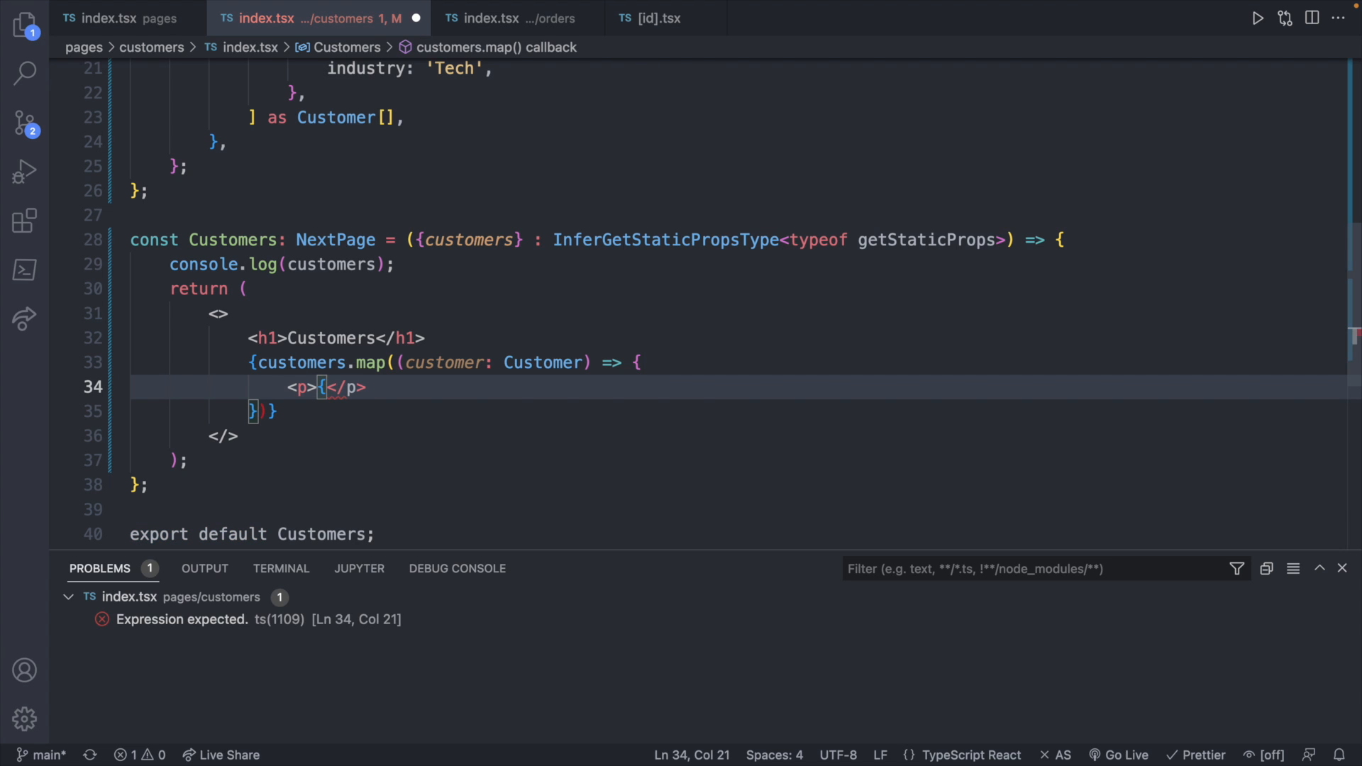
type("customer.name")
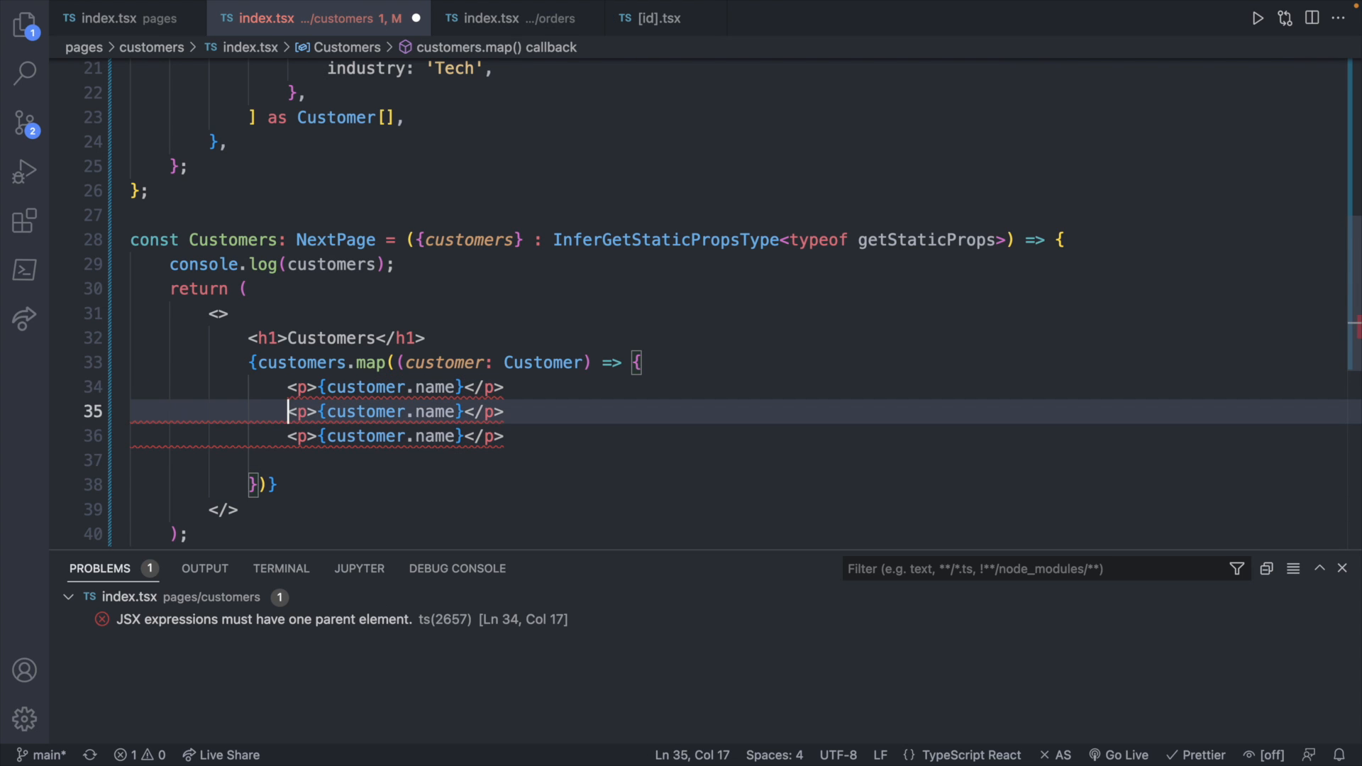
left_click(394, 411)
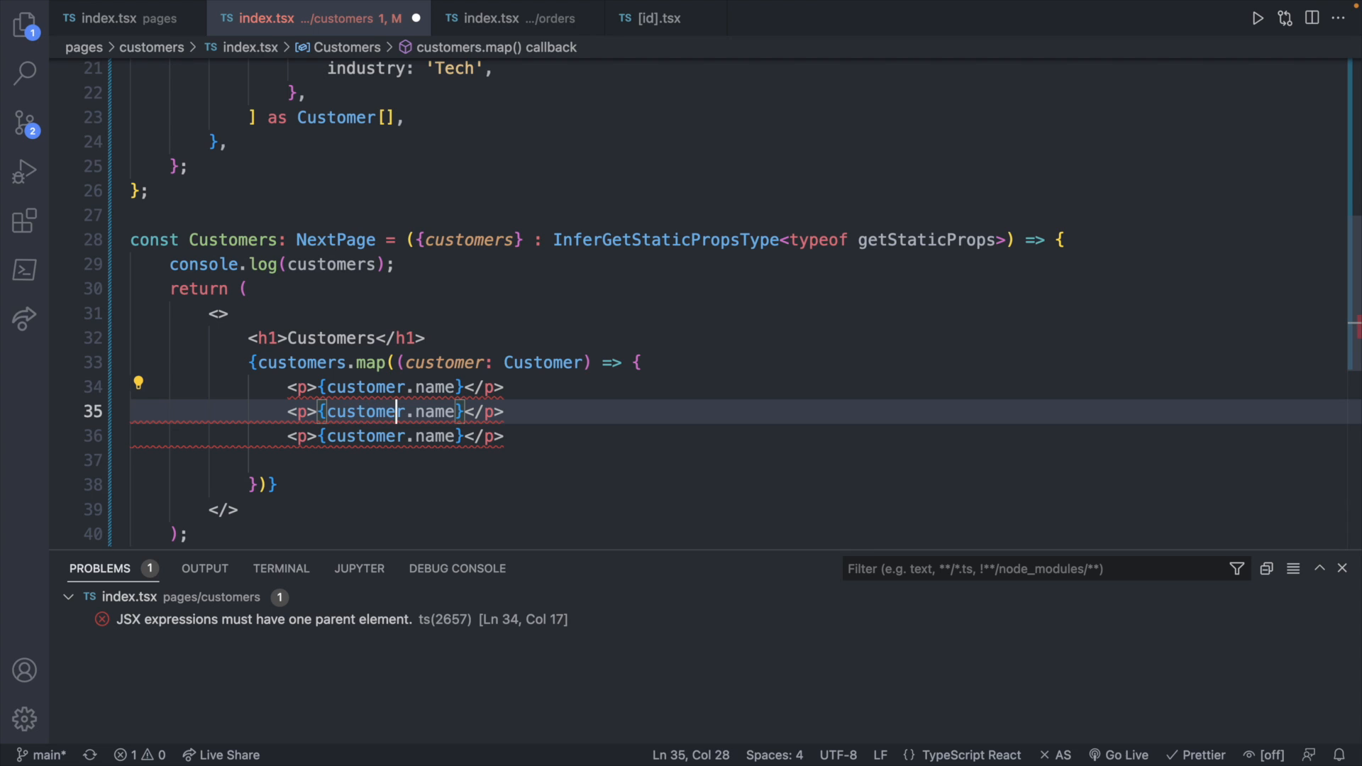
type("industry")
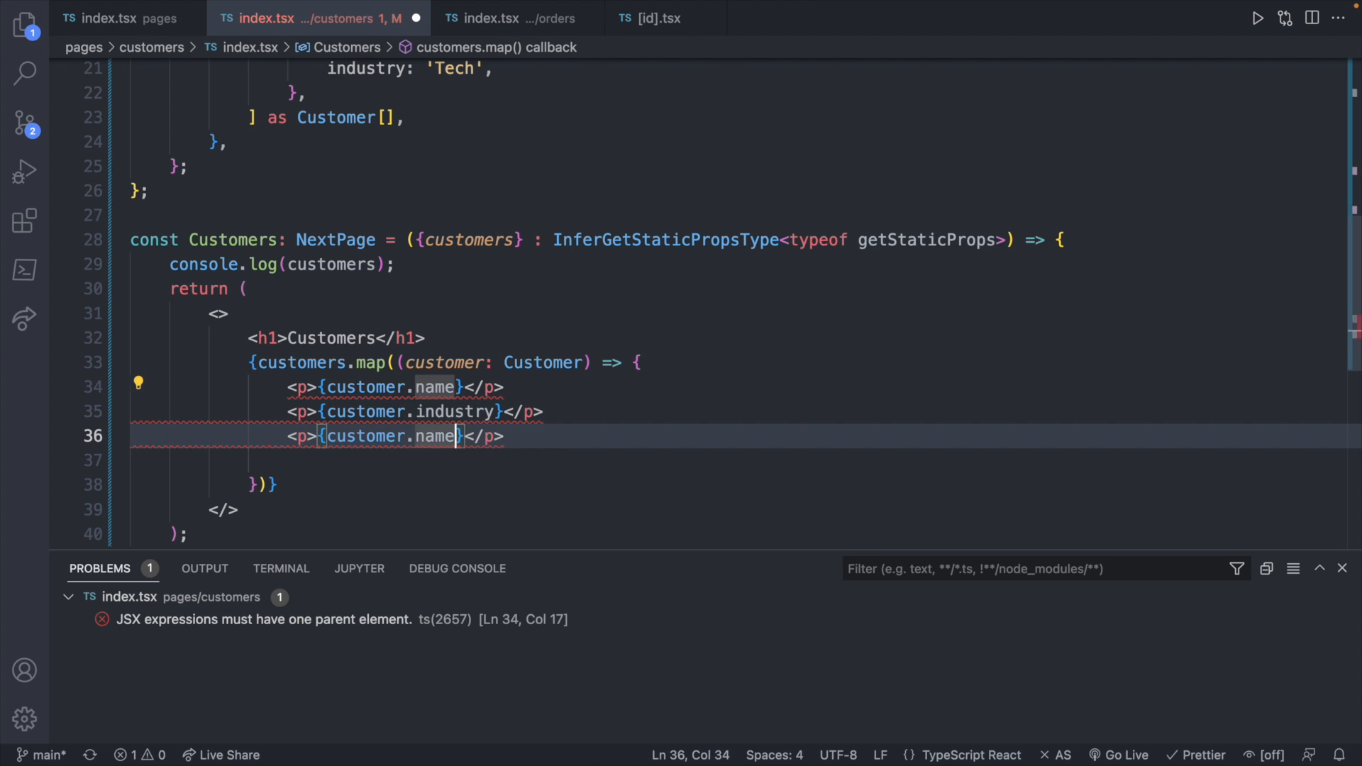
type("id")
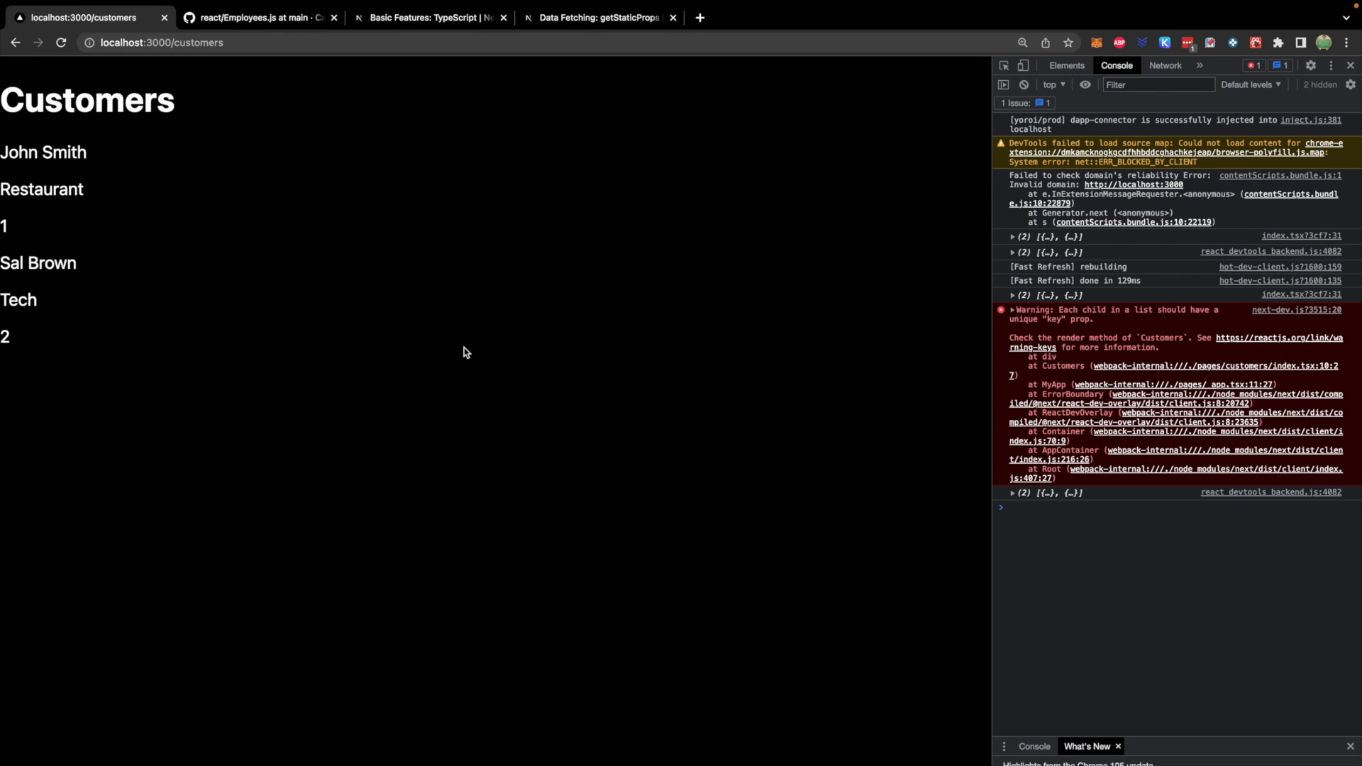
mouse_move(71, 187)
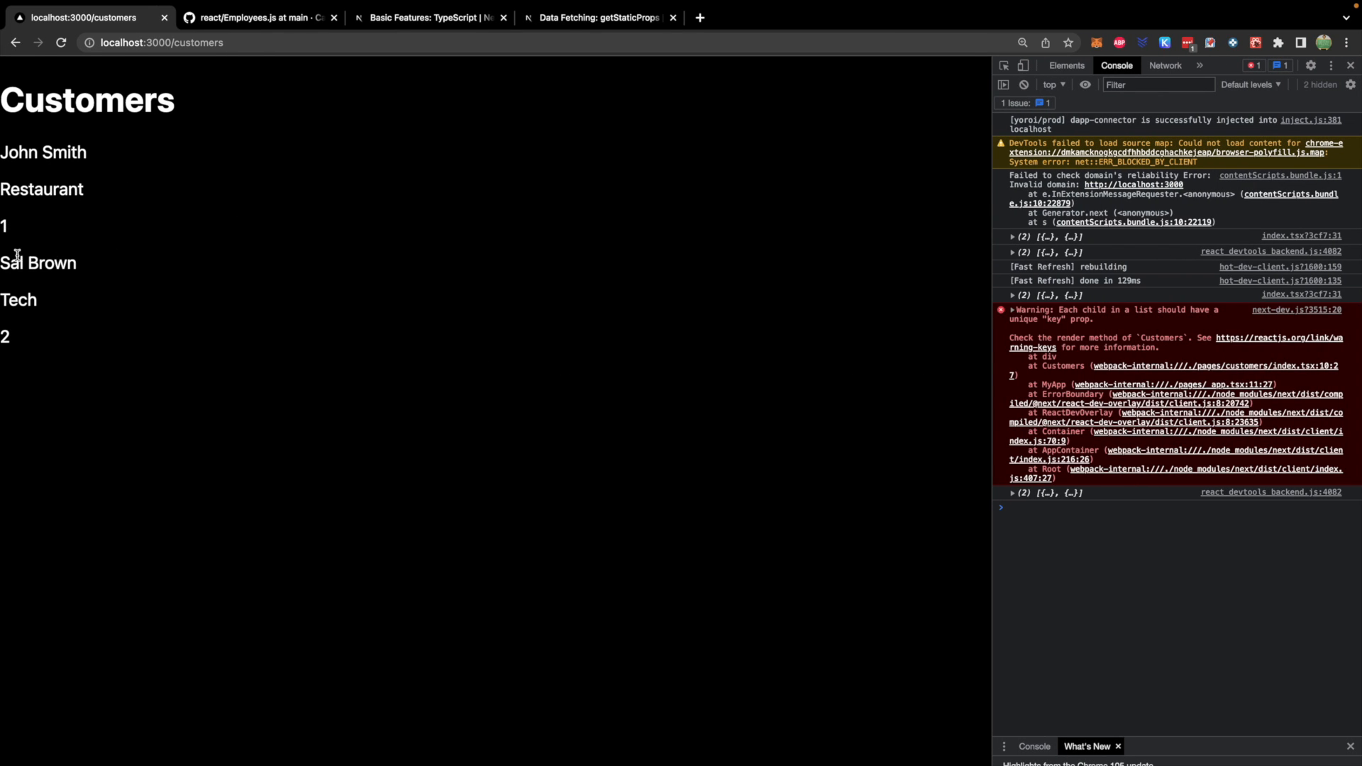
mouse_move(213, 457)
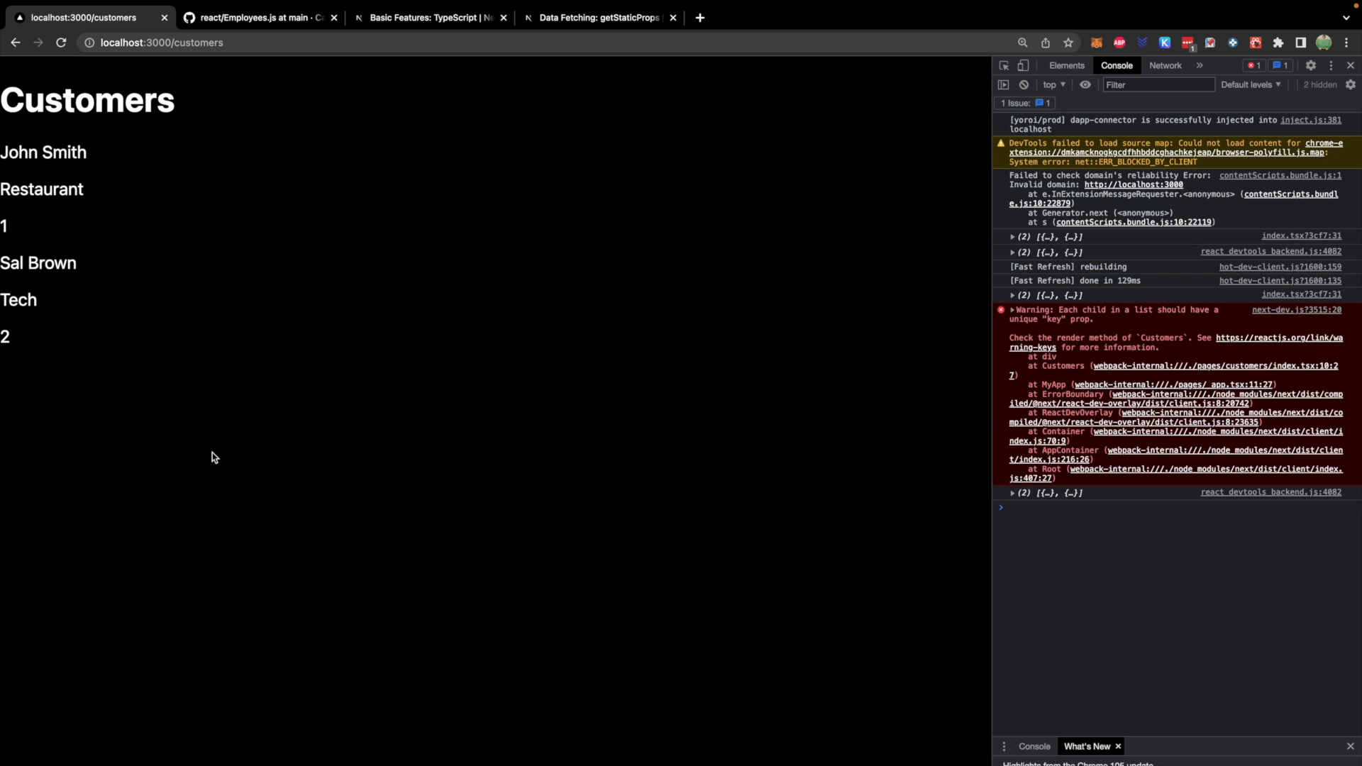
Step: View the customers page source and confirm John Smith and Sal Brown are in the HTML
right_click(215, 457)
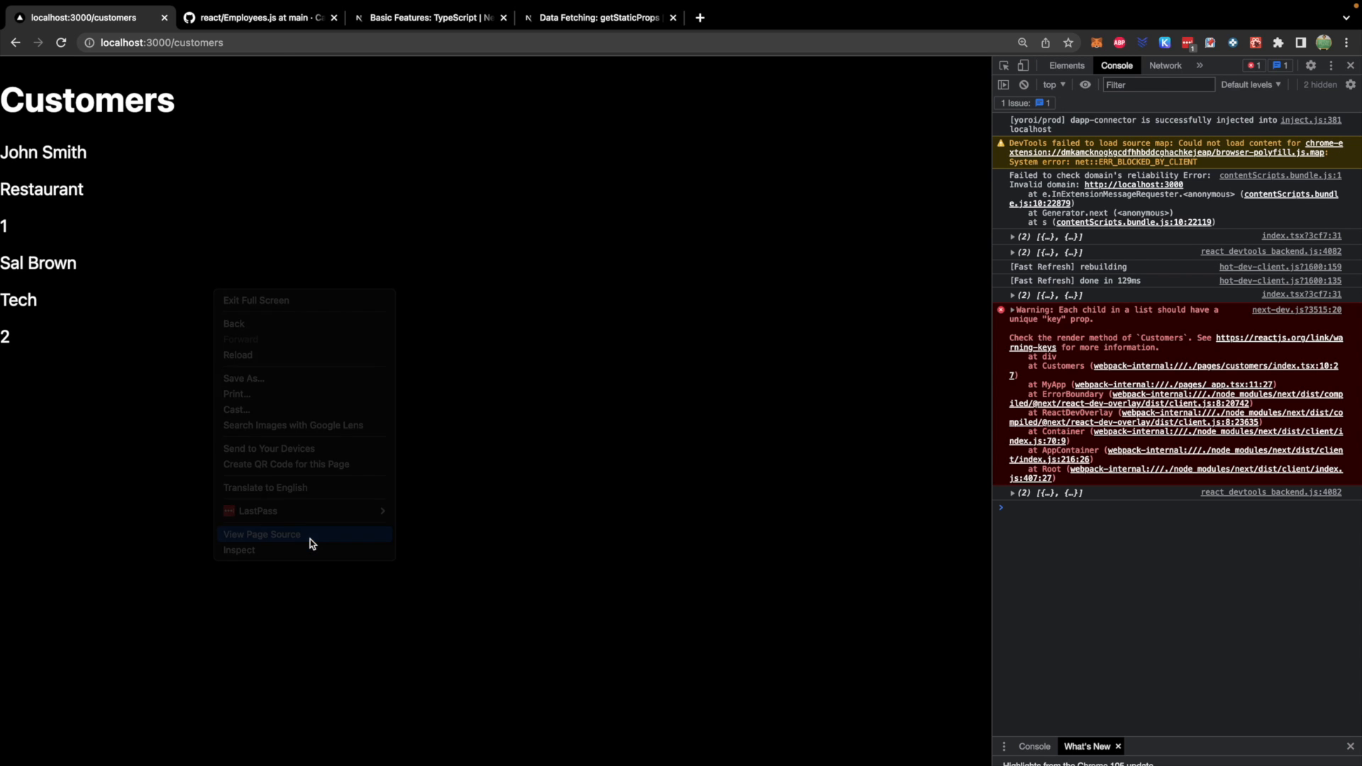
left_click(261, 533)
type("john smith")
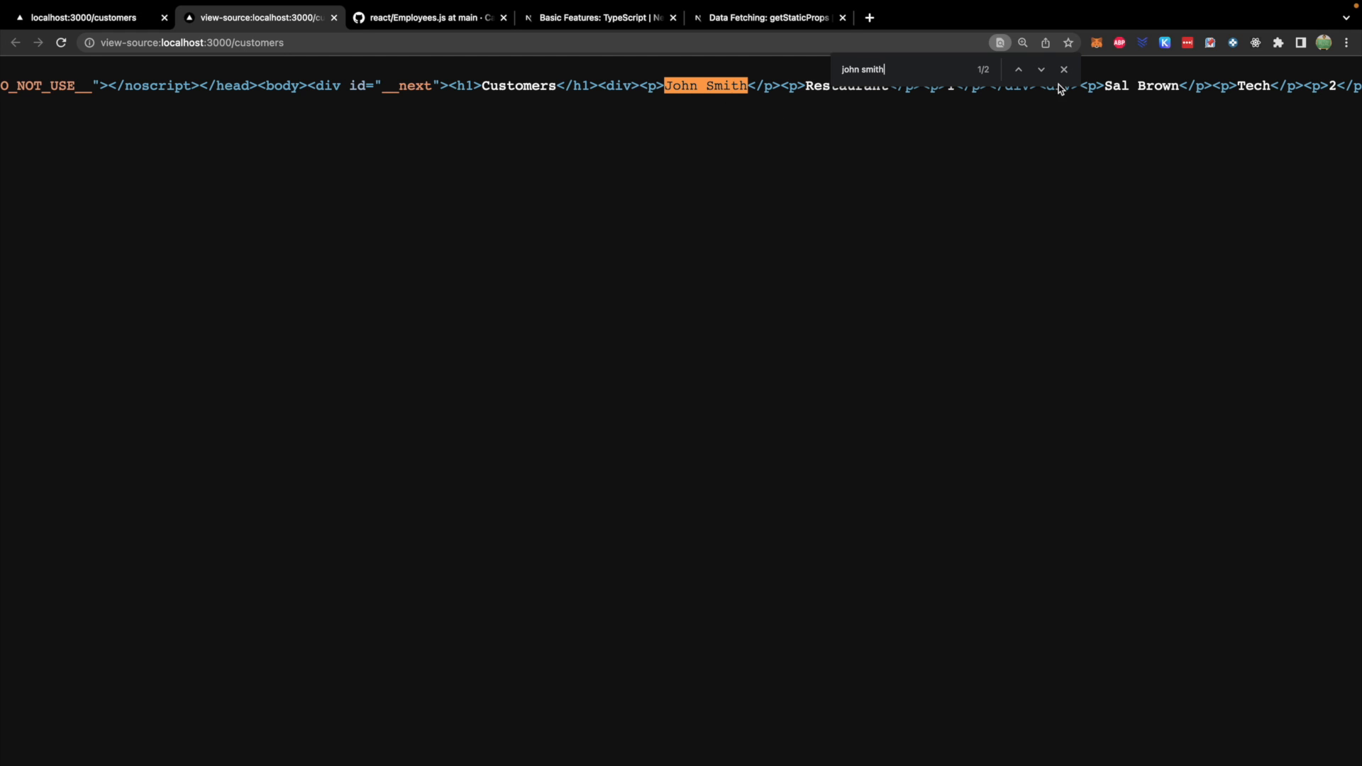
left_click(1064, 68)
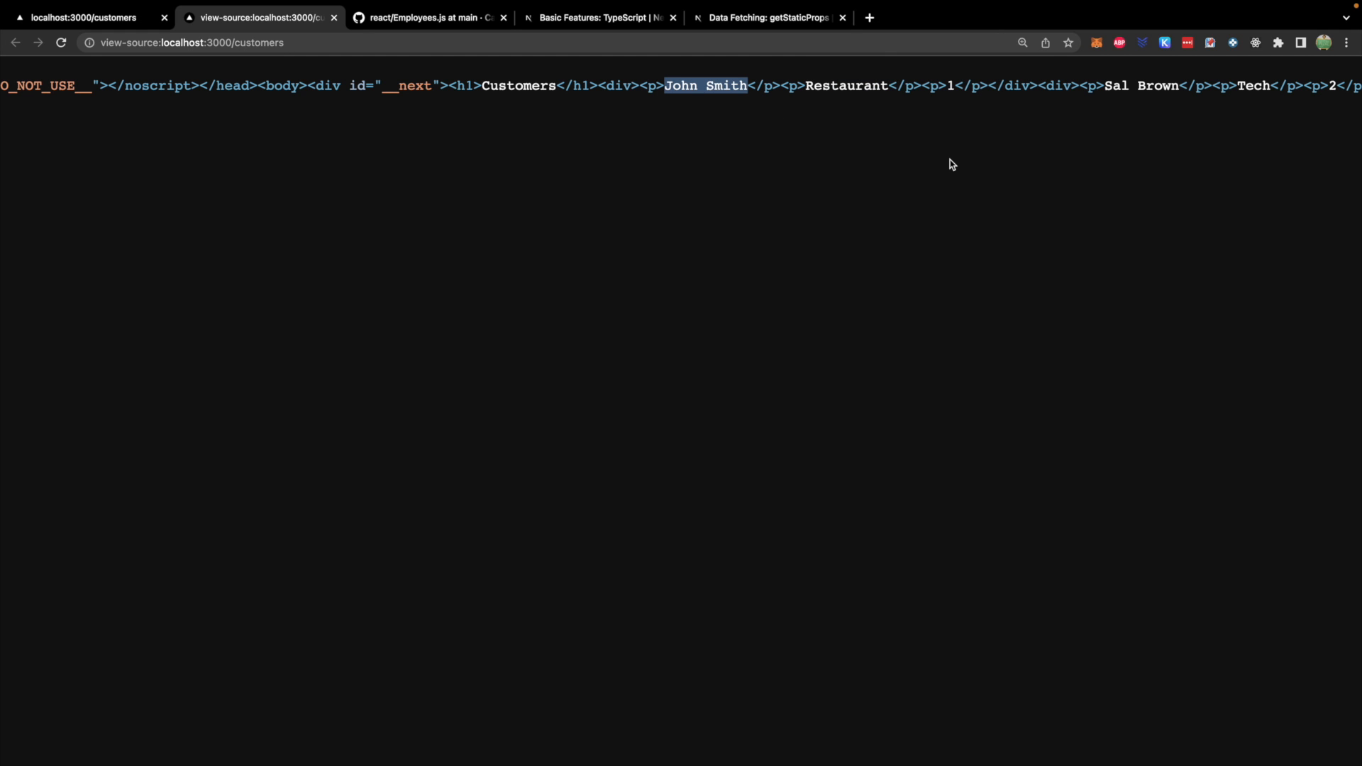